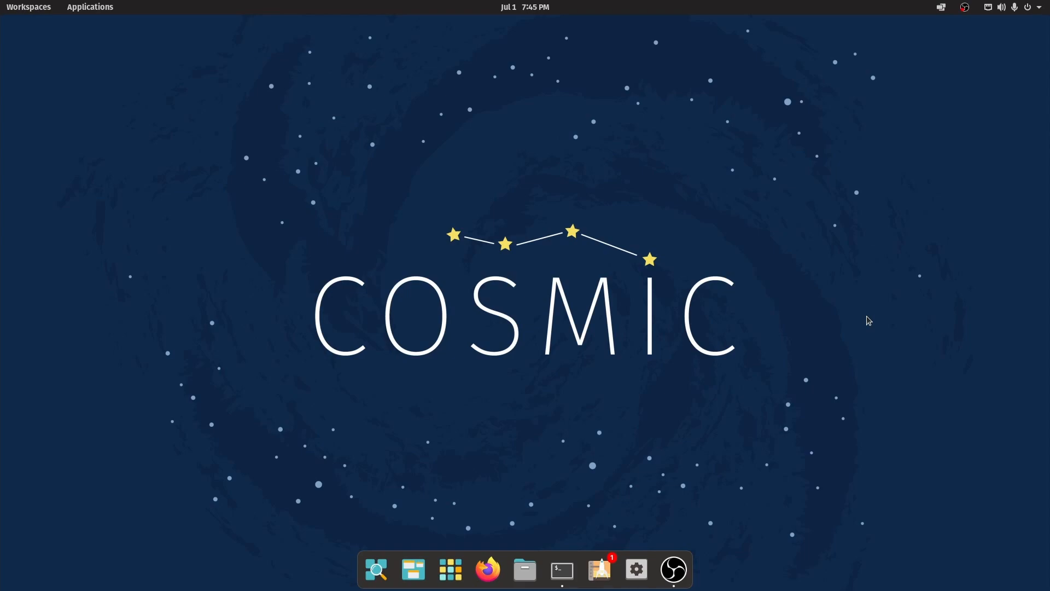
mouse_move(253, 319)
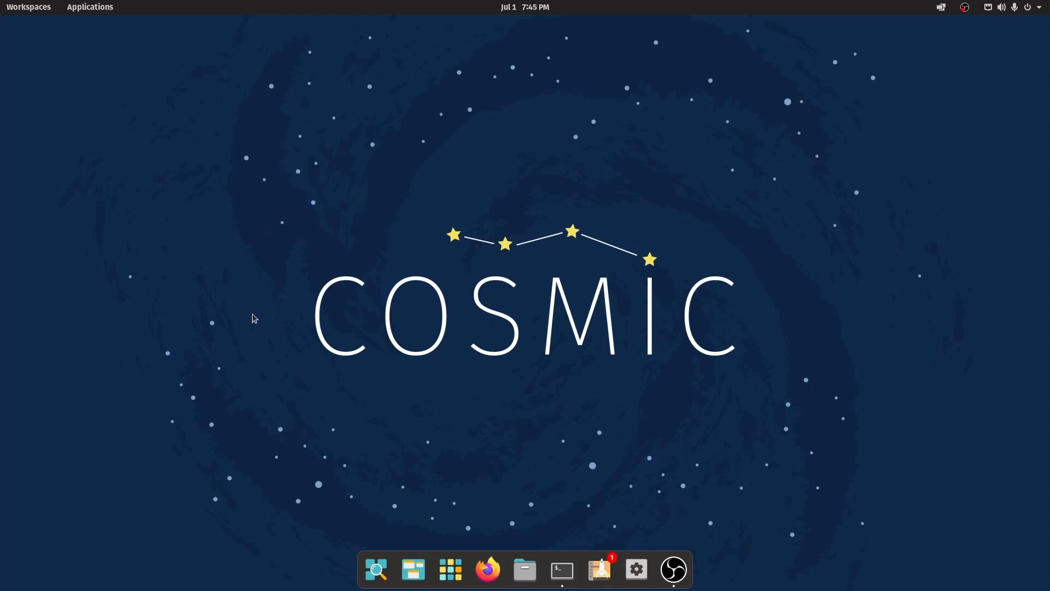
mouse_move(282, 333)
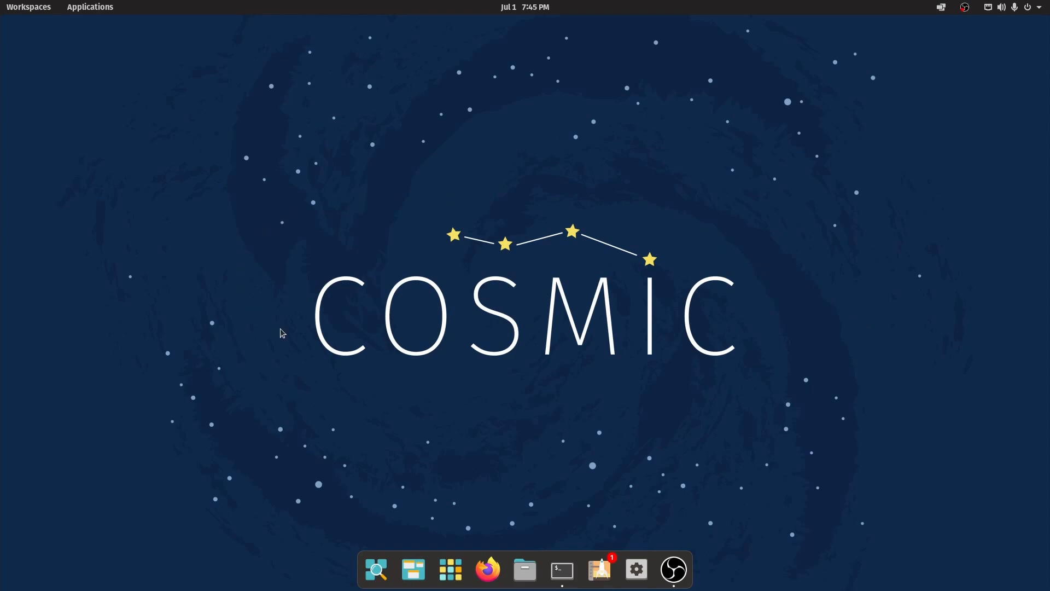
mouse_move(217, 95)
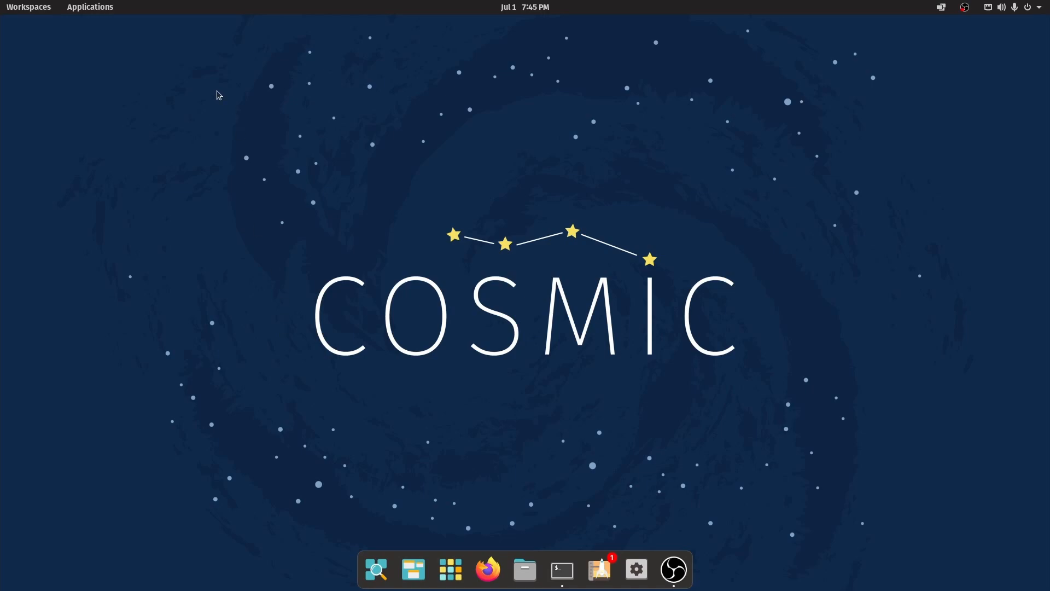
mouse_move(368, 383)
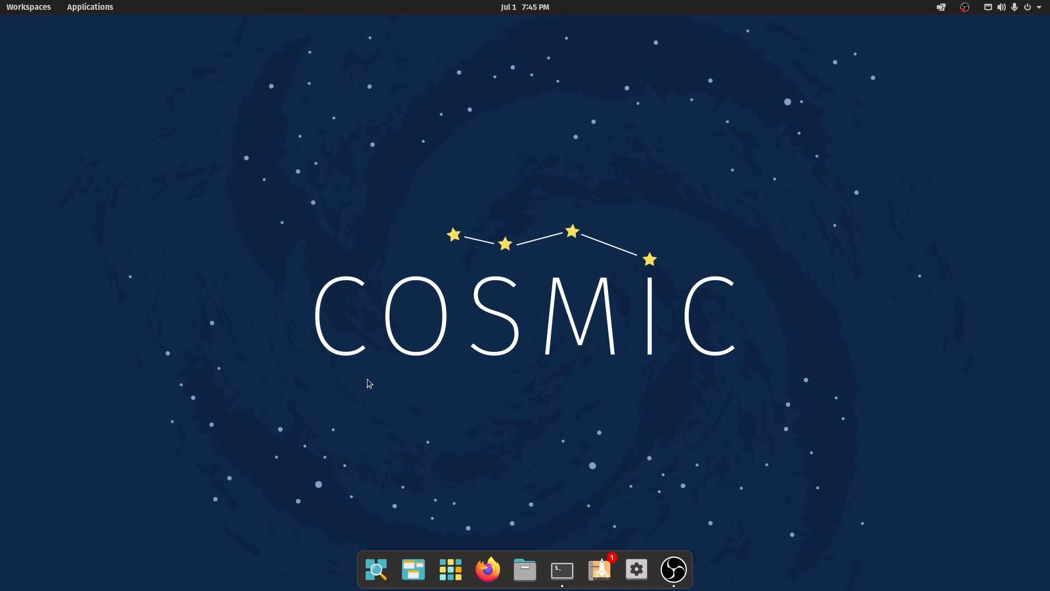
mouse_move(610, 469)
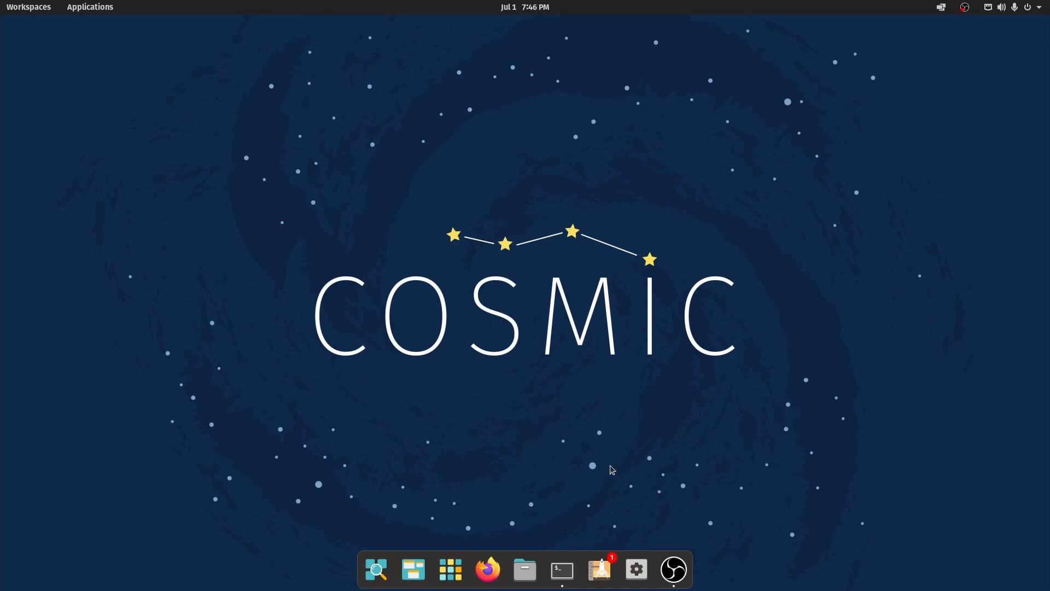
mouse_move(292, 441)
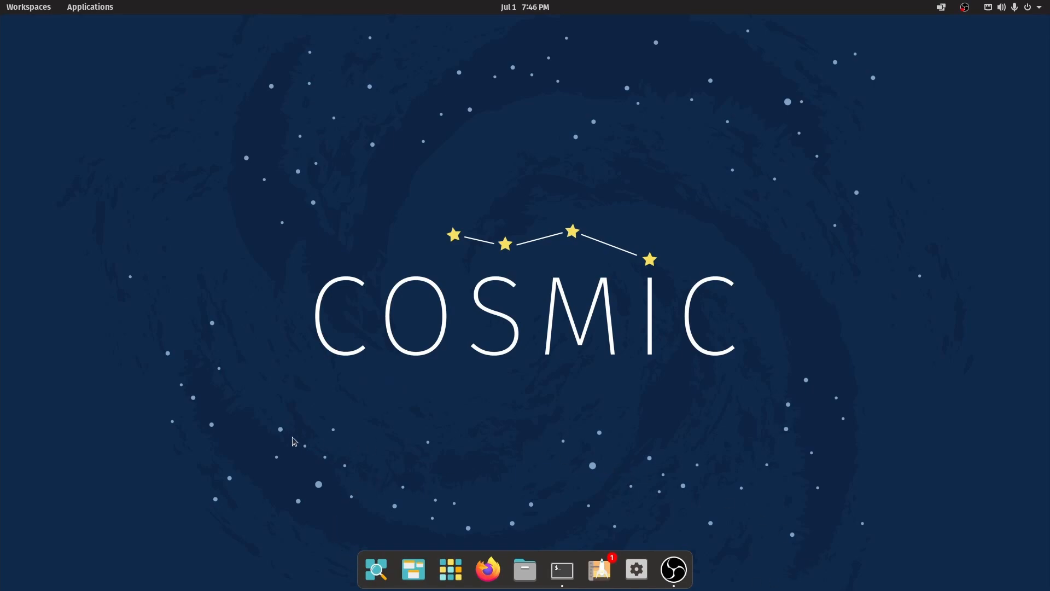
mouse_move(422, 183)
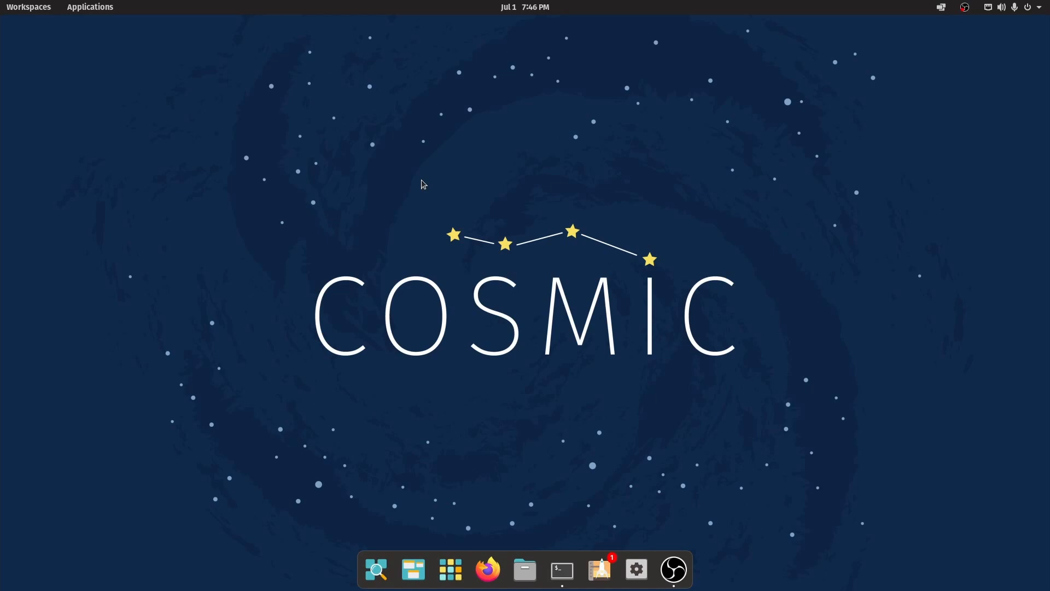
mouse_move(484, 157)
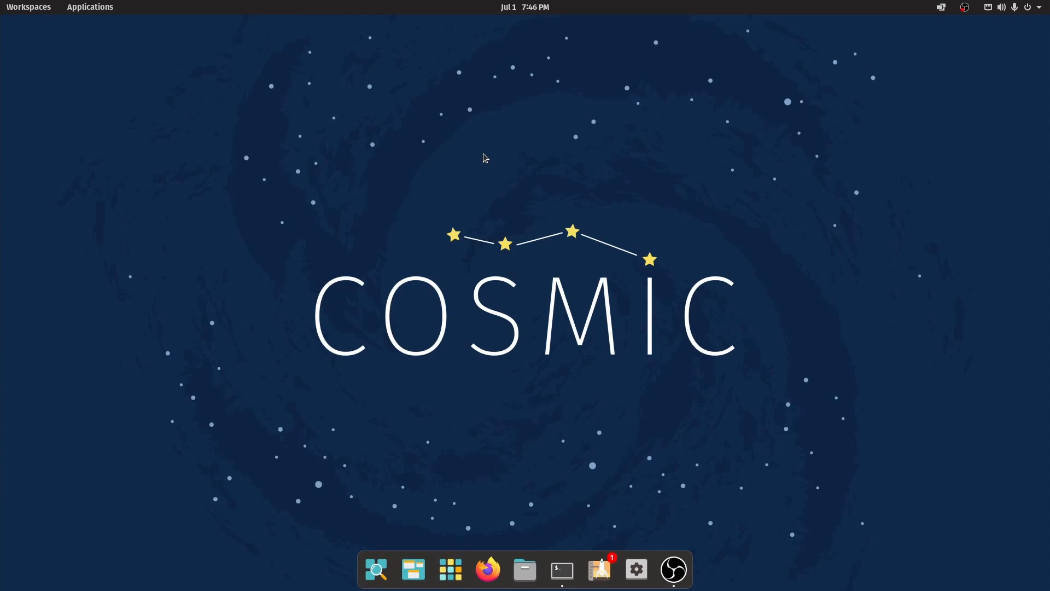
mouse_move(375, 246)
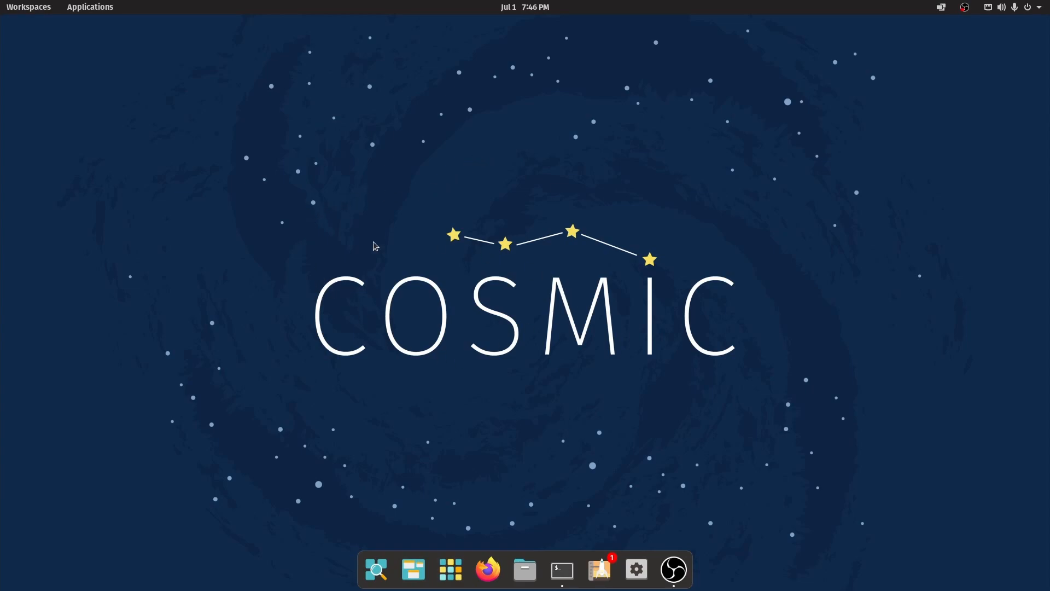
mouse_move(521, 481)
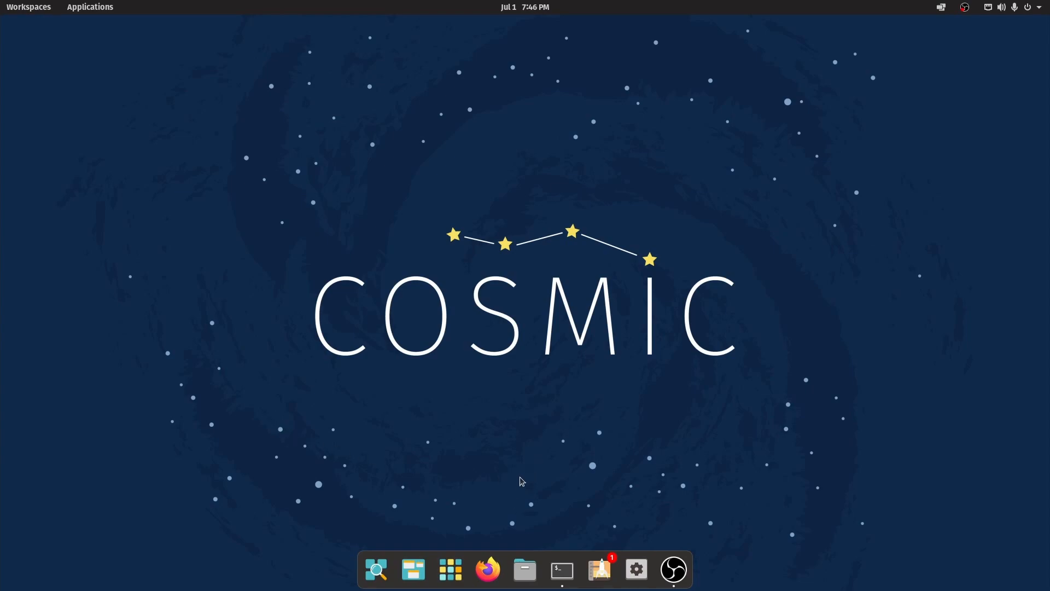
mouse_move(322, 578)
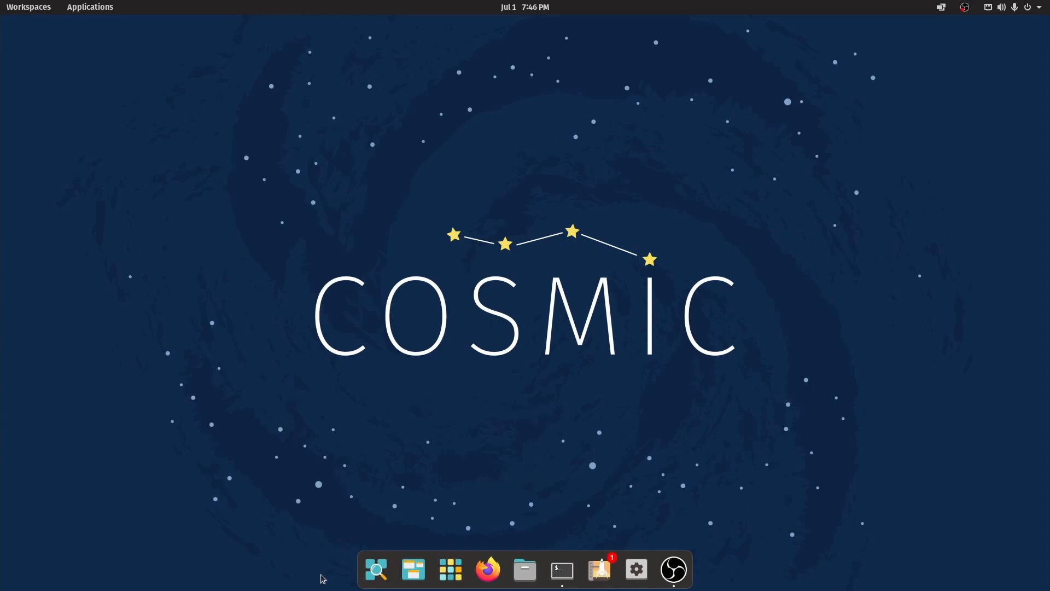
mouse_move(934, 574)
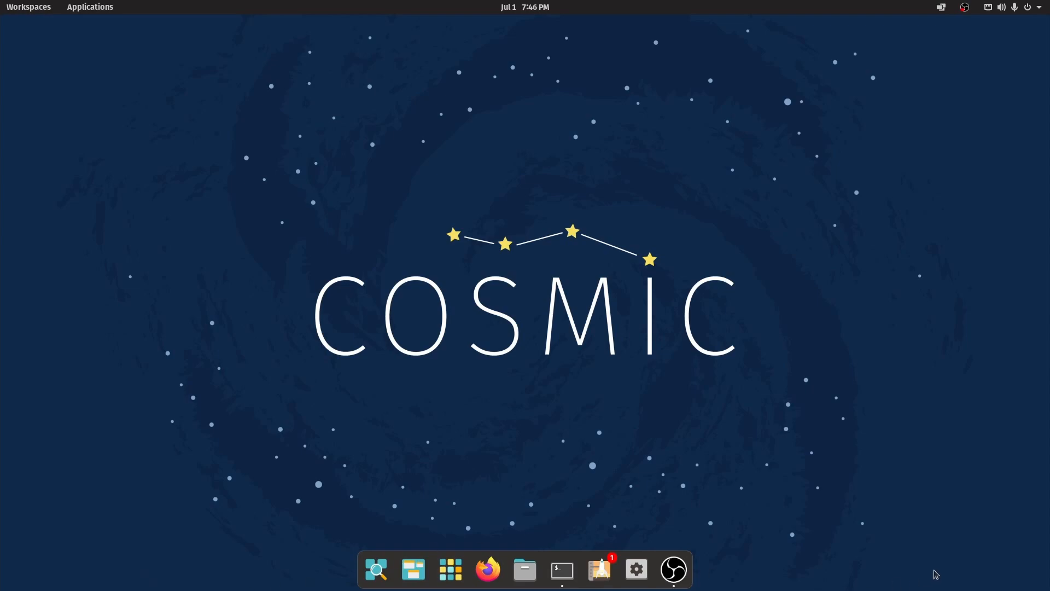
mouse_move(619, 579)
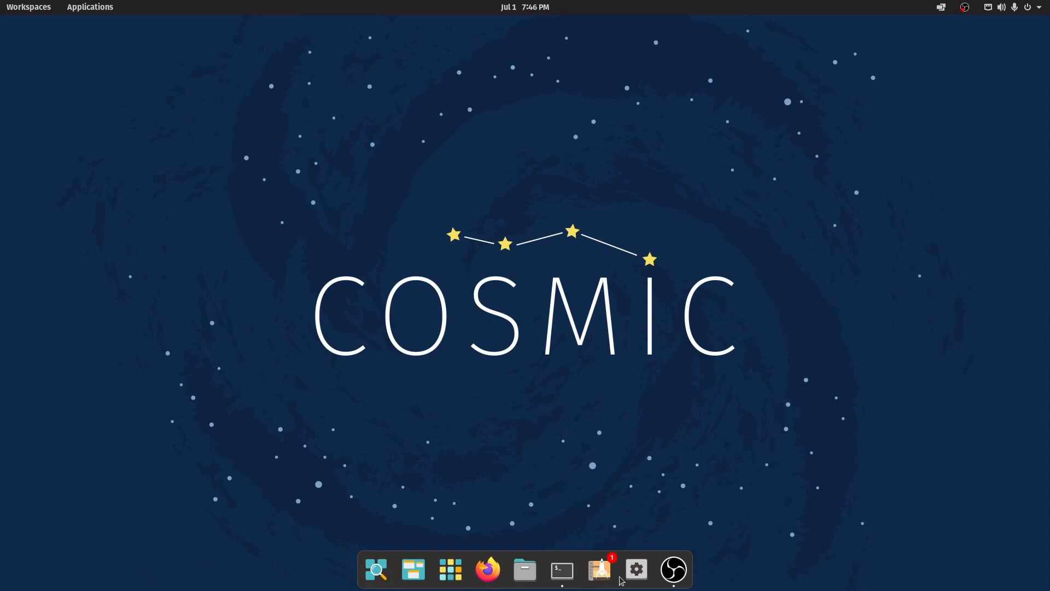
mouse_move(557, 462)
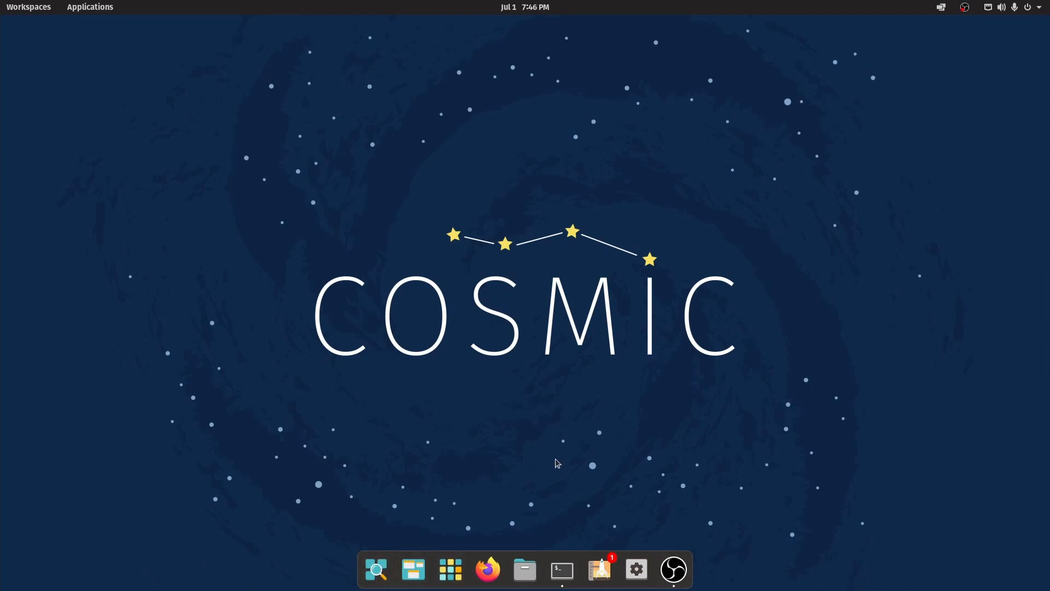
mouse_move(21, 46)
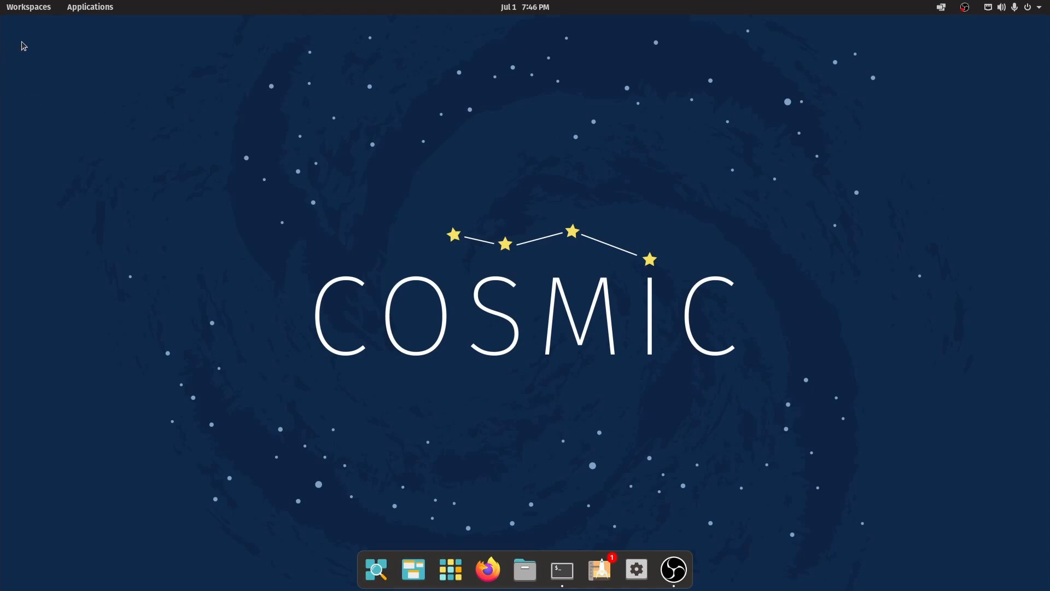
mouse_move(272, 362)
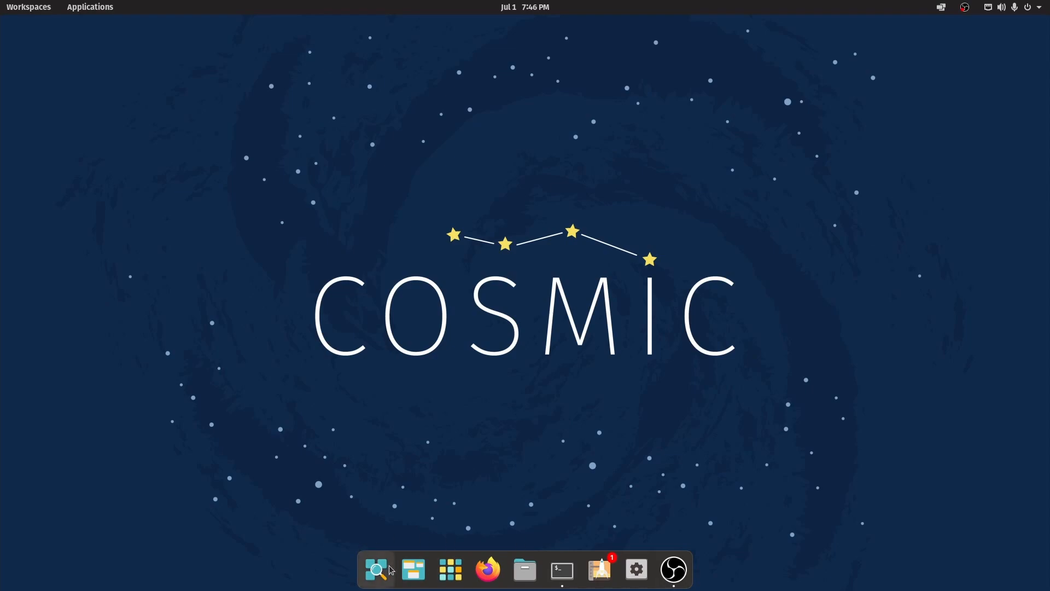
Evaluate =sqrt(4) in the Launcher's calculator mode, then clear the search field.
click(376, 569)
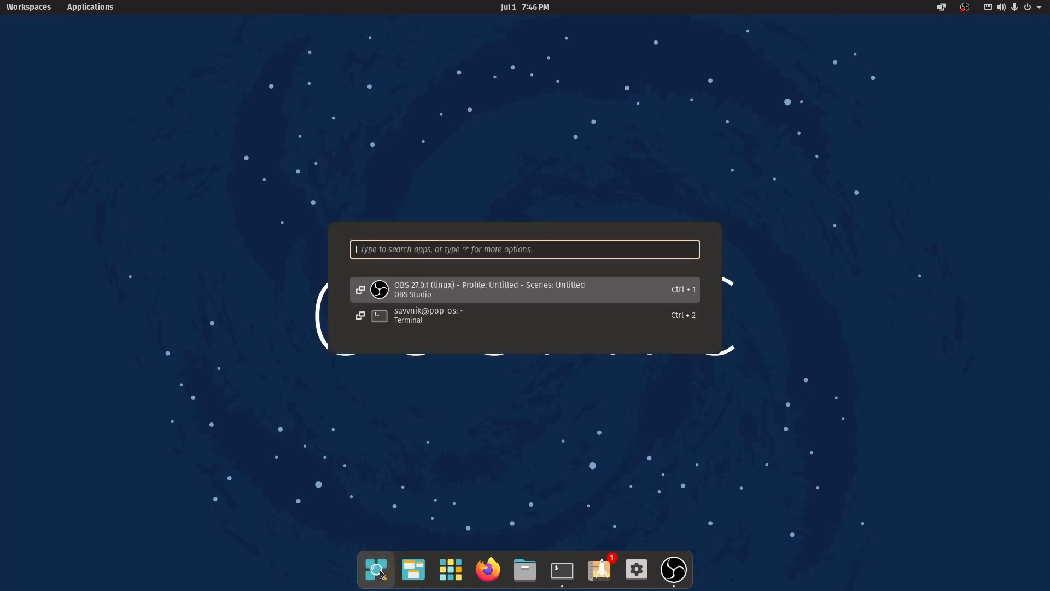
mouse_move(482, 450)
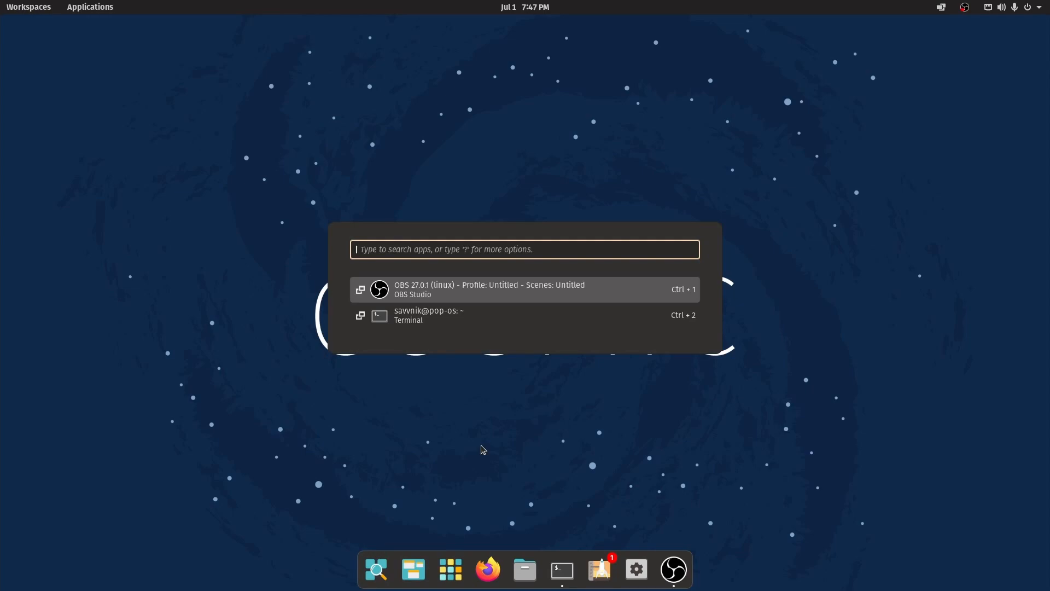
text(=sq)
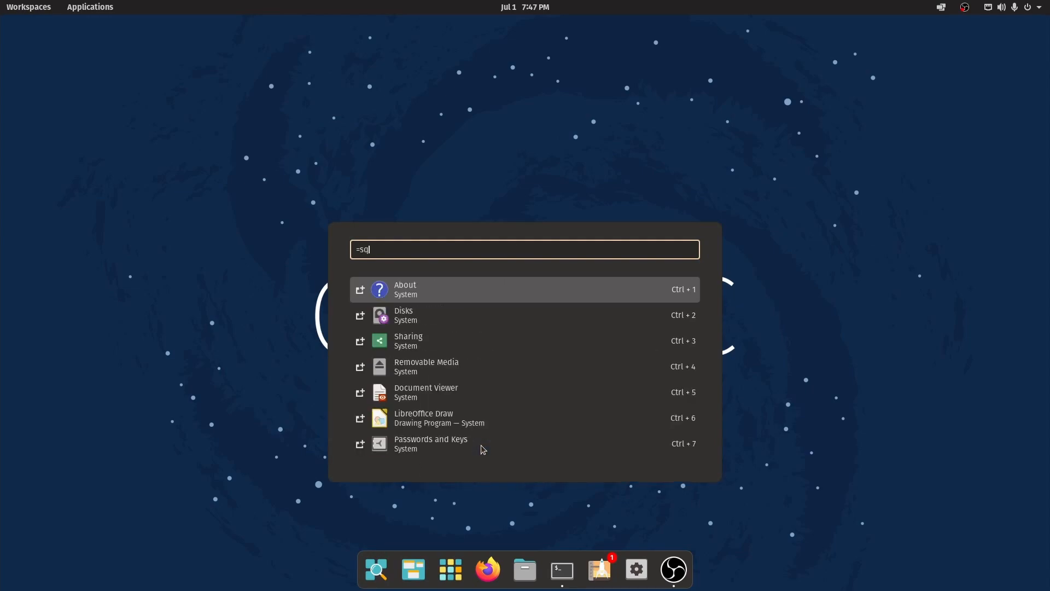
text(rt(4))
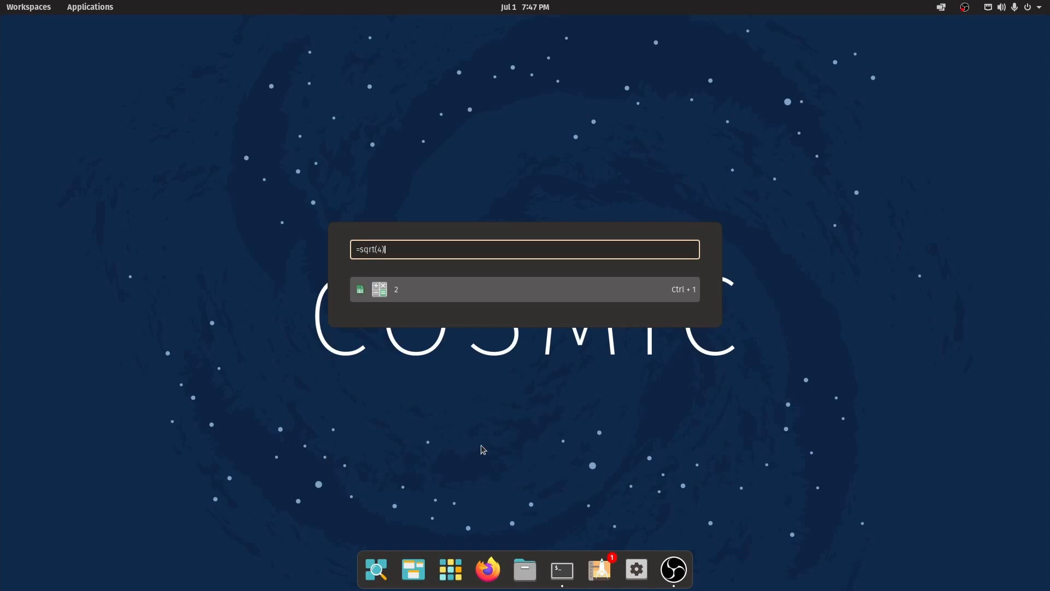
key(BackSpace)
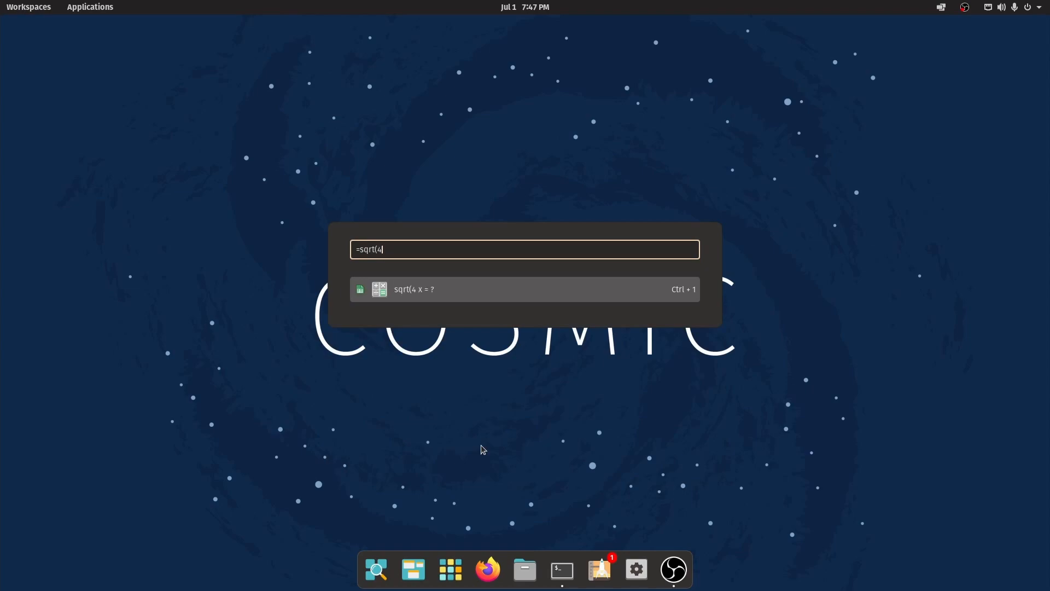
key(ctrl+a)
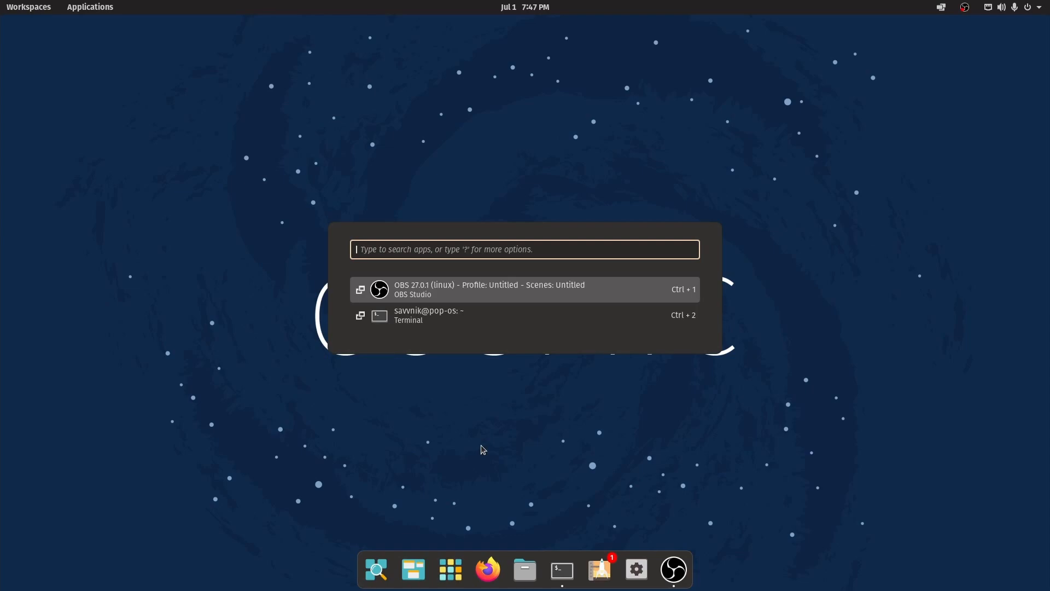
mouse_move(601, 260)
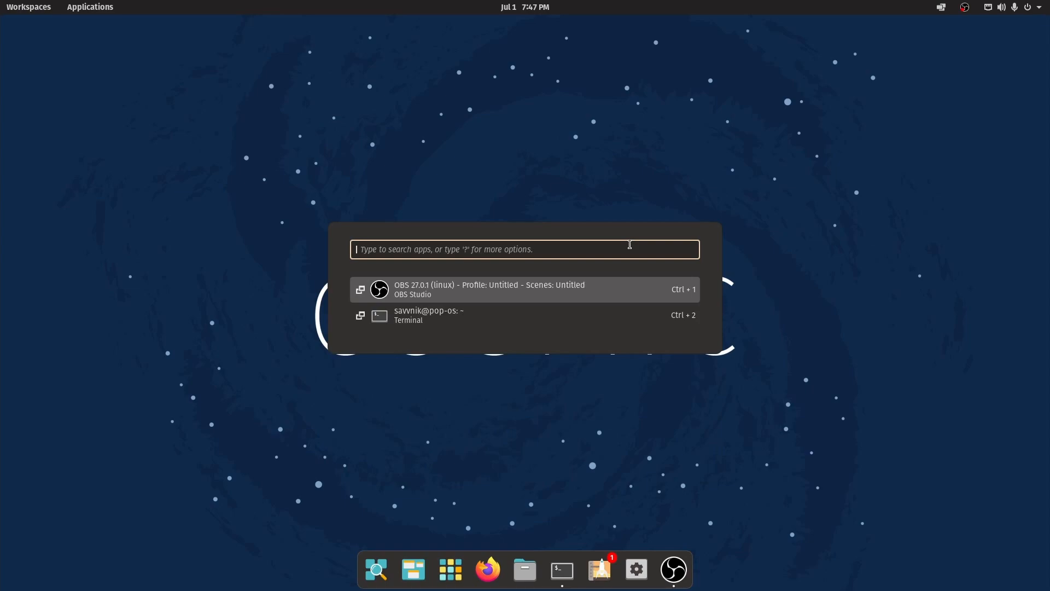
Search the Launcher for 'display' to list Displays, Color and graphics-switching entries.
text(display)
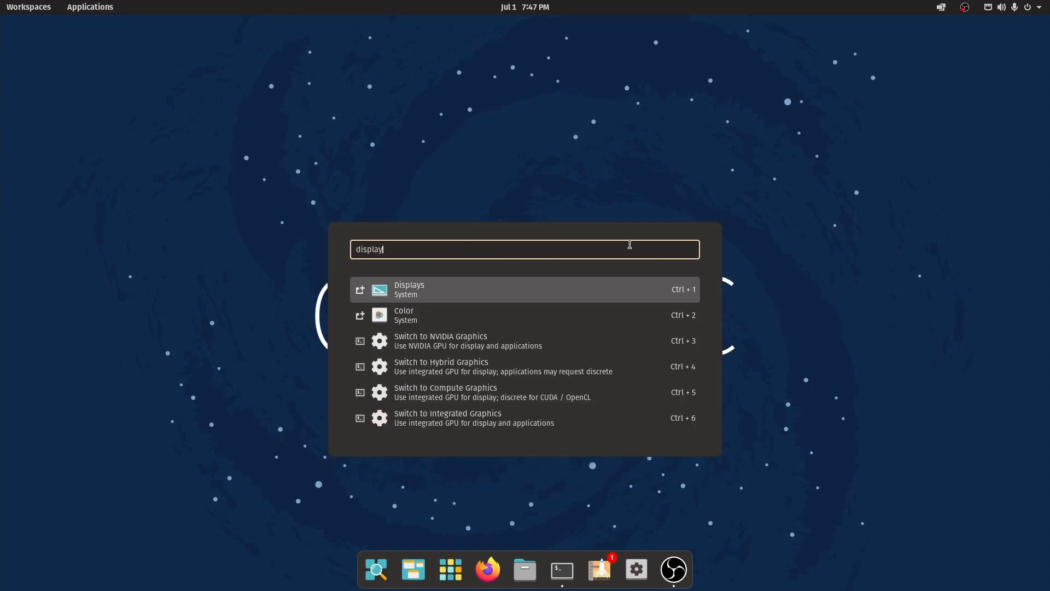
mouse_move(468, 303)
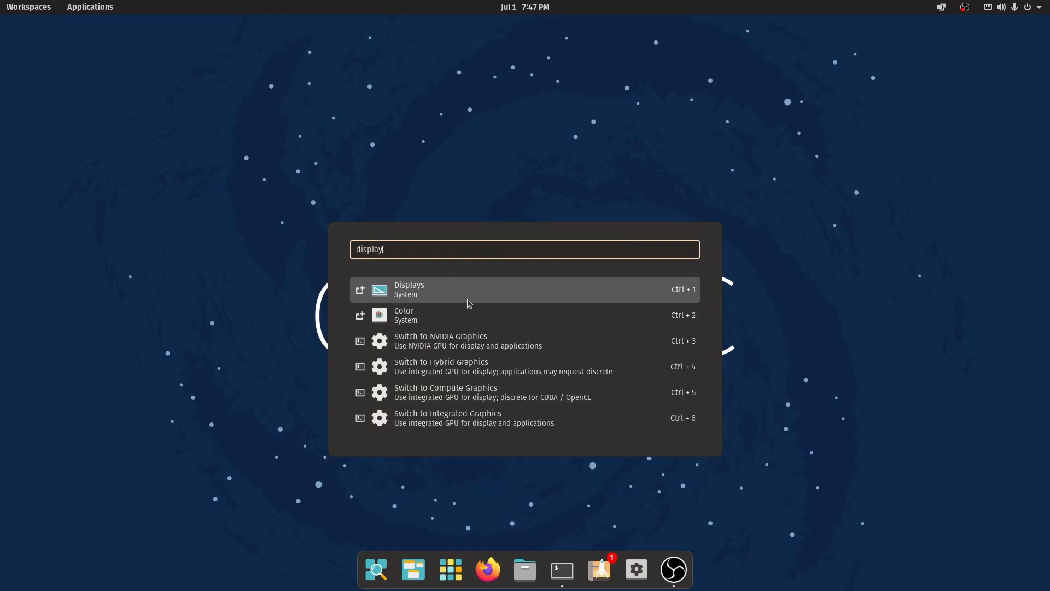
mouse_move(553, 321)
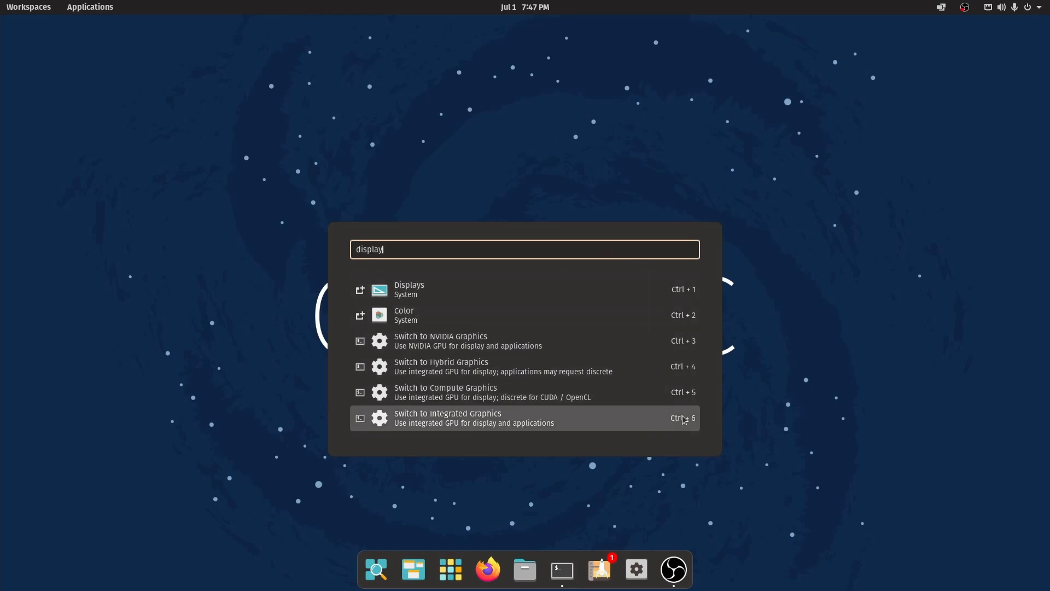
mouse_move(637, 303)
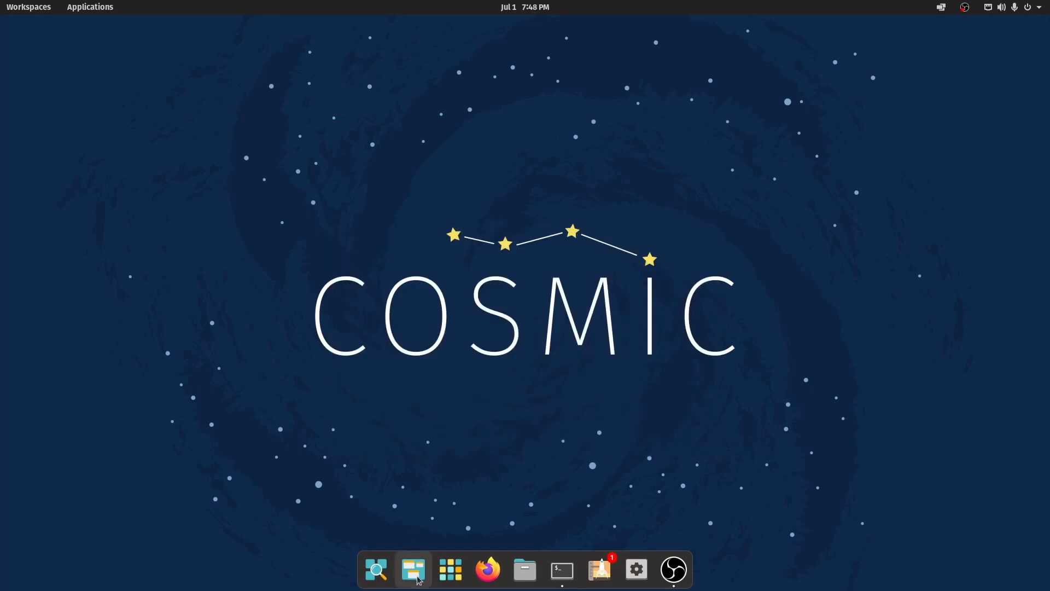
mouse_move(414, 570)
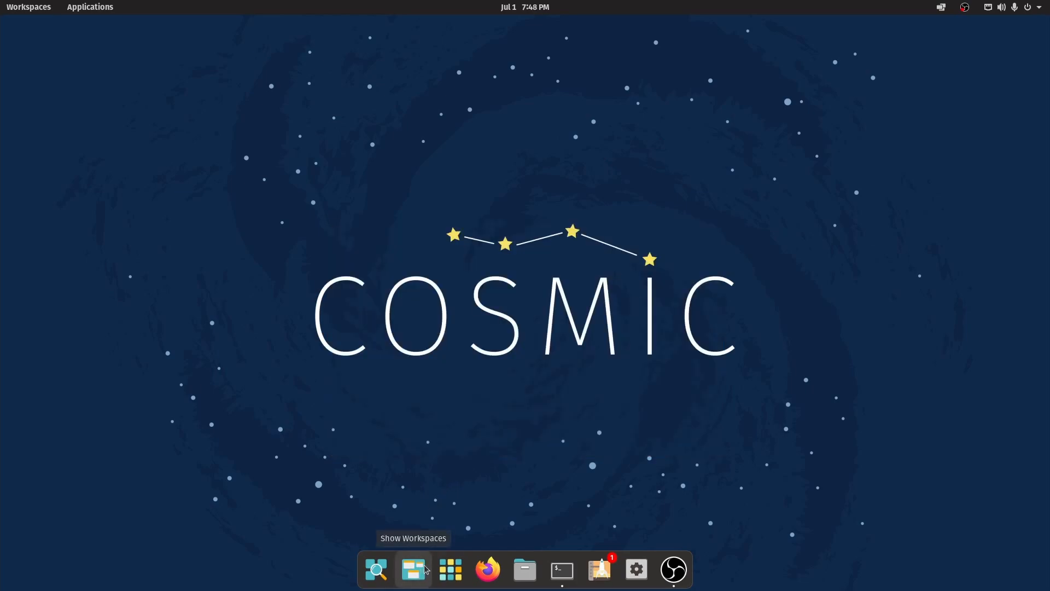
mouse_move(450, 568)
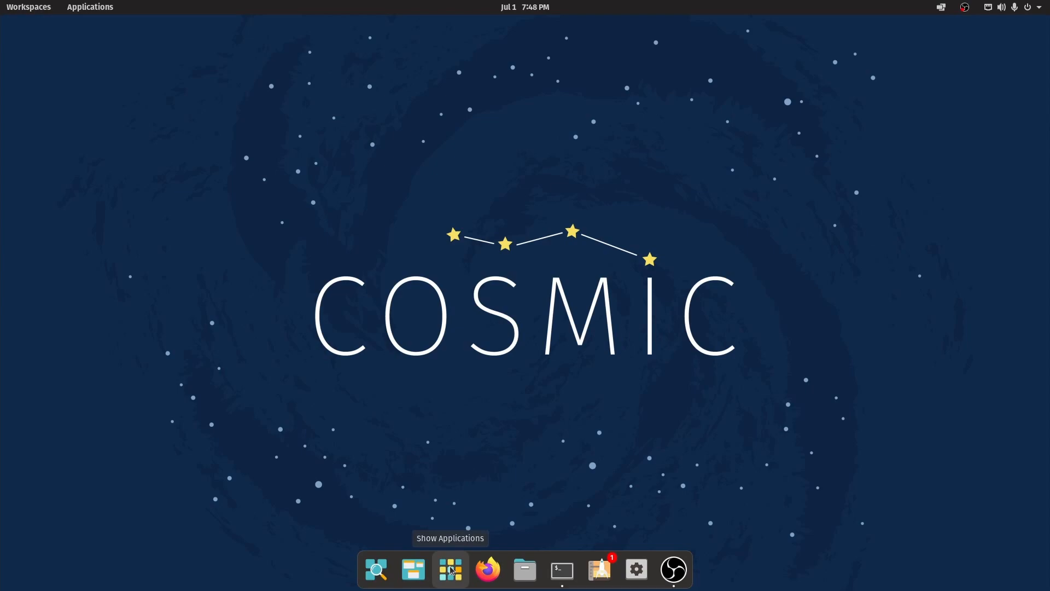
Show the workspaces overview with both workspace thumbnails.
click(29, 7)
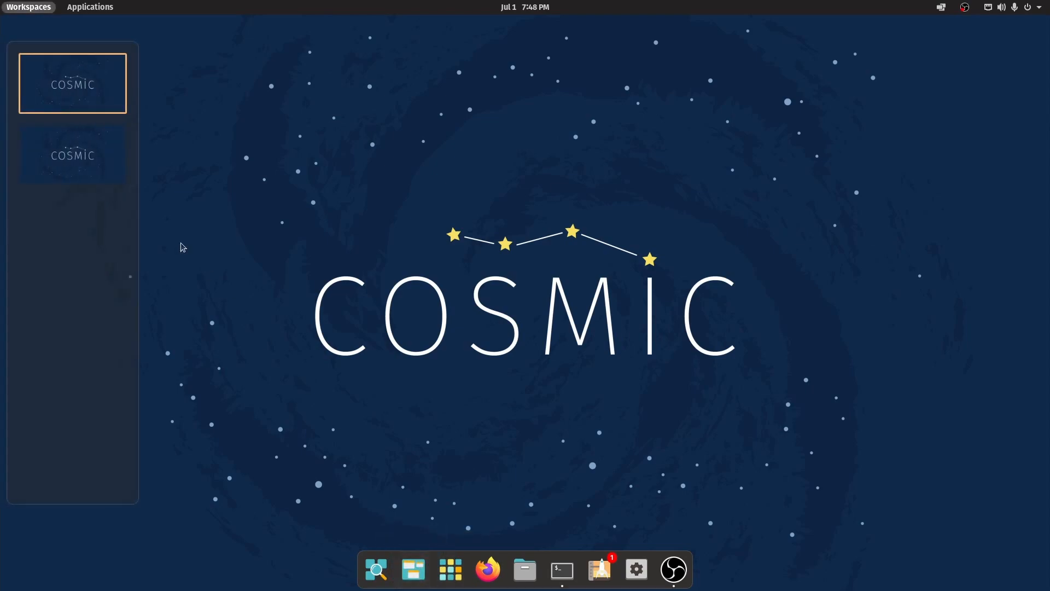
mouse_move(96, 175)
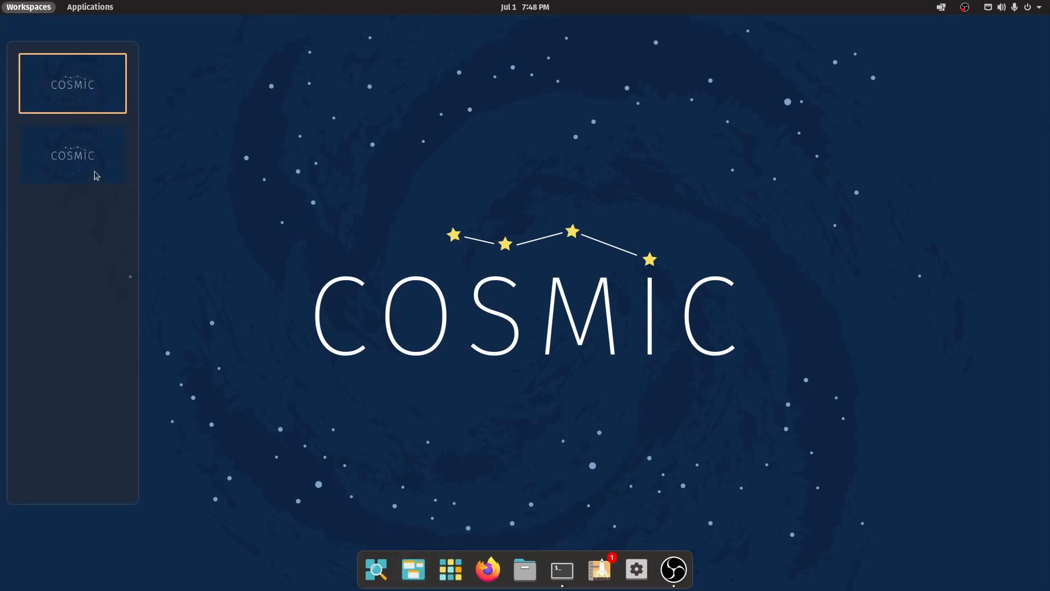
mouse_move(529, 351)
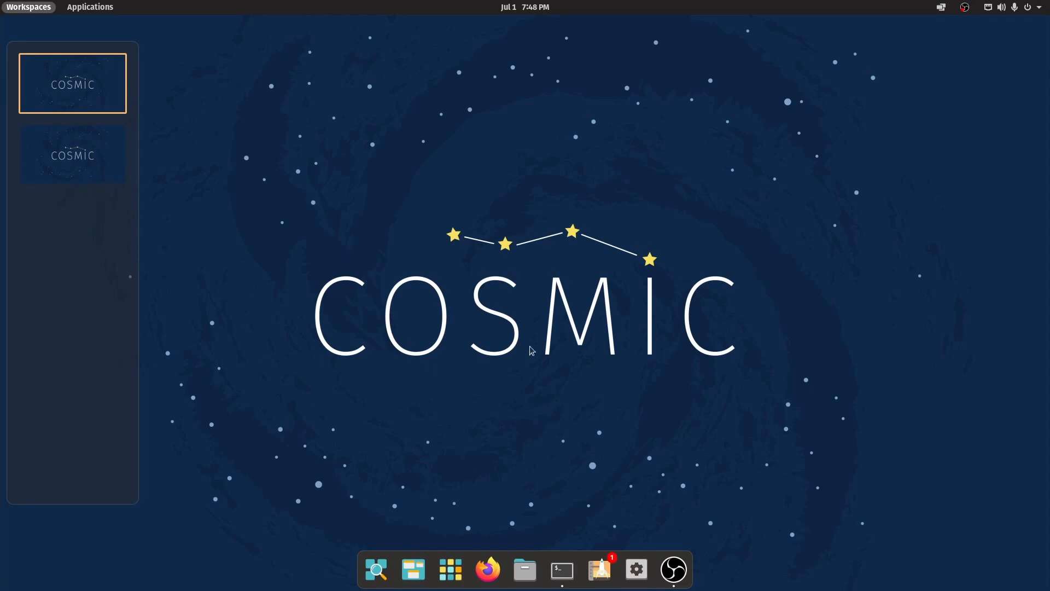
mouse_move(267, 405)
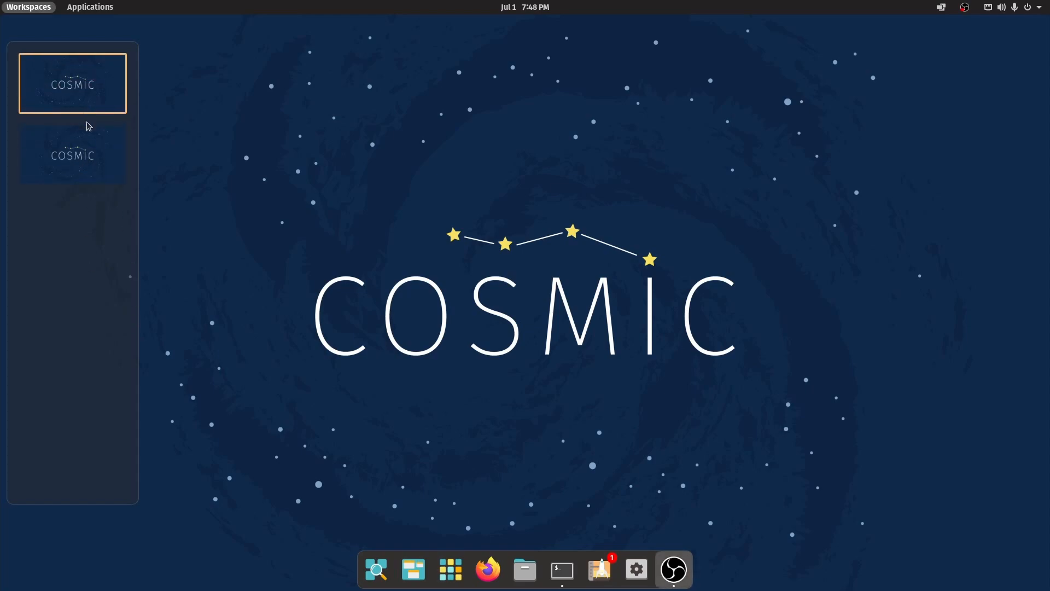
mouse_move(435, 545)
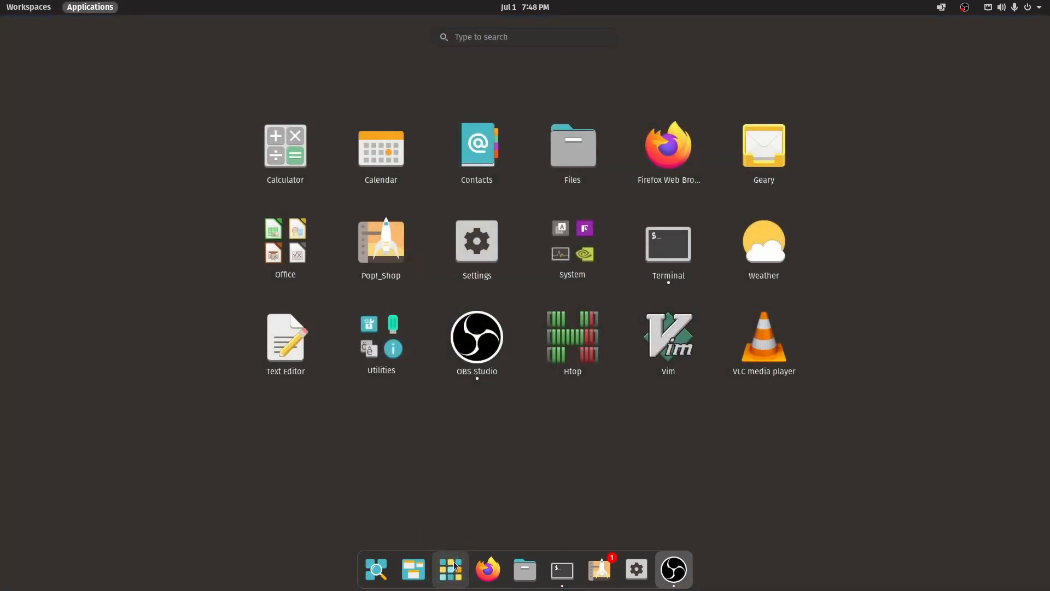
mouse_move(902, 259)
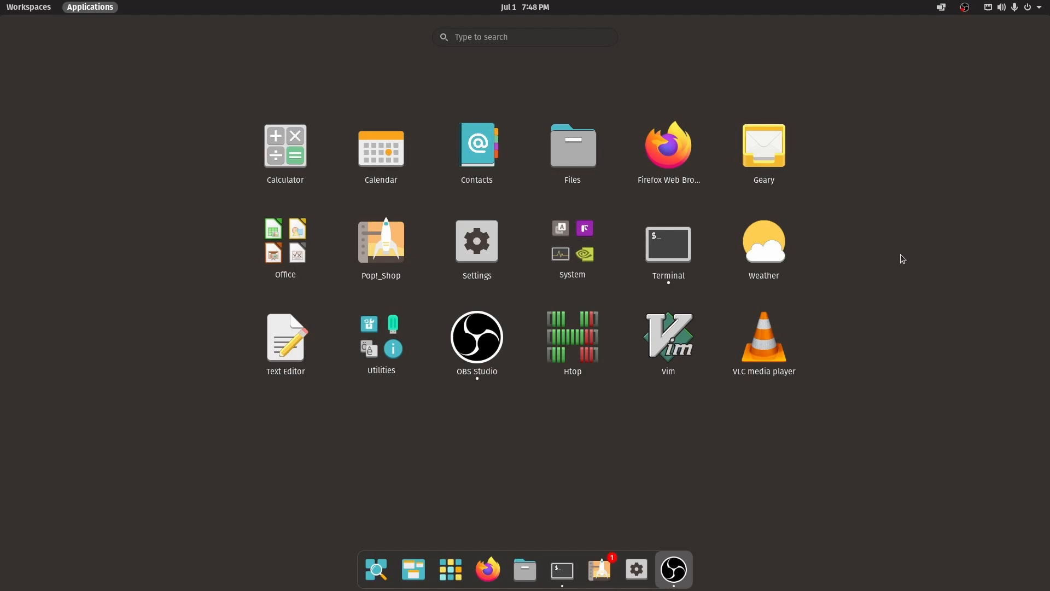
mouse_move(931, 284)
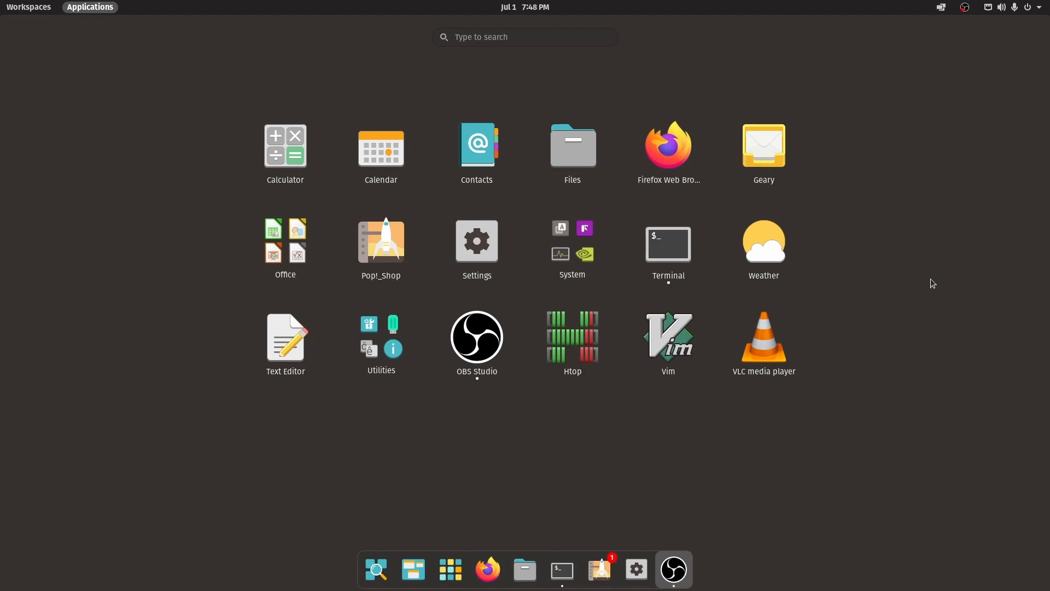
mouse_move(906, 295)
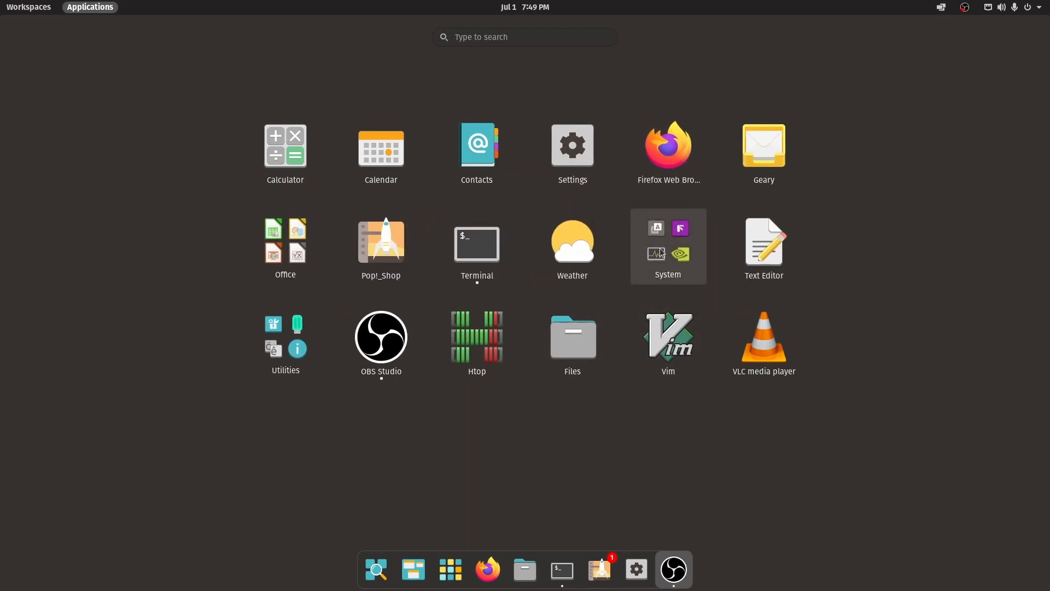
View the System folder's apps in the Applications grid, then dismiss the grid.
click(667, 246)
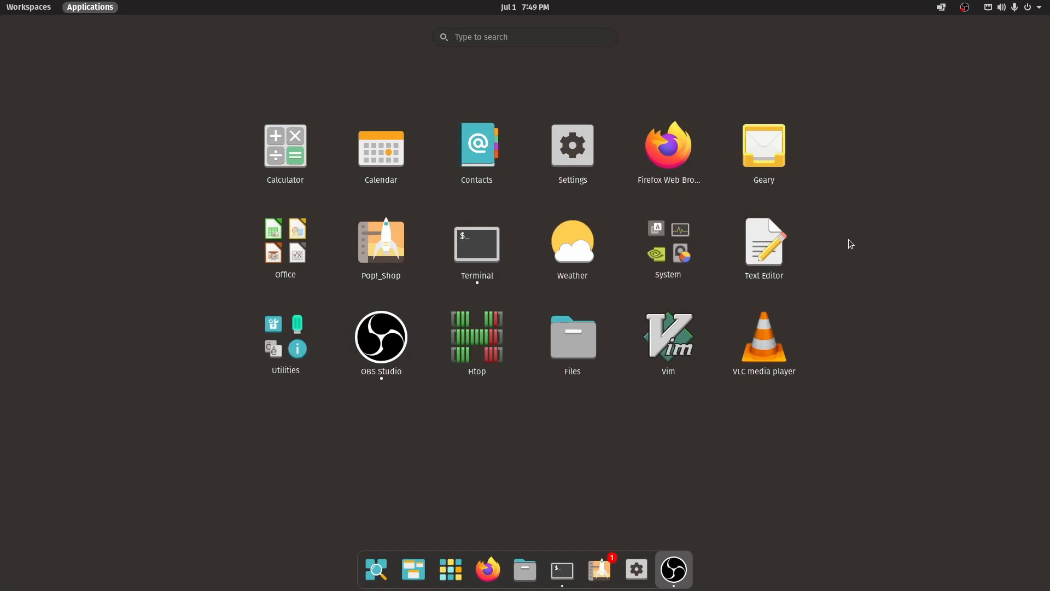
mouse_move(827, 225)
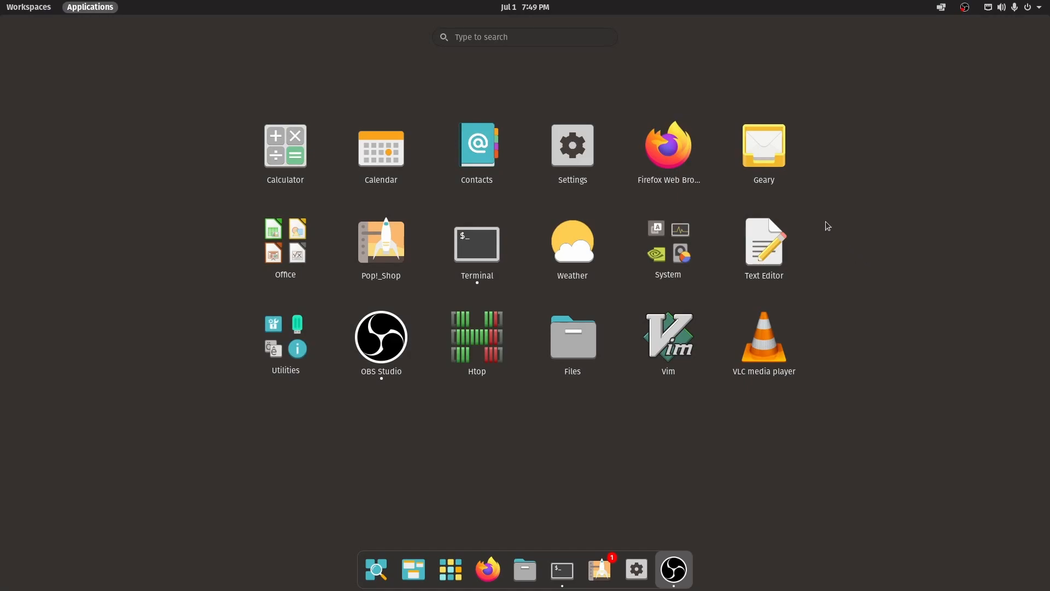
mouse_move(633, 442)
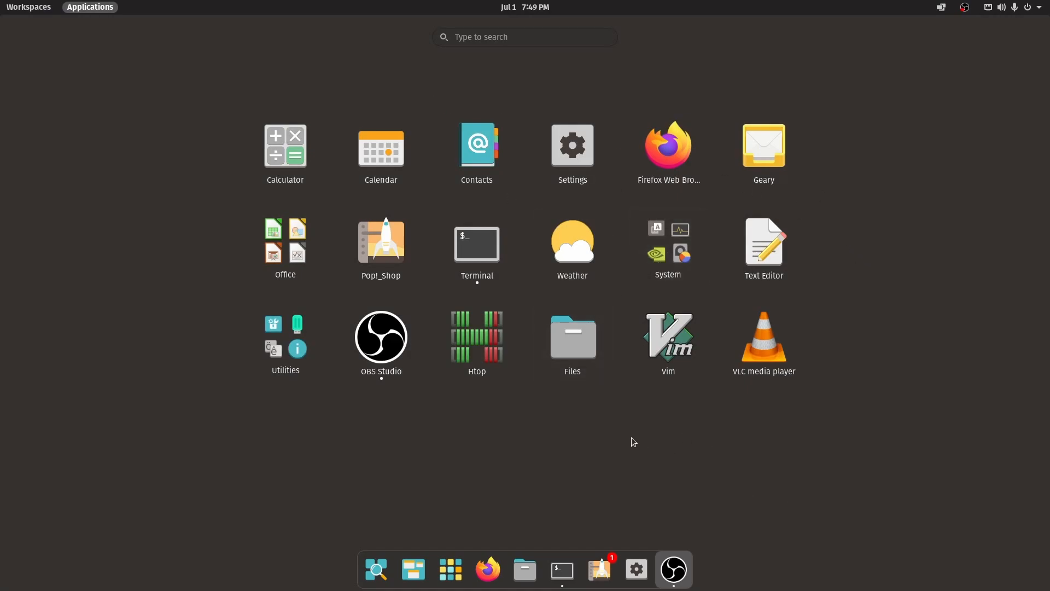
mouse_move(642, 460)
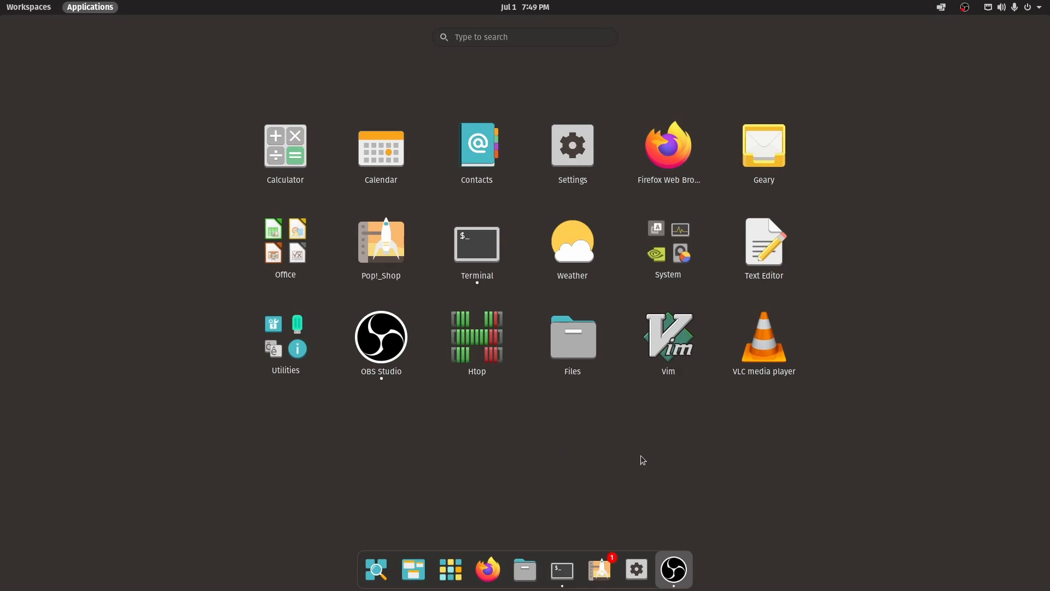
click(90, 6)
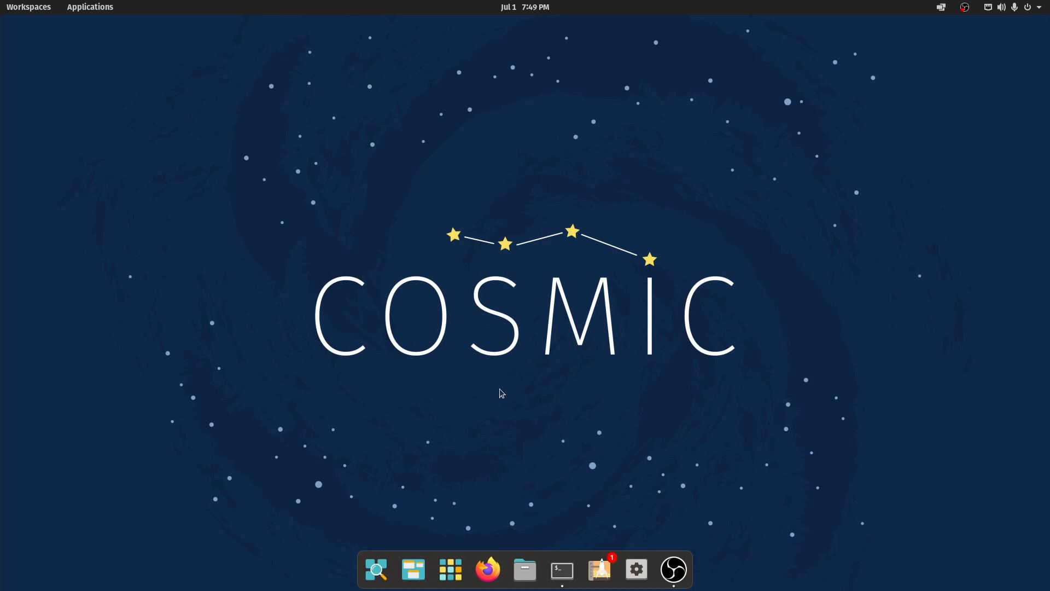
mouse_move(454, 461)
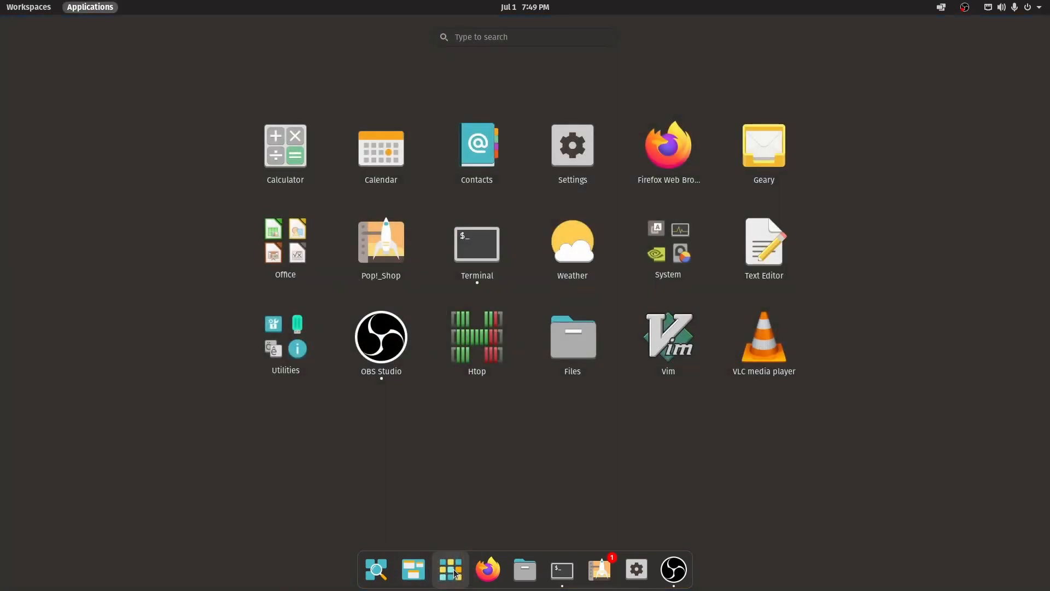
mouse_move(450, 569)
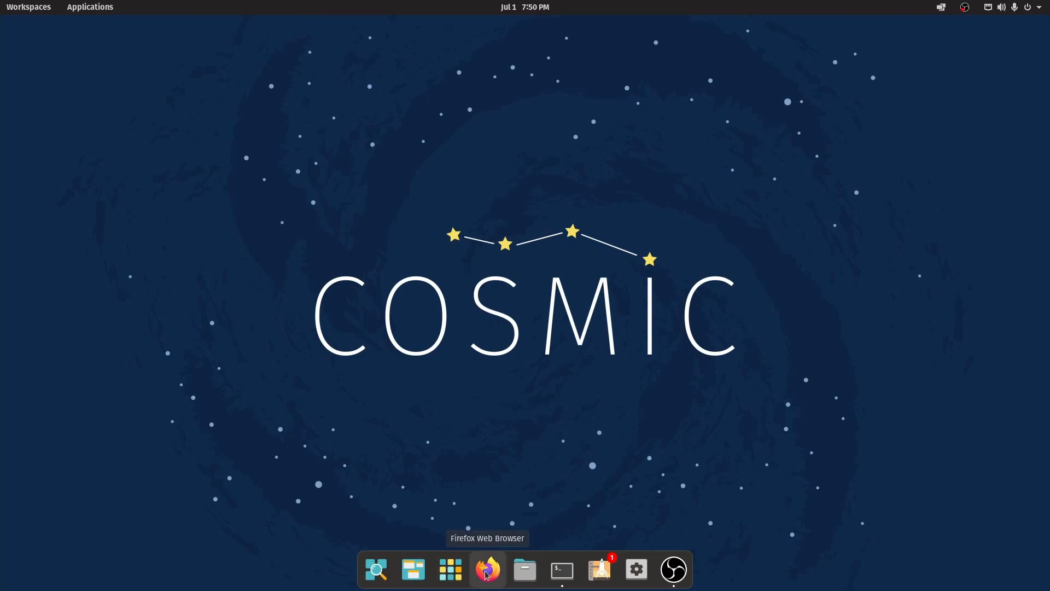
click(523, 570)
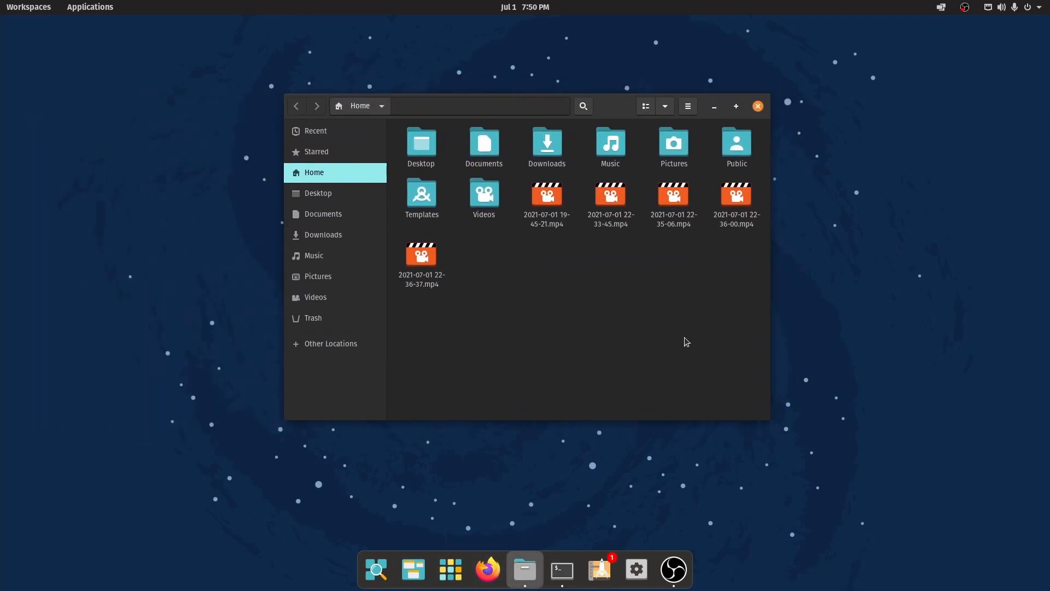
mouse_move(426, 343)
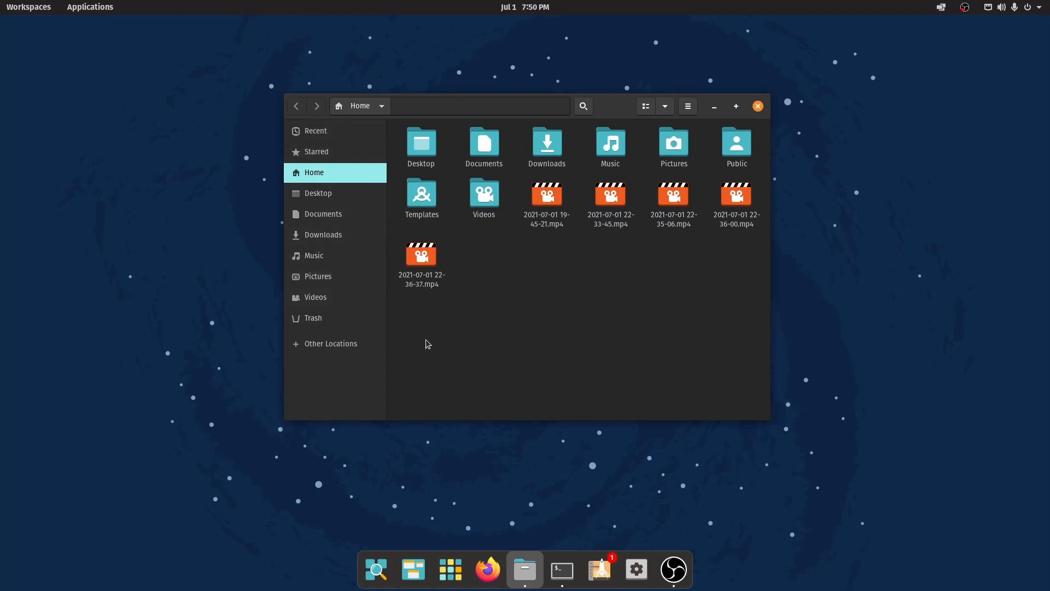
mouse_move(579, 292)
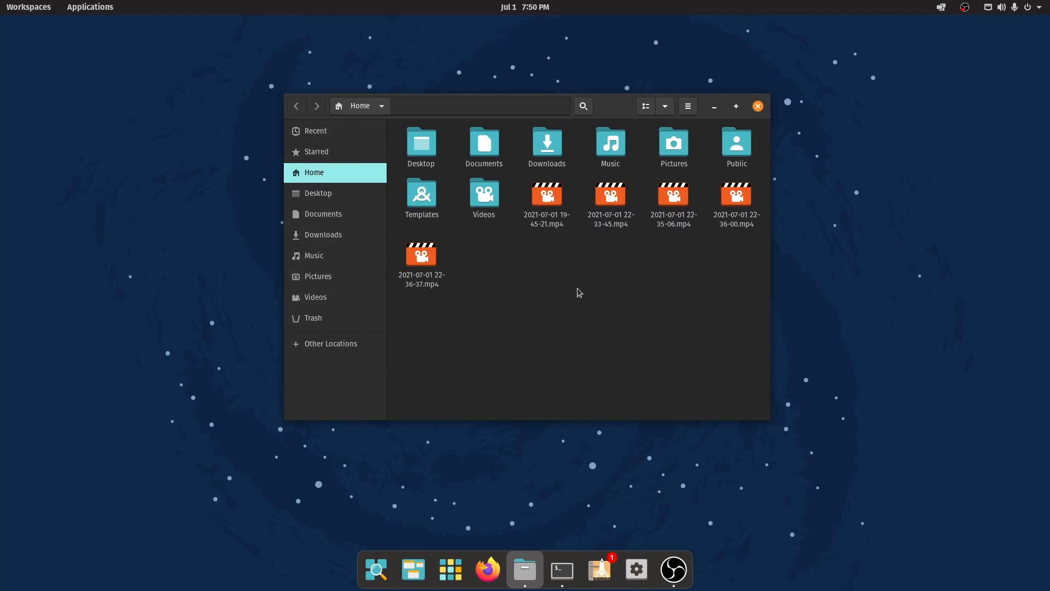
mouse_move(703, 117)
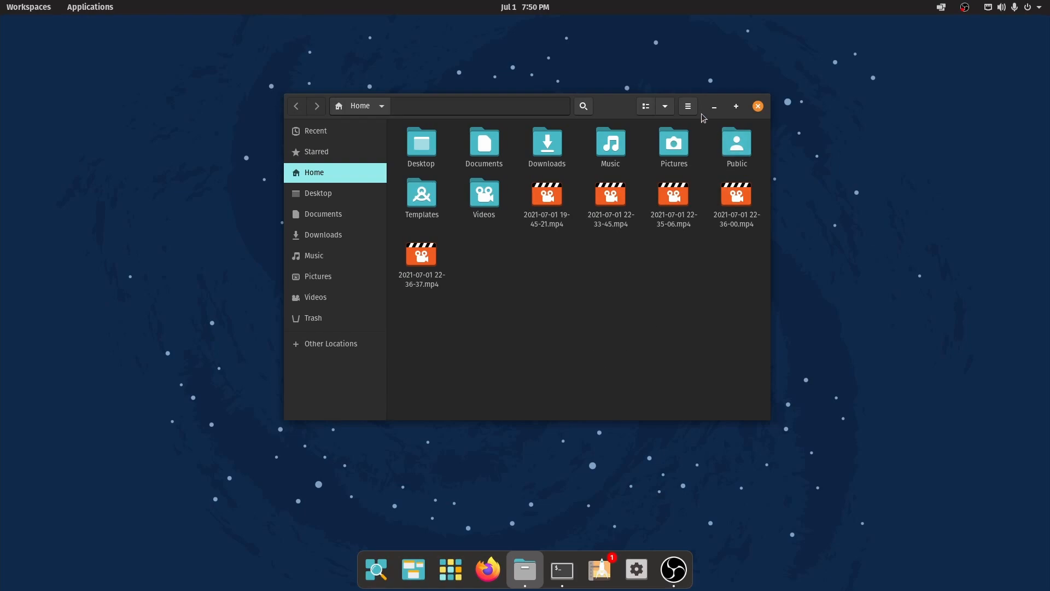
click(686, 106)
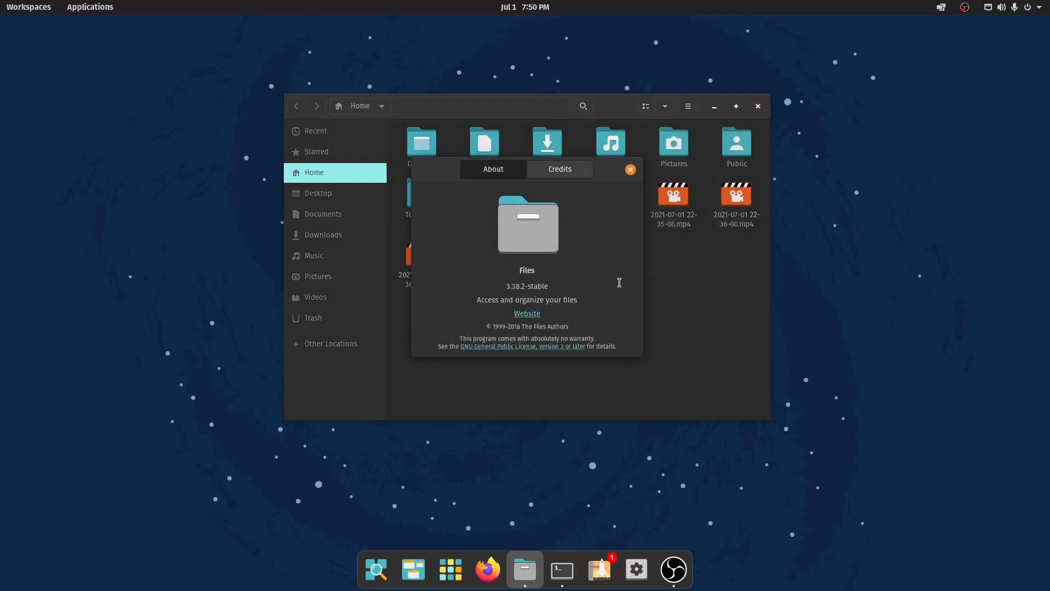
double_click(526, 286)
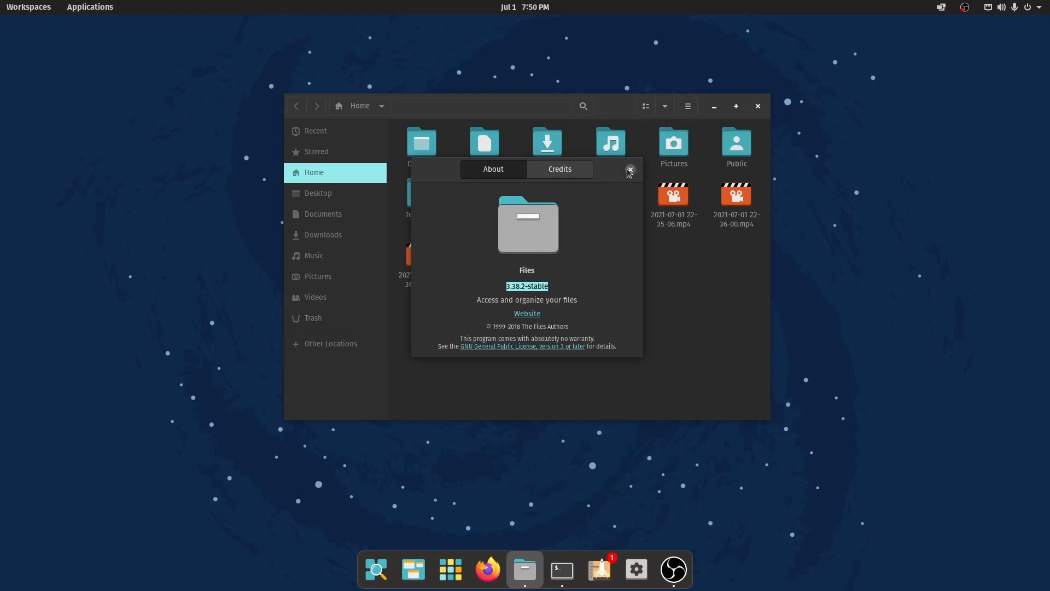
click(628, 168)
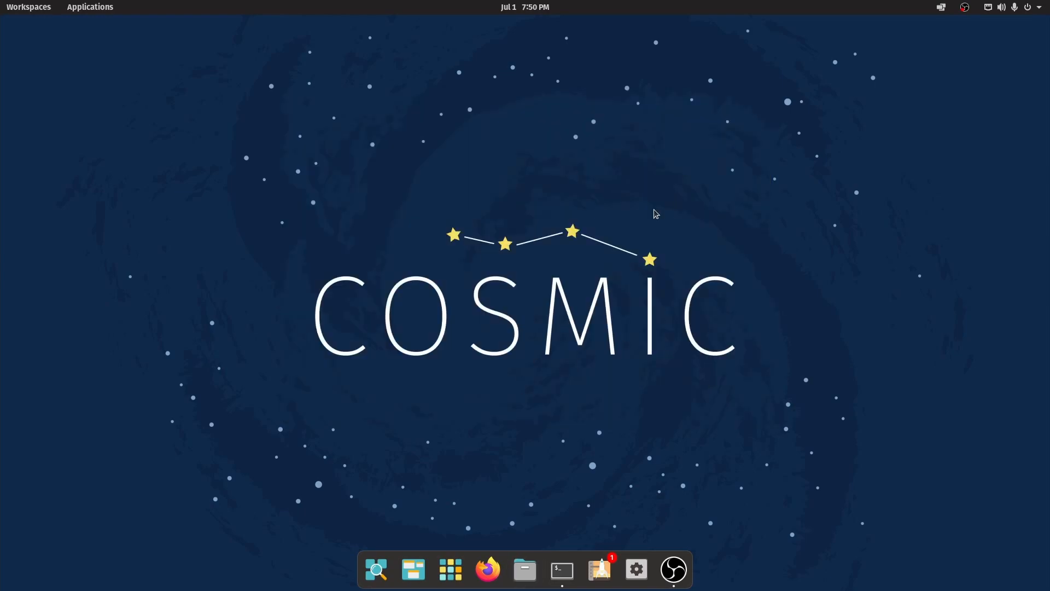
mouse_move(634, 376)
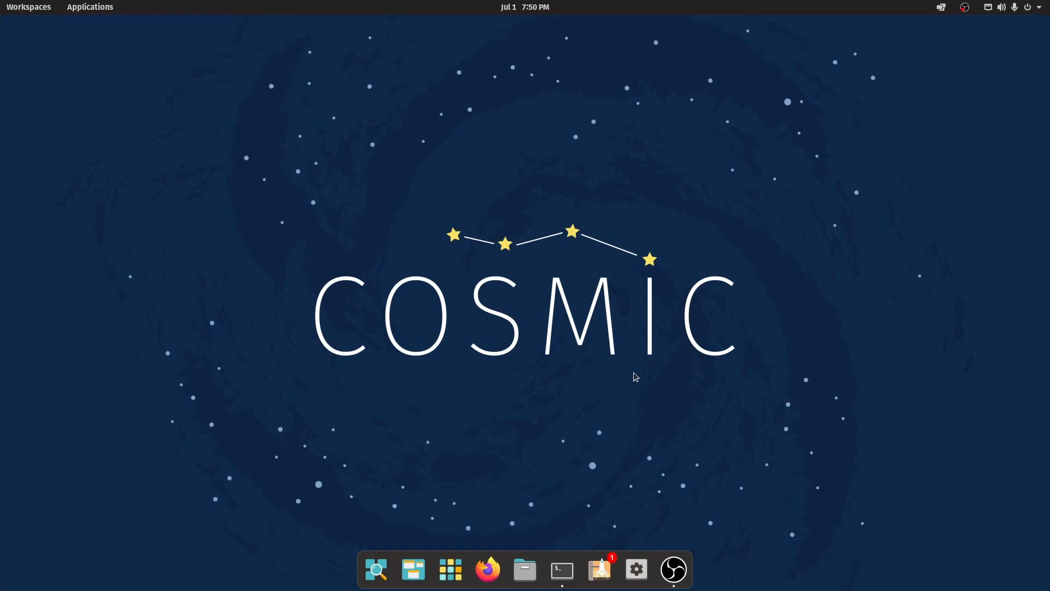
mouse_move(598, 569)
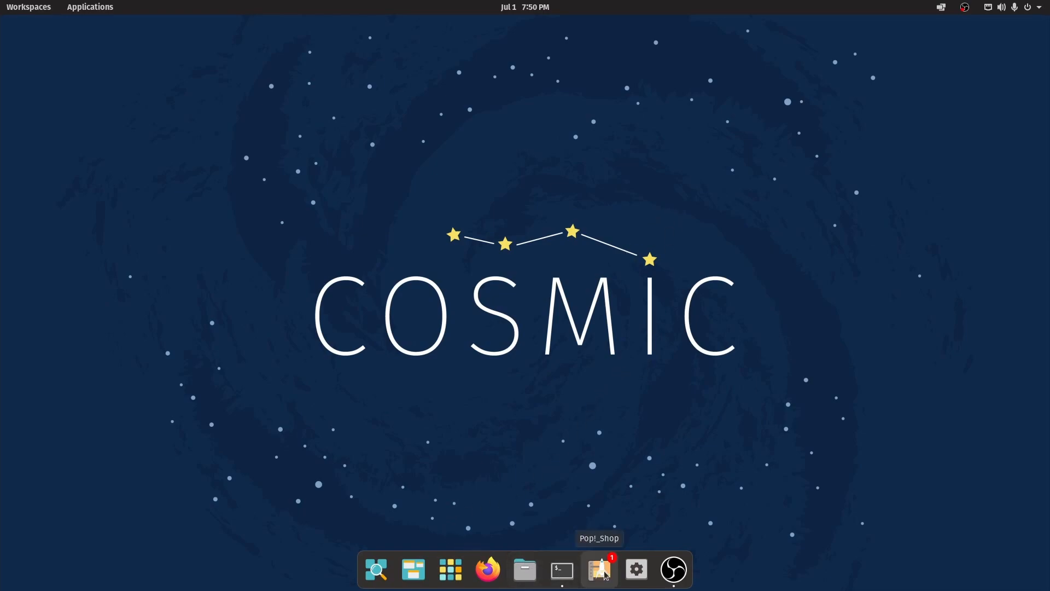
Launch Pop!_Shop from the dock onto its Pop!_Picks home page.
click(598, 569)
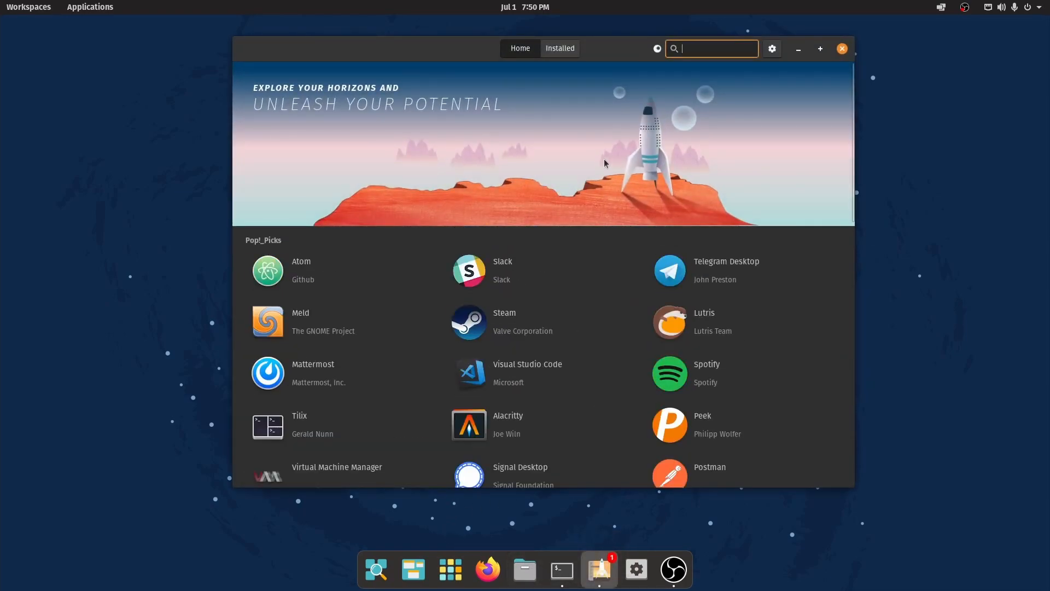
mouse_move(721, 179)
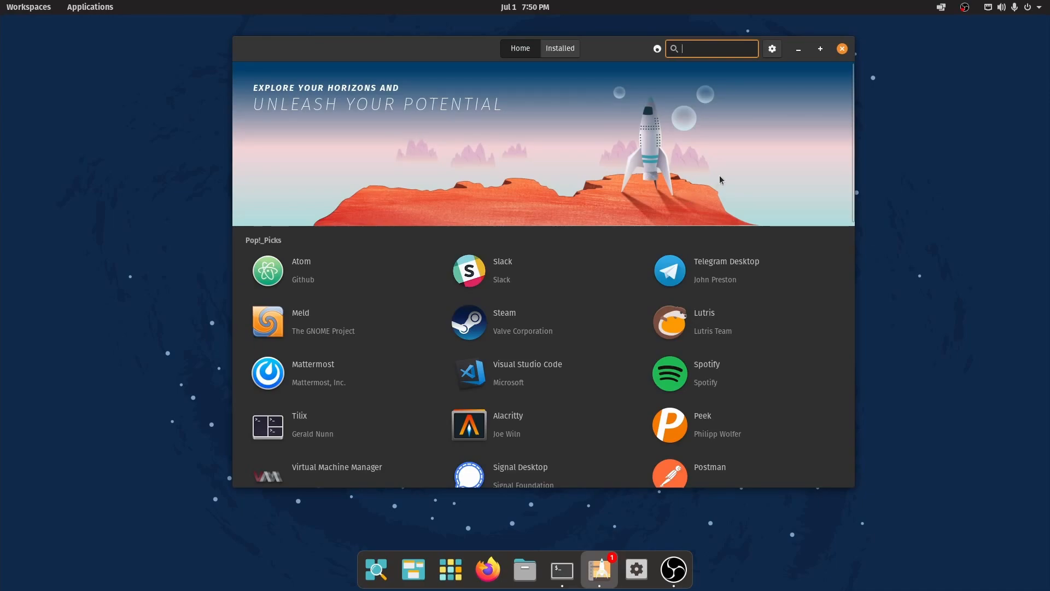
Review Pop!_Shop's Extra Sources: Pop_OS Applications, the System76 PPA and the sources.list entry.
click(771, 48)
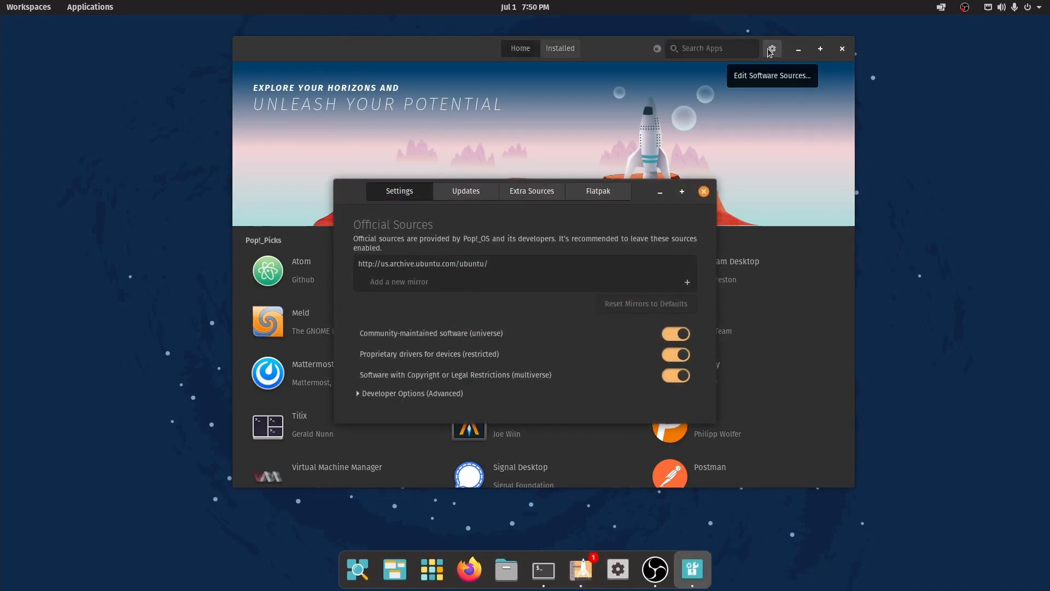
mouse_move(439, 256)
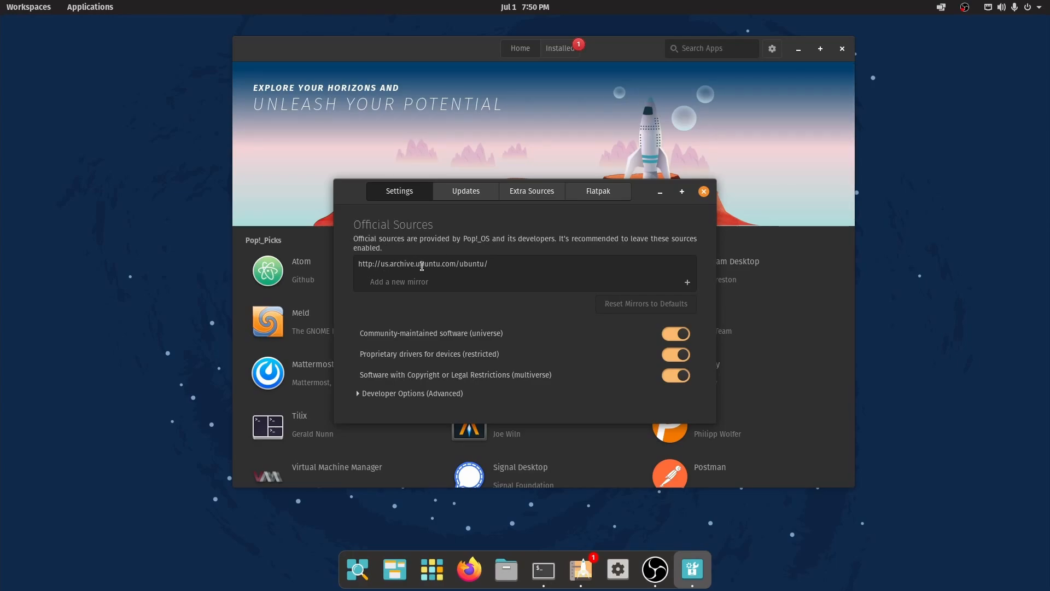
click(465, 191)
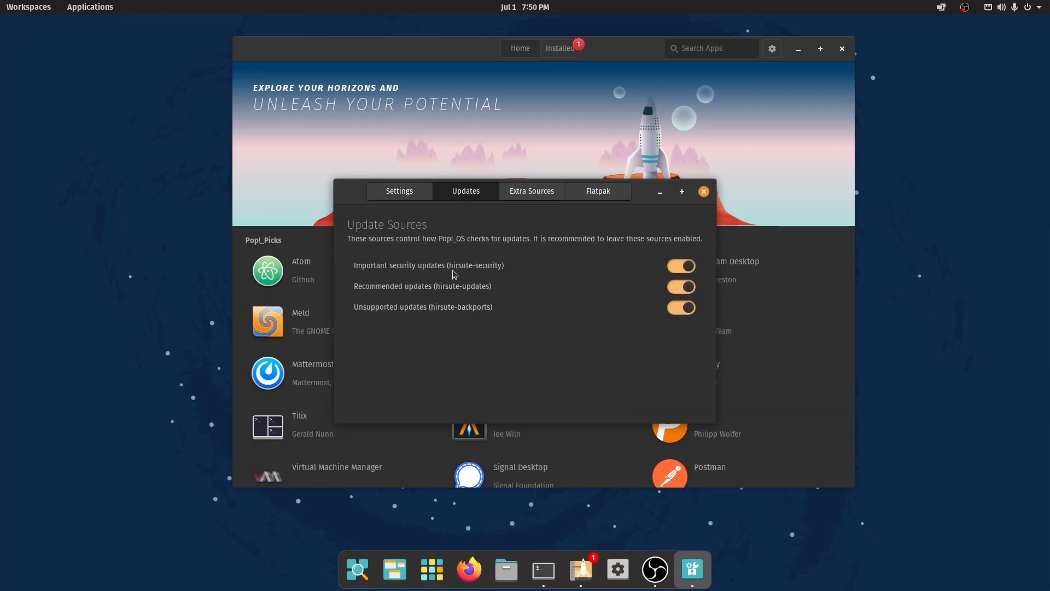
mouse_move(385, 315)
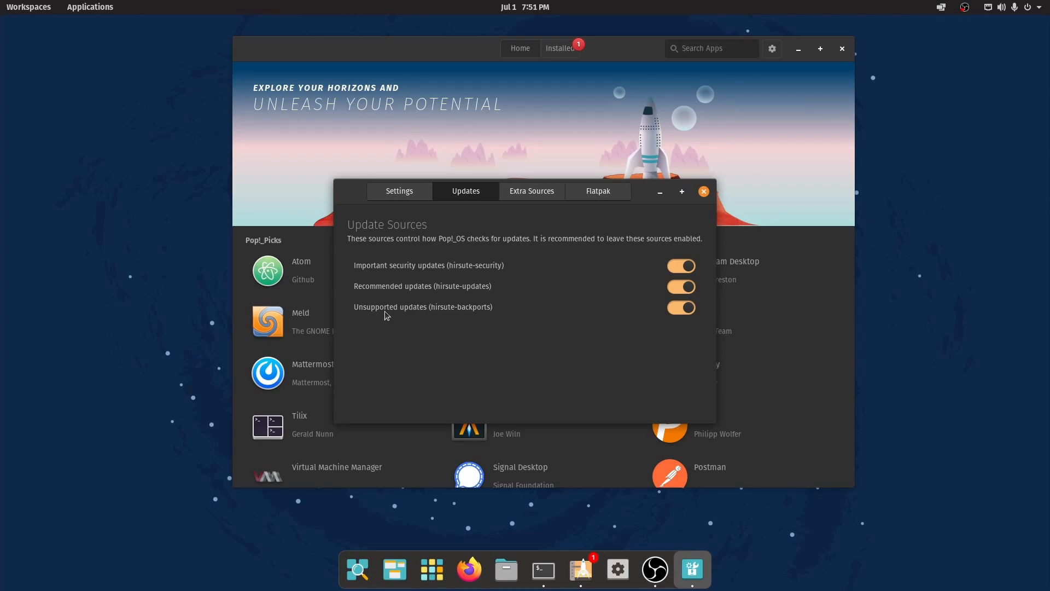
mouse_move(492, 321)
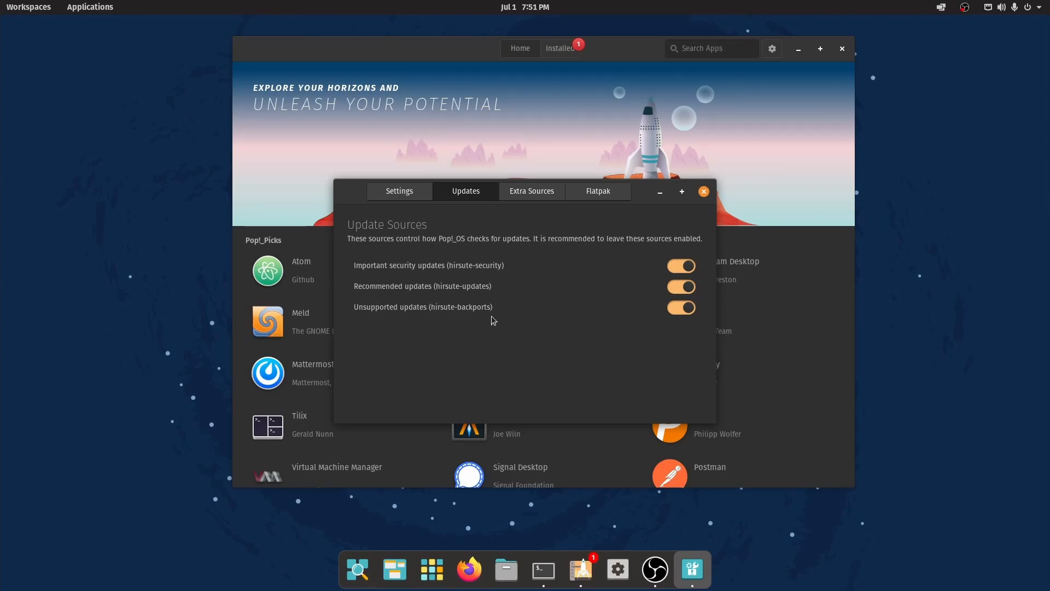
mouse_move(461, 294)
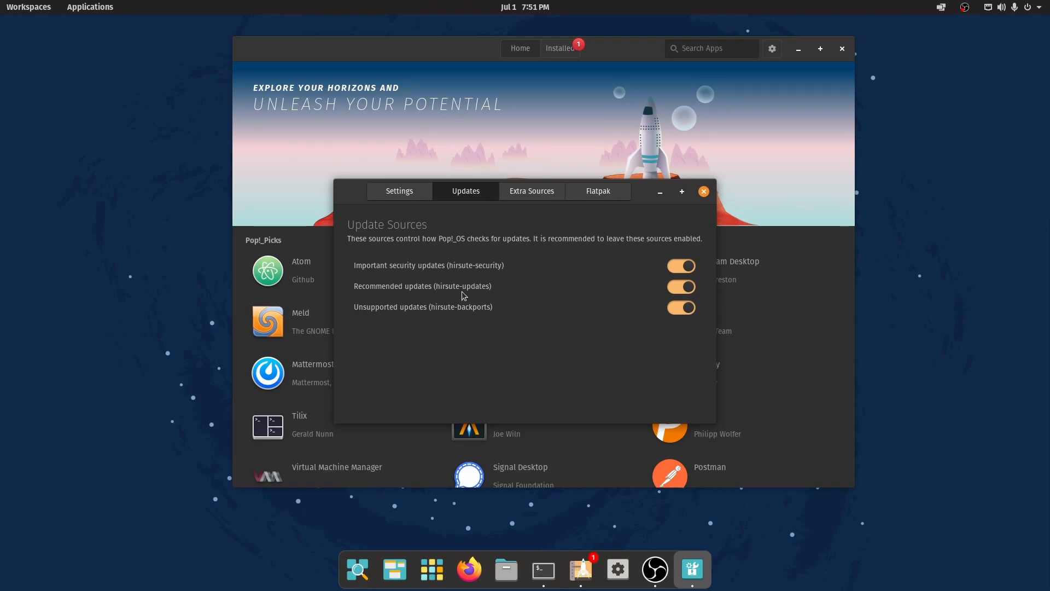
click(531, 191)
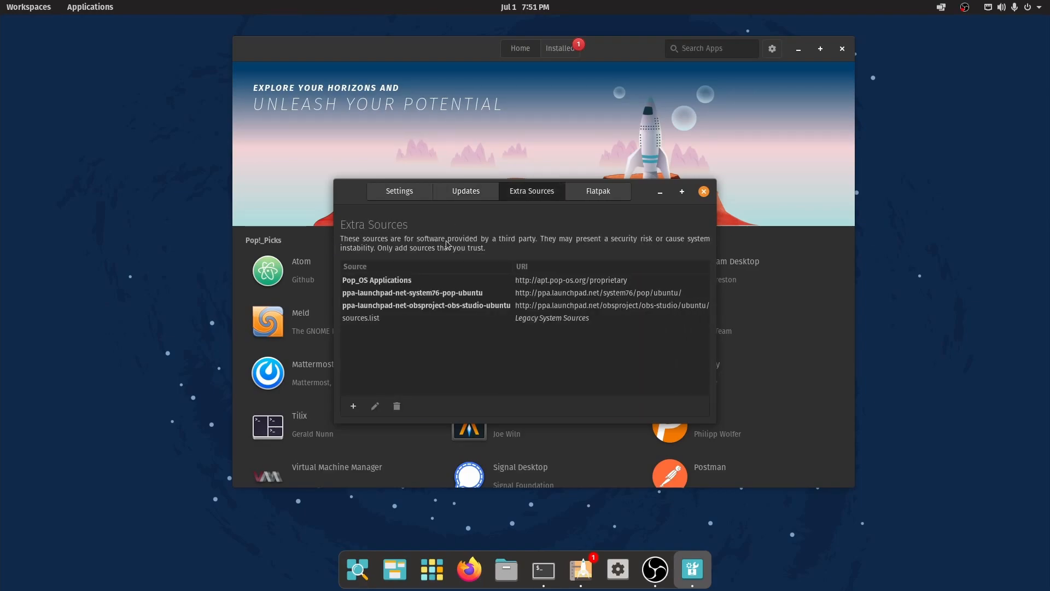
click(376, 279)
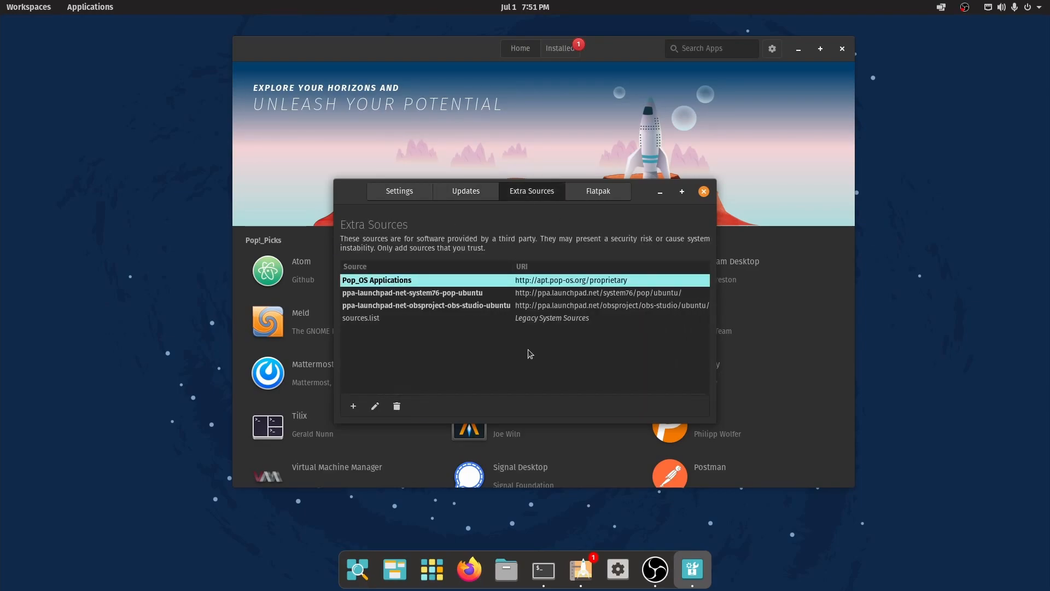
mouse_move(572, 340)
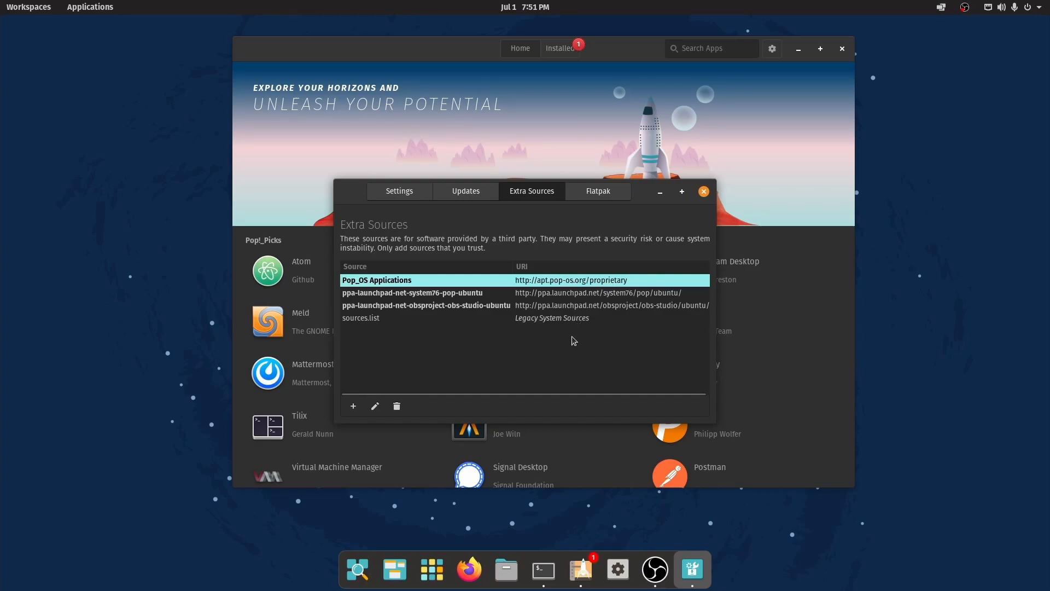
mouse_move(451, 306)
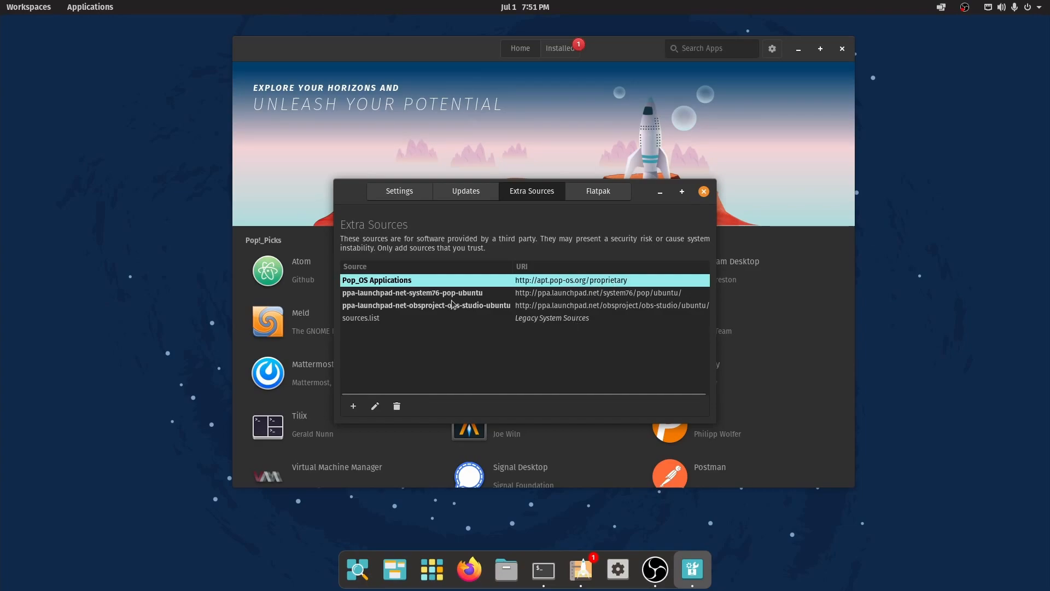
click(412, 293)
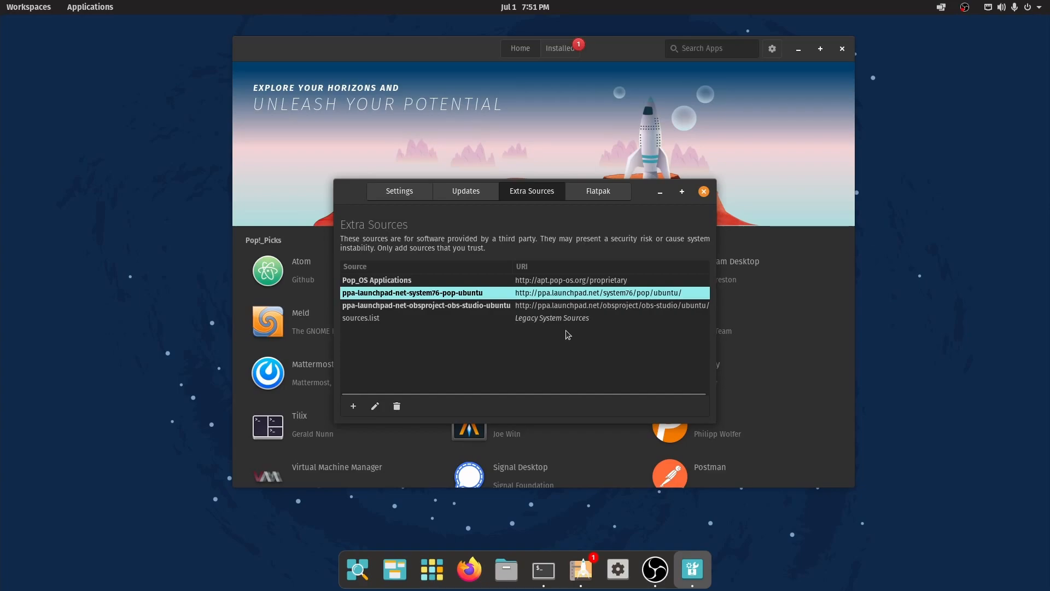
click(426, 305)
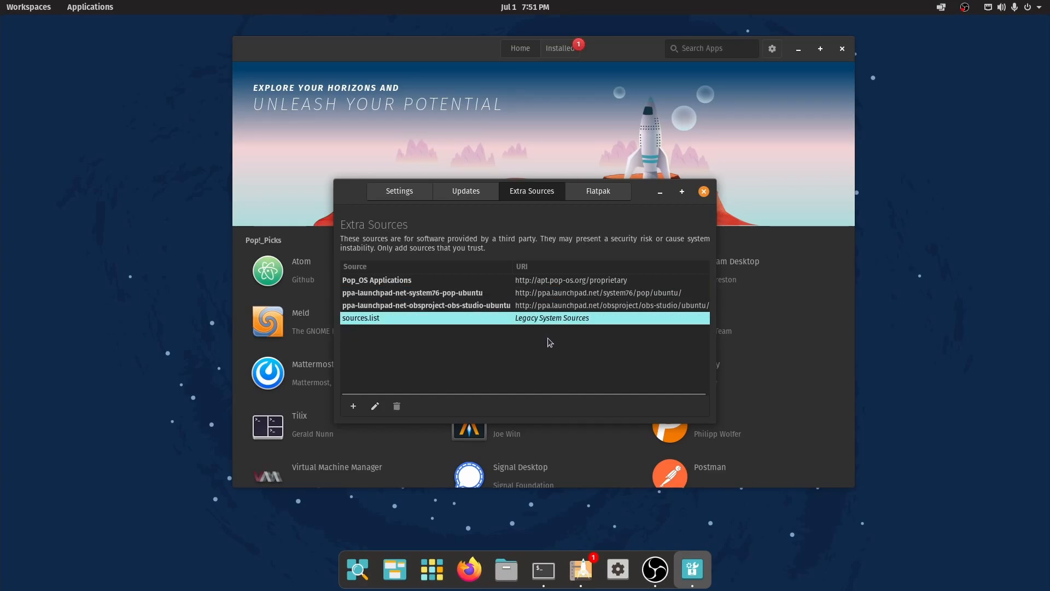
Check the Flatpak sources showing Flathub, then close Pop!_Shop.
click(596, 190)
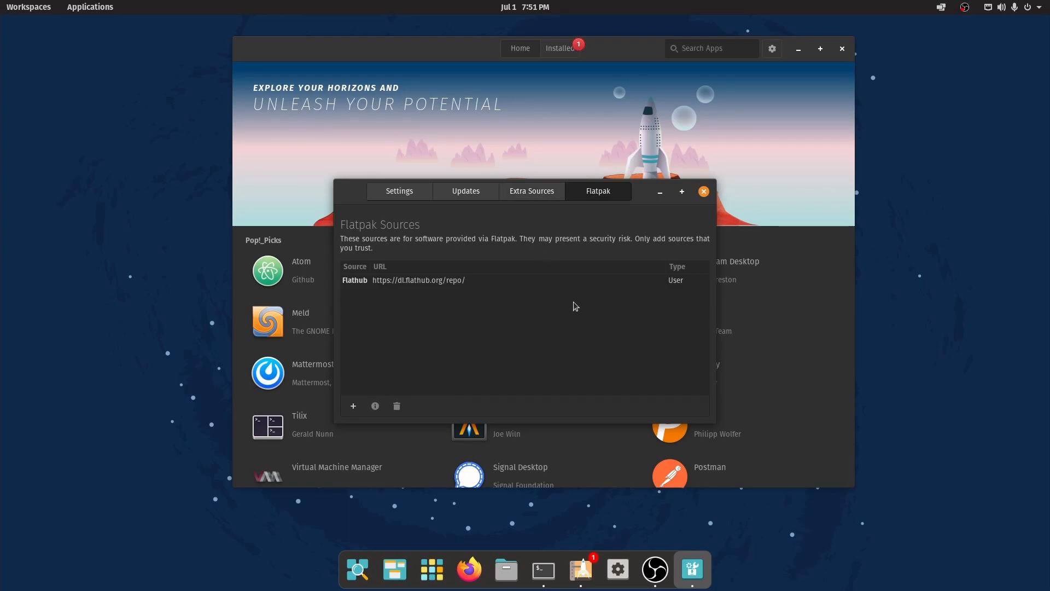
mouse_move(450, 317)
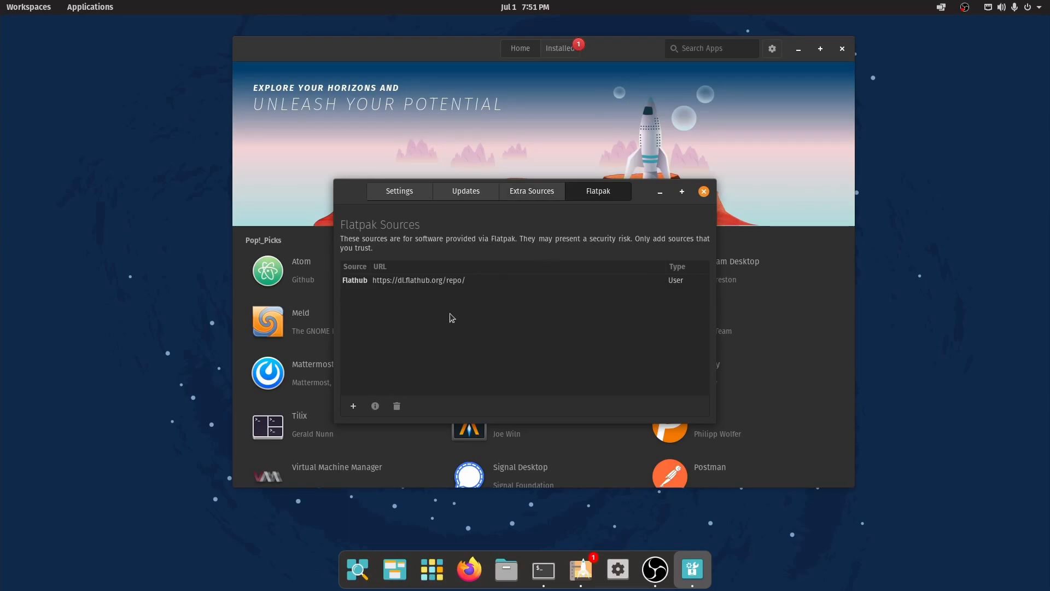
mouse_move(703, 219)
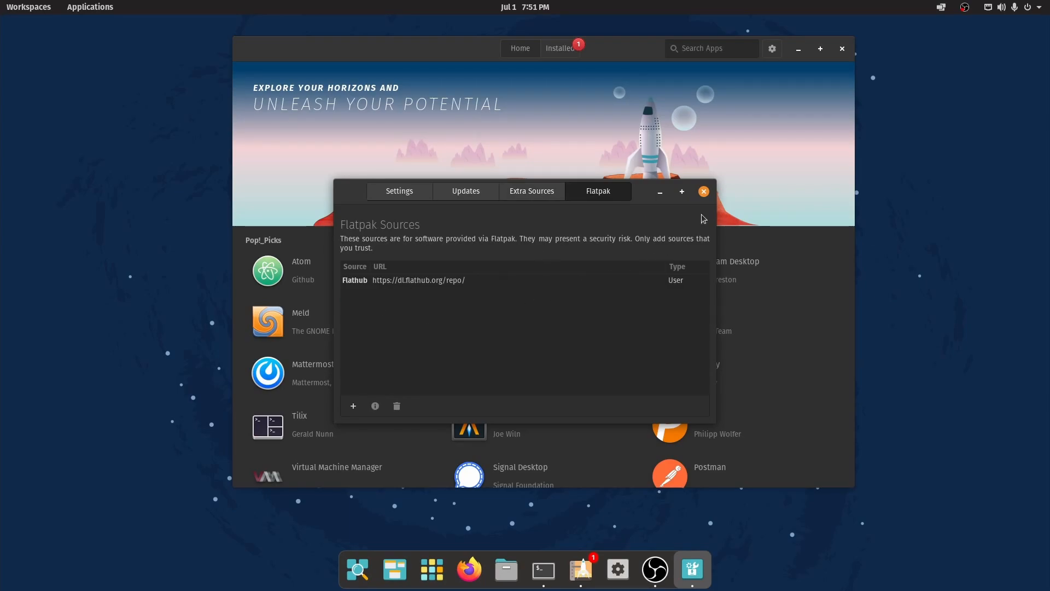
click(703, 190)
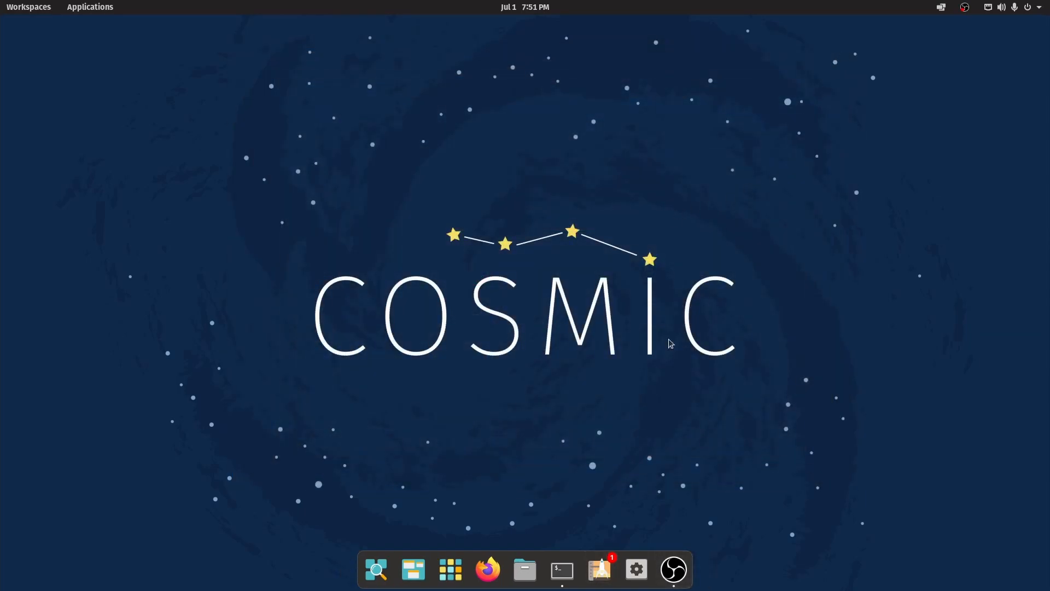
mouse_move(526, 299)
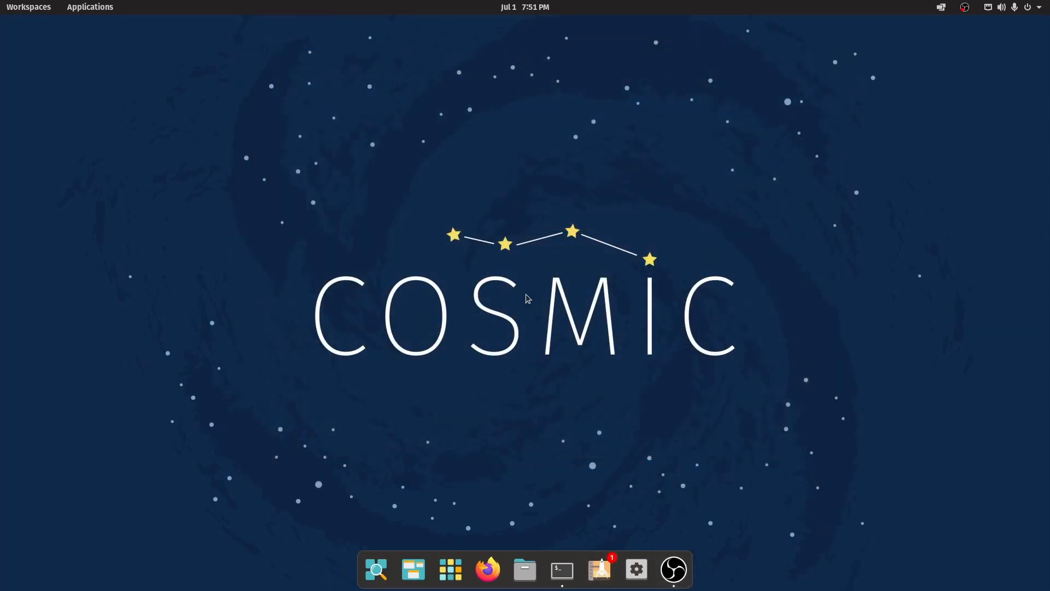
mouse_move(46, 83)
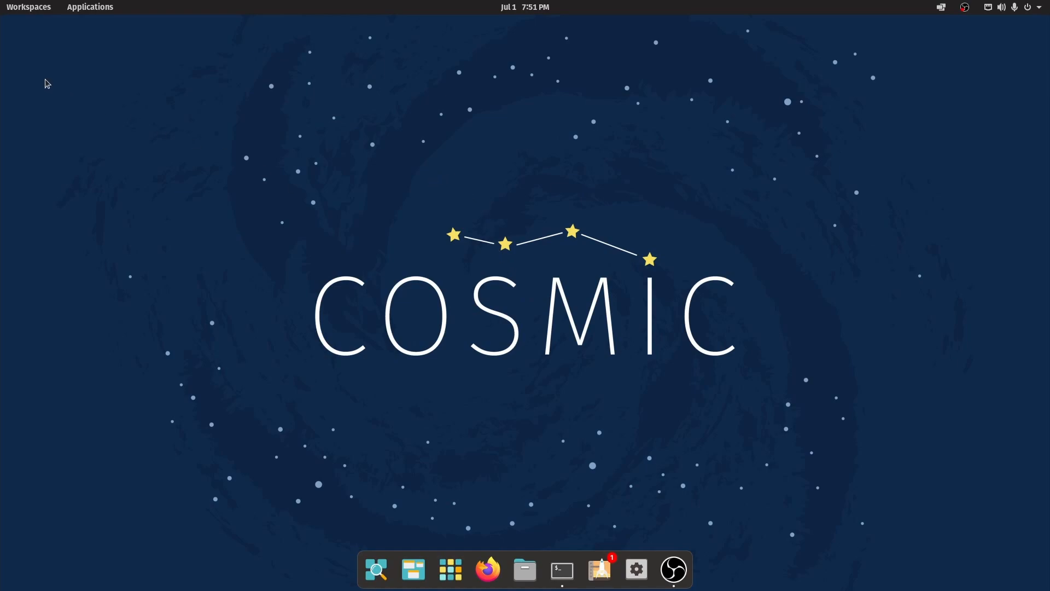
In the workspaces overview, switch to the second workspace and back to the first.
click(29, 6)
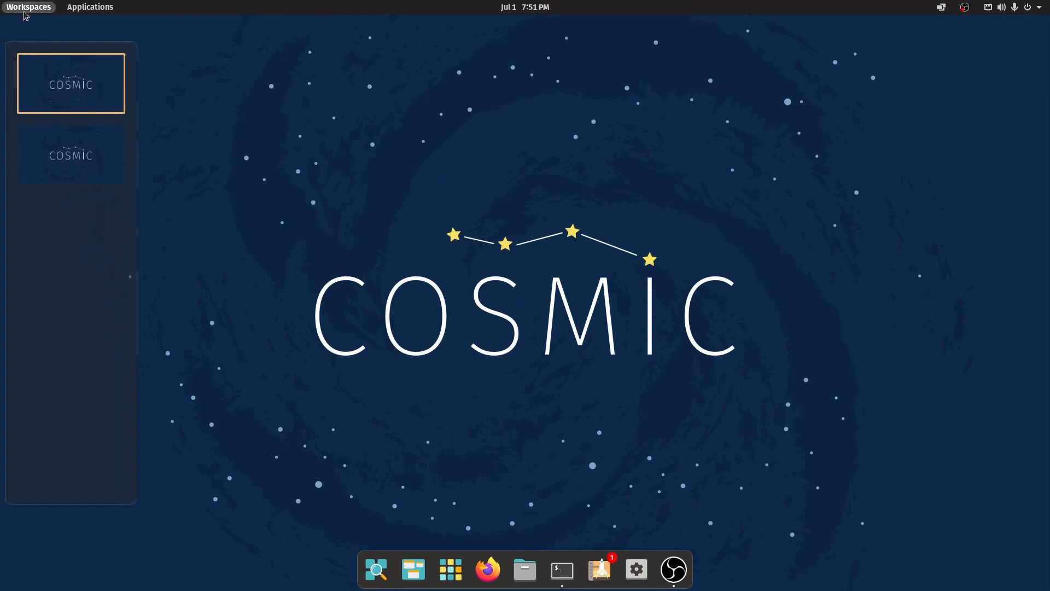
click(72, 154)
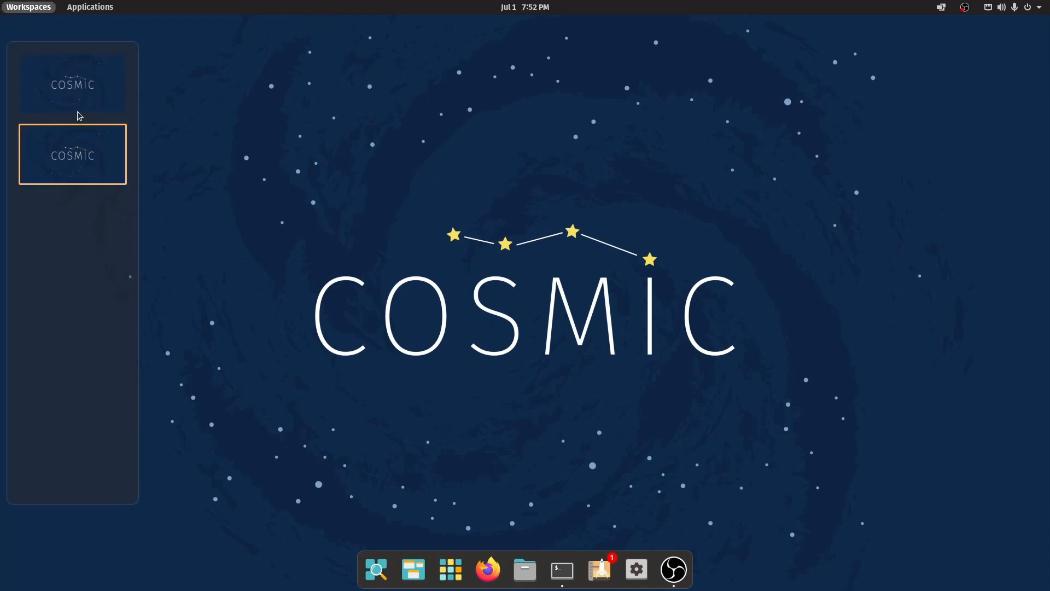
click(72, 84)
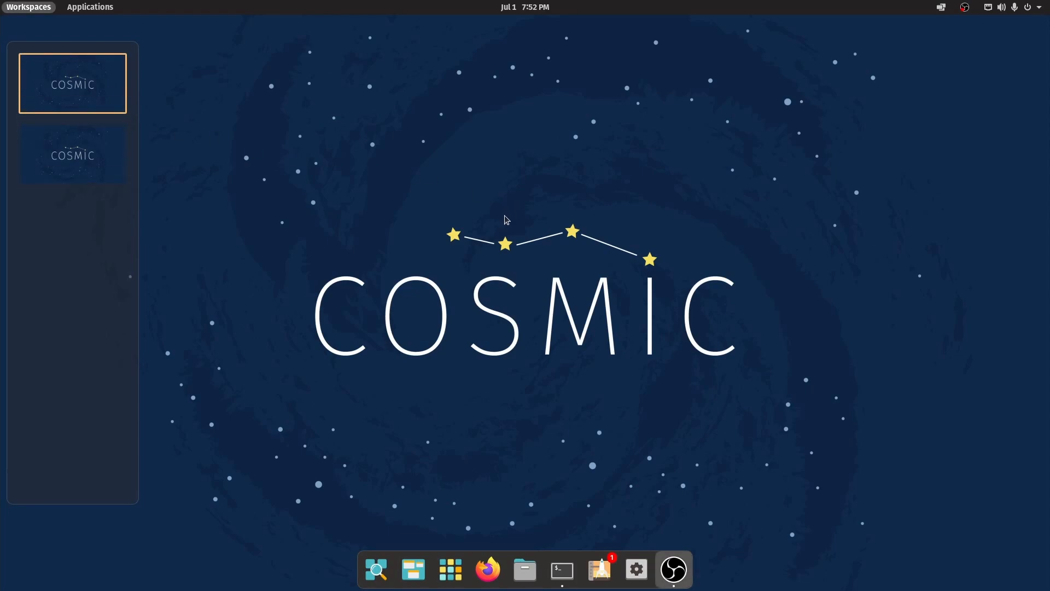
Launch Terminal and Files, move Files to its own workspace, then clear the terminal to show the desktop.
click(561, 568)
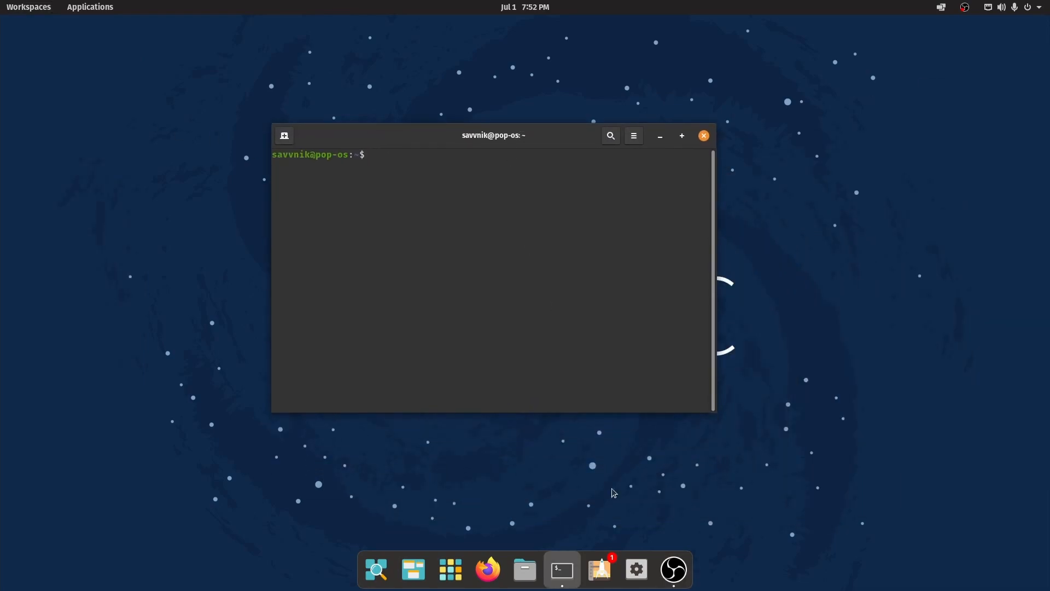
click(524, 569)
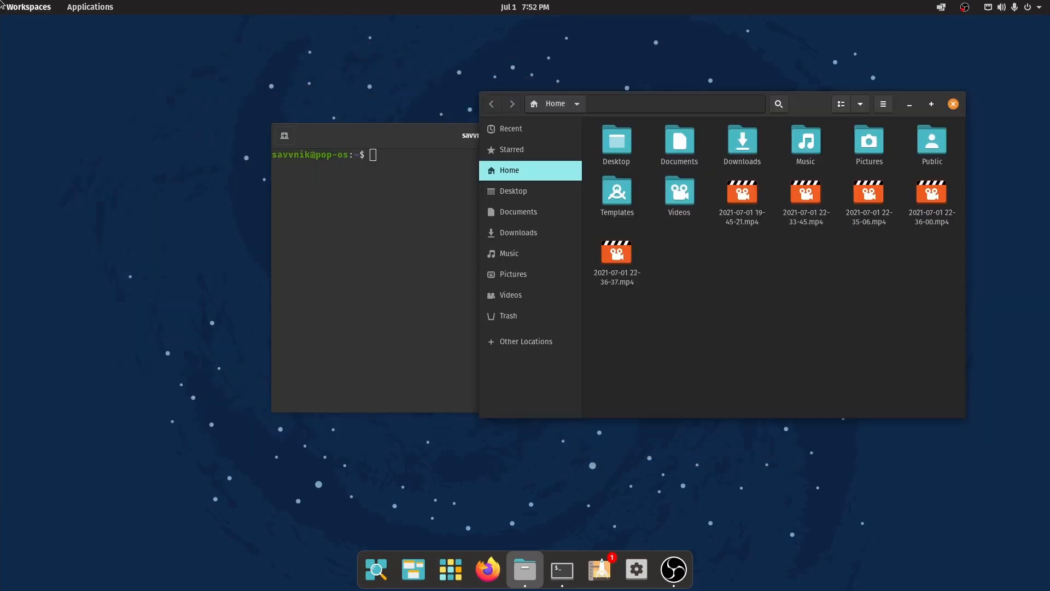
click(28, 6)
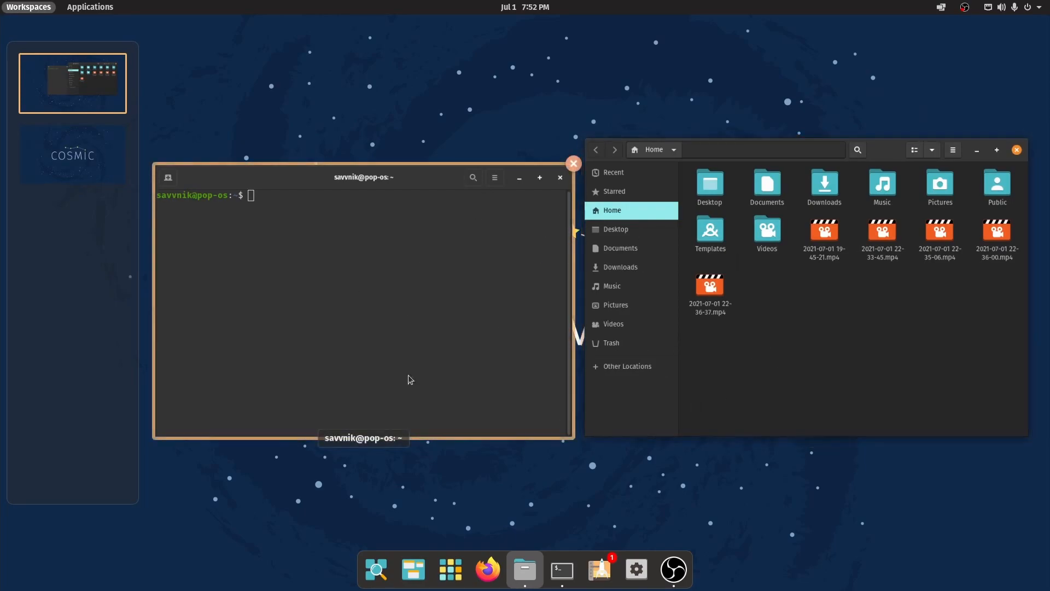
mouse_move(603, 278)
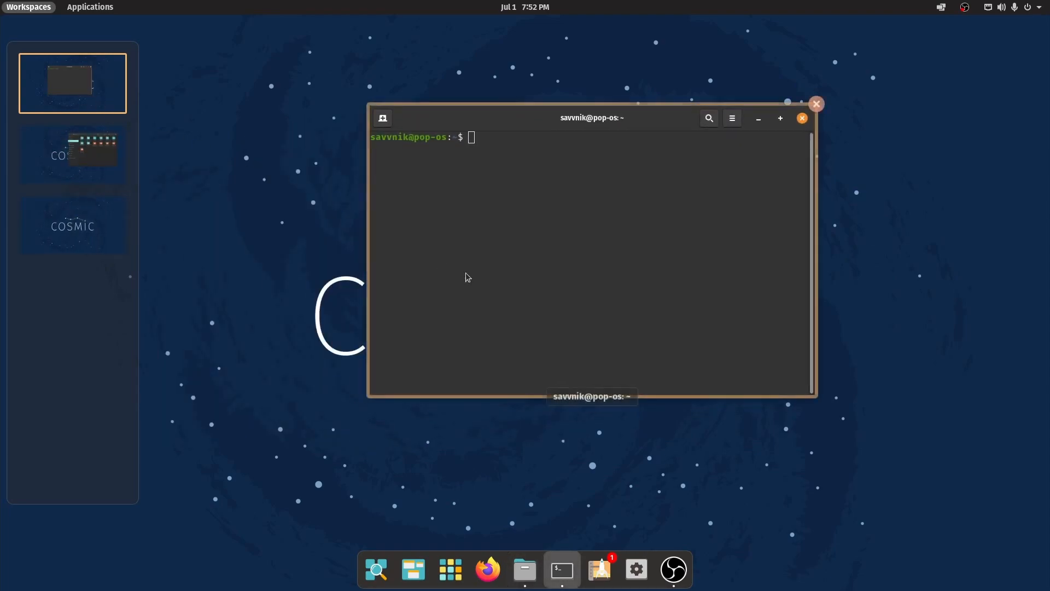
mouse_move(148, 158)
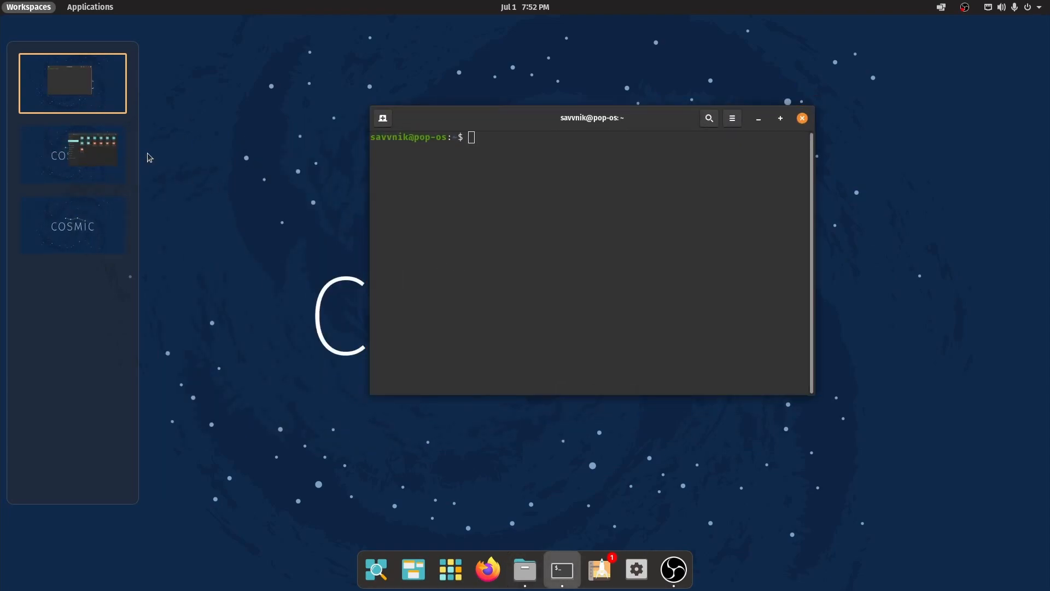
mouse_move(293, 248)
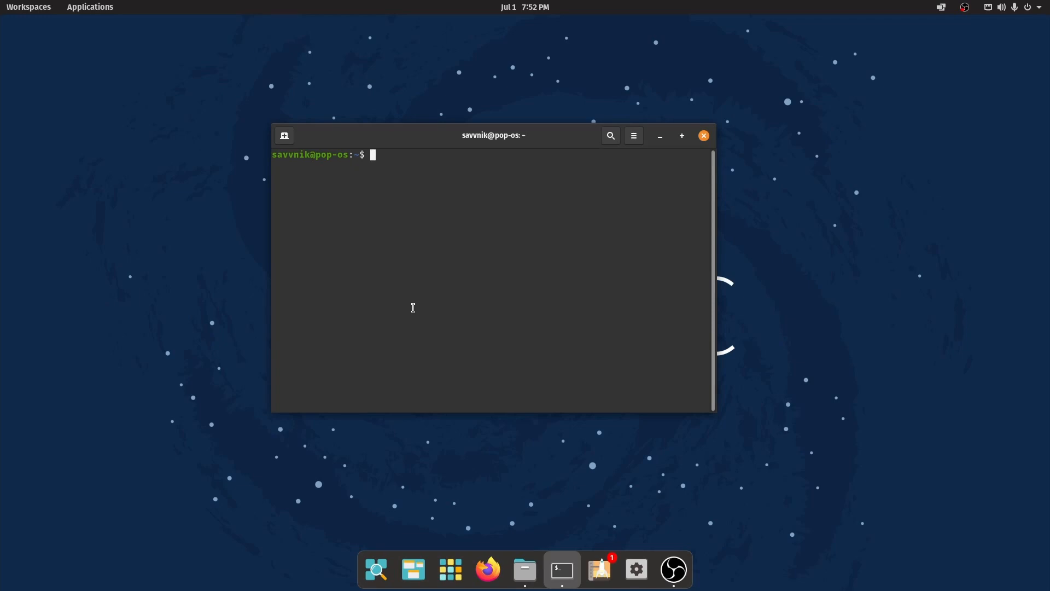
mouse_move(29, 7)
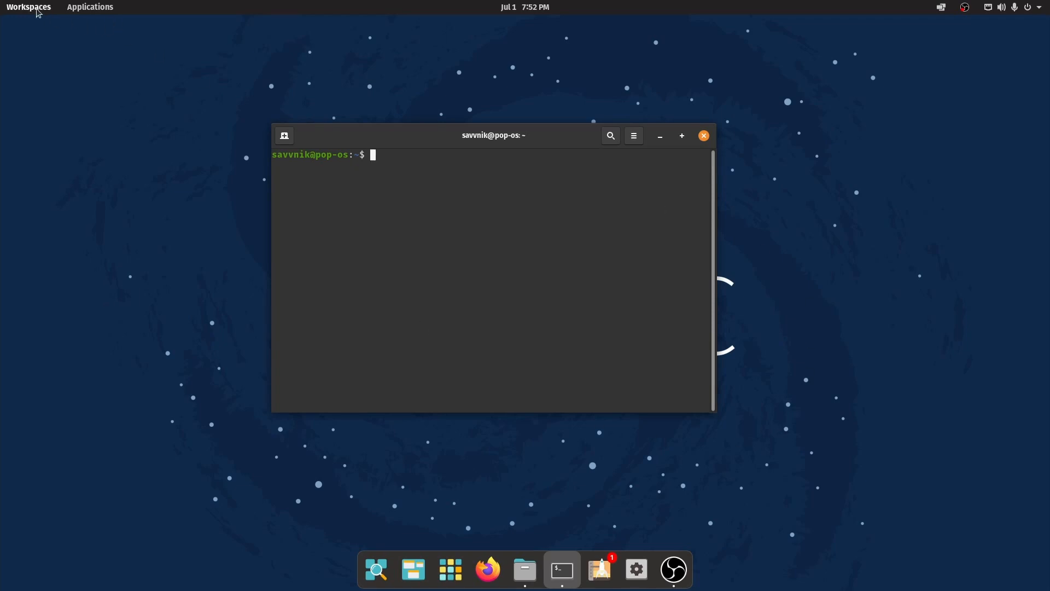
mouse_move(224, 178)
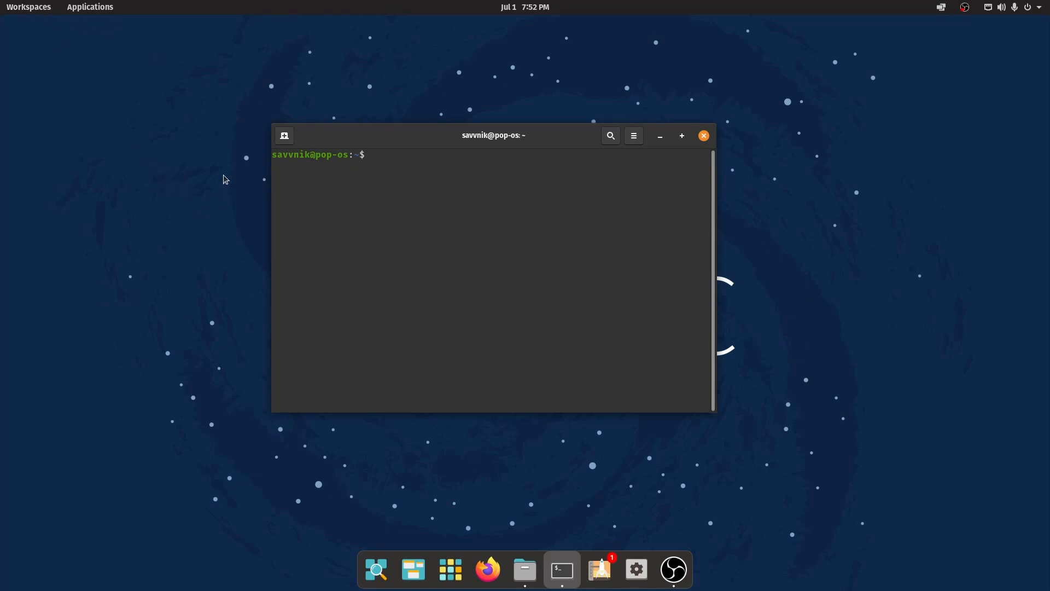
click(703, 136)
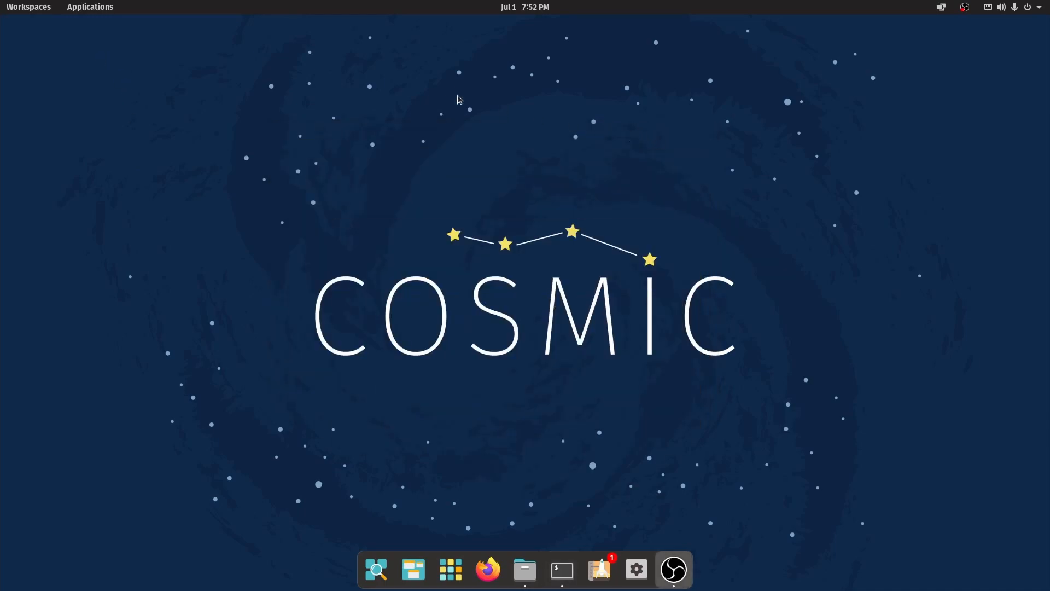
mouse_move(179, 176)
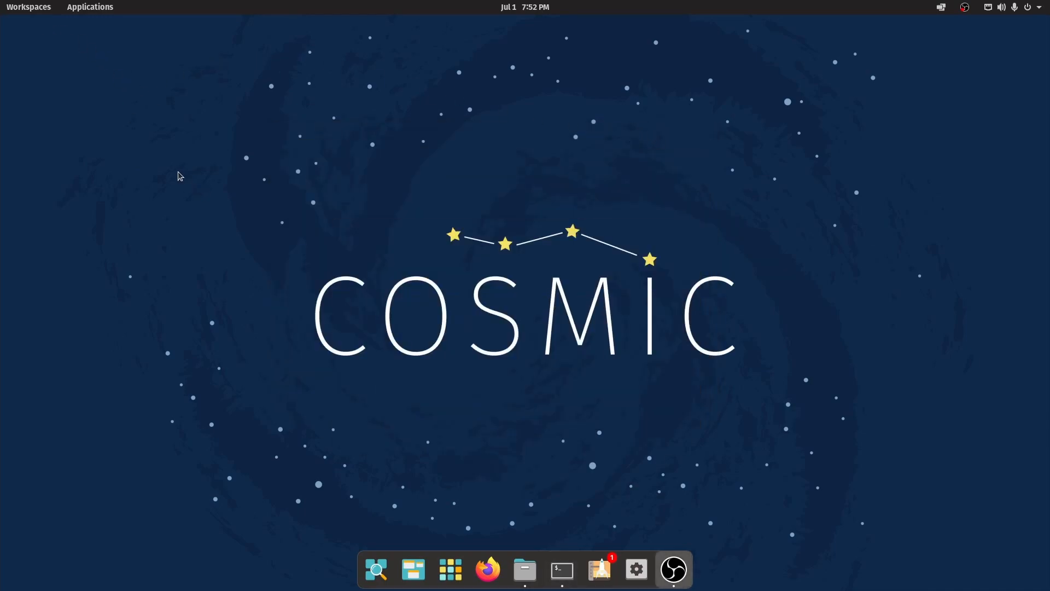
click(89, 8)
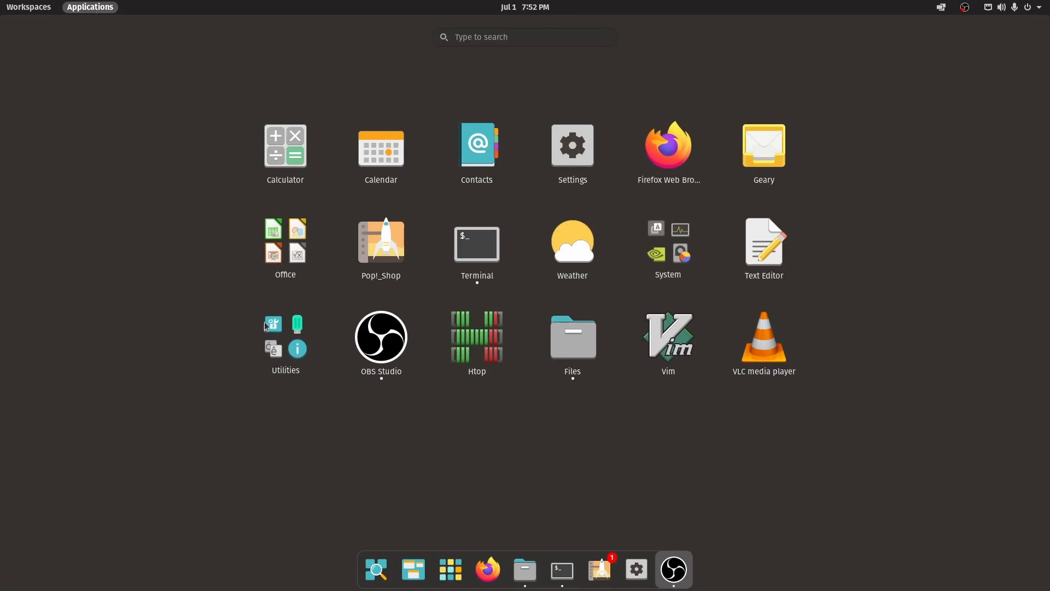
mouse_move(267, 47)
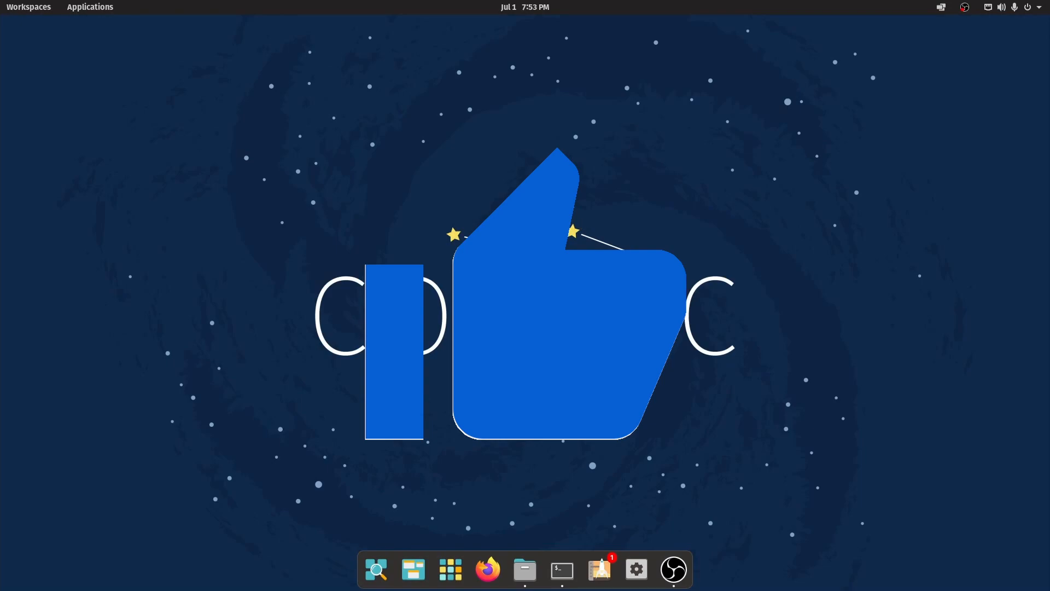
mouse_move(517, 32)
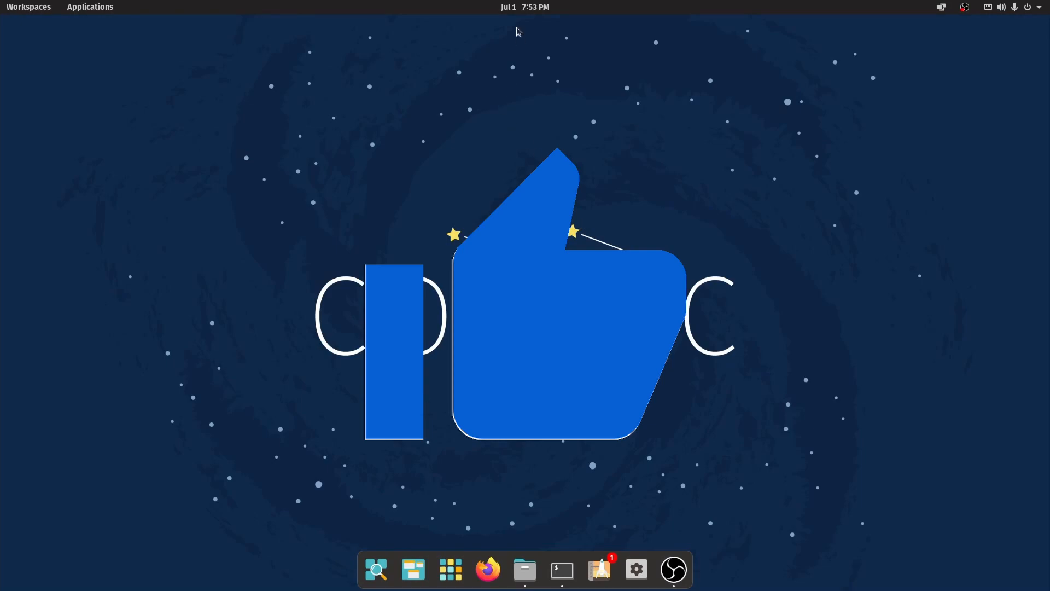
Switch Do Not Disturb on in the notifications panel, then close the panel.
click(525, 7)
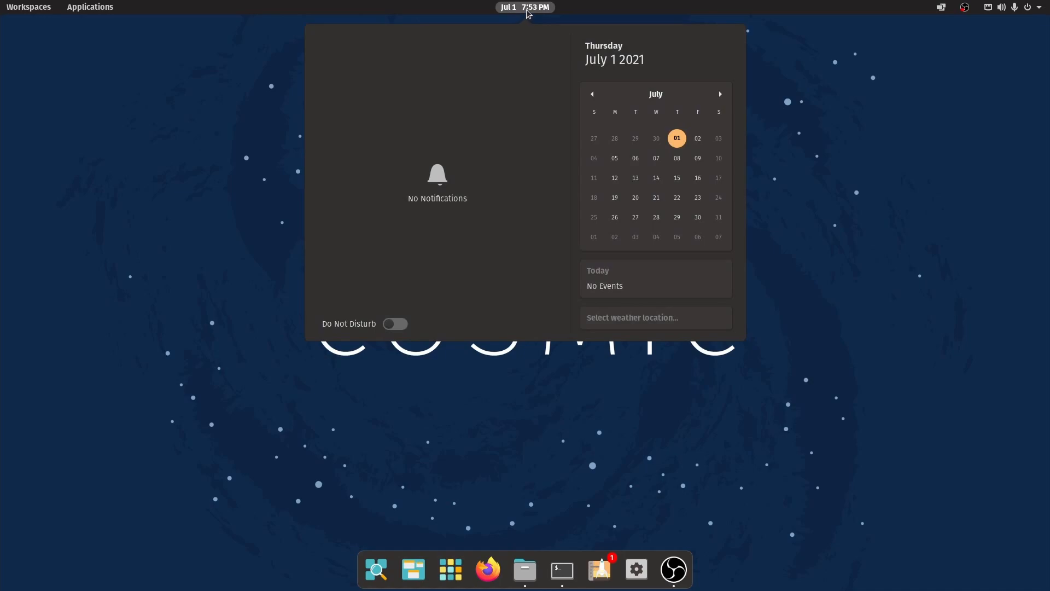
mouse_move(611, 34)
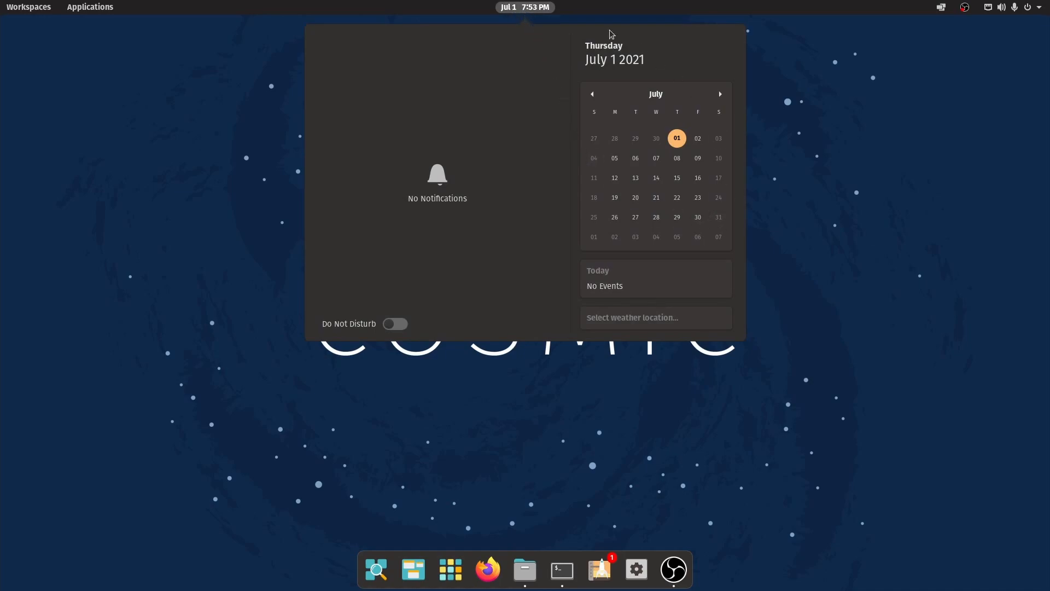
mouse_move(693, 300)
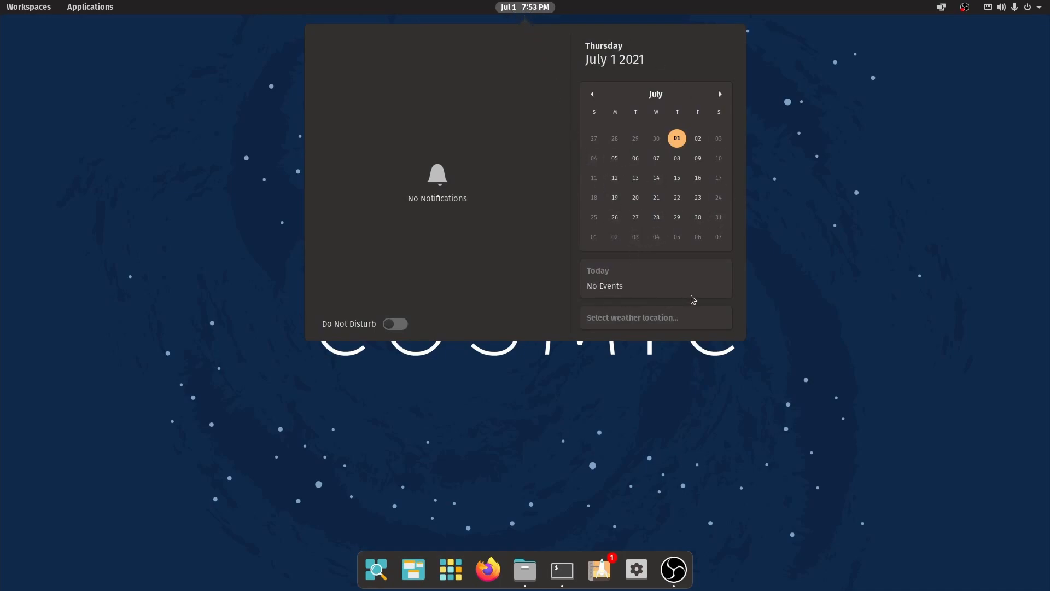
mouse_move(409, 261)
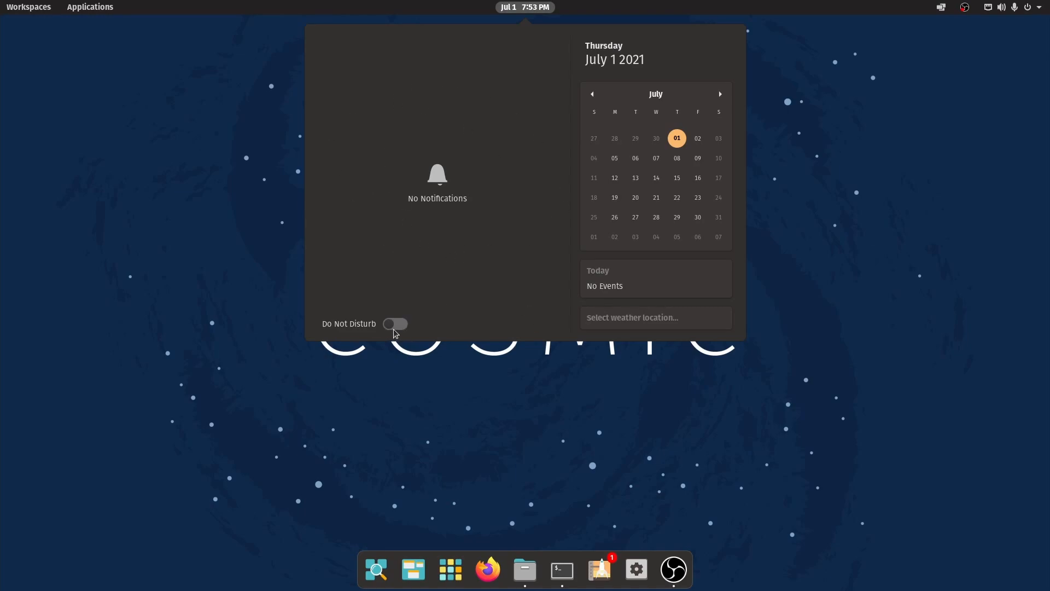
click(394, 323)
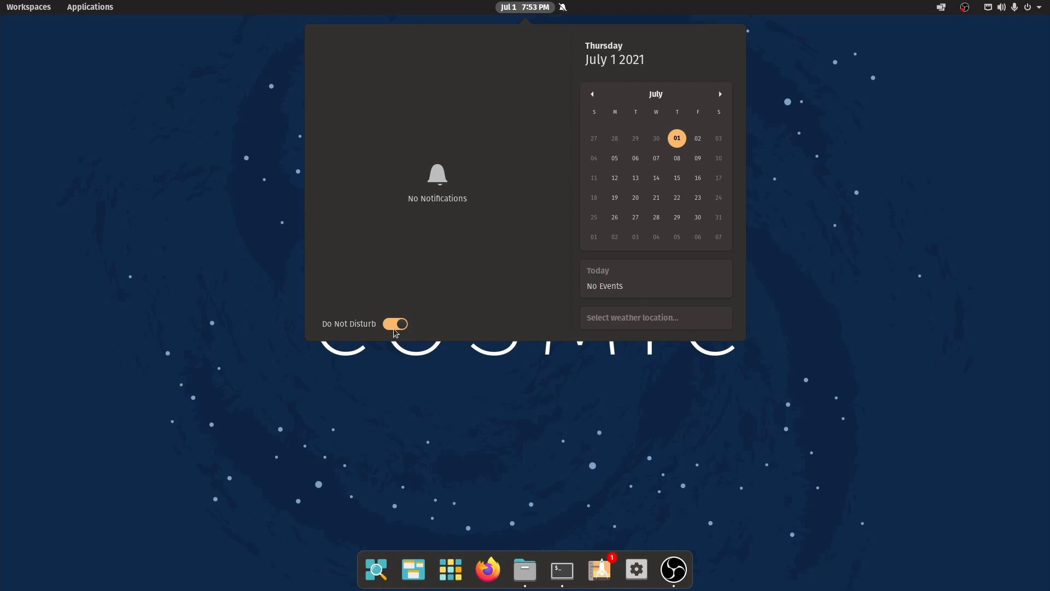
mouse_move(562, 8)
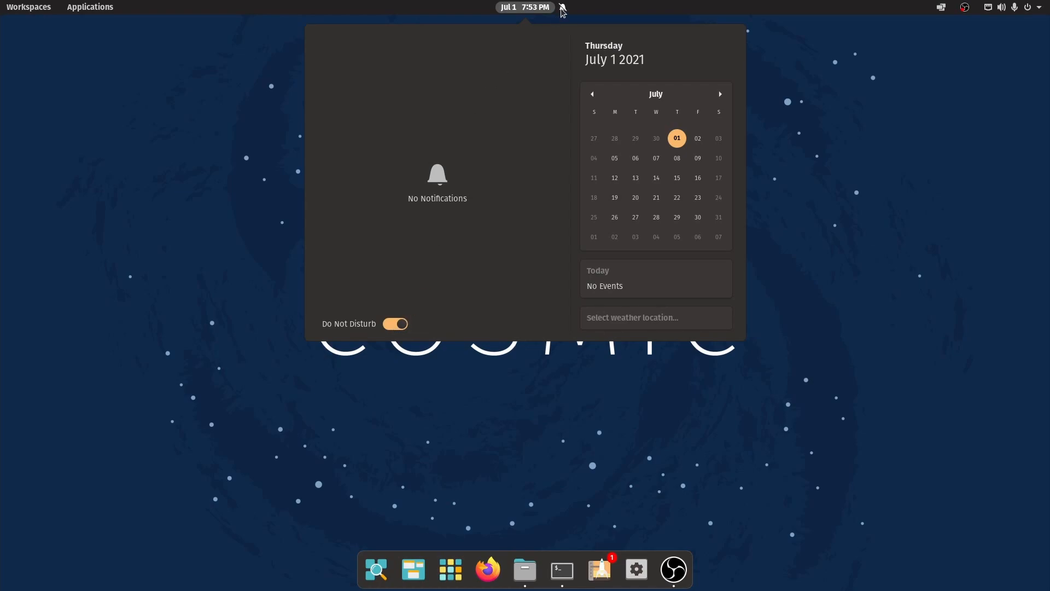
click(526, 7)
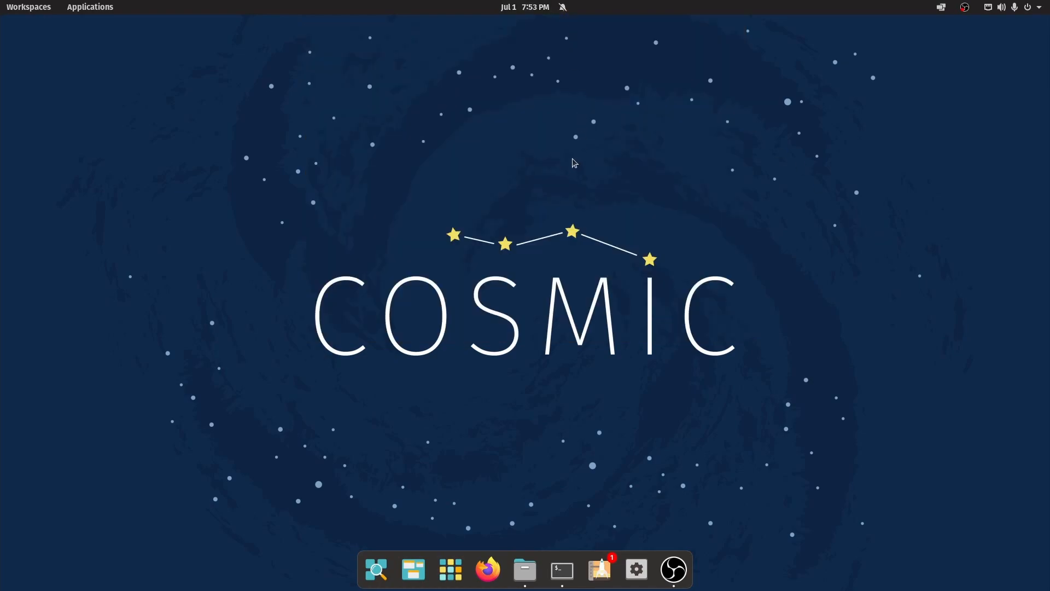
Enable Tile Windows so a new Terminal and Files window tile side by side.
click(940, 7)
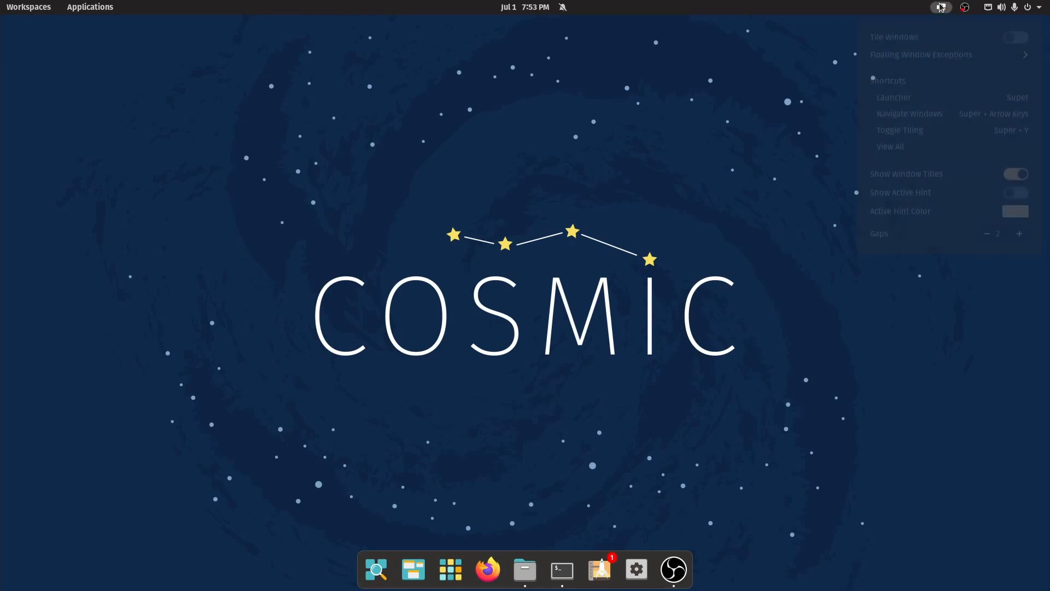
click(941, 8)
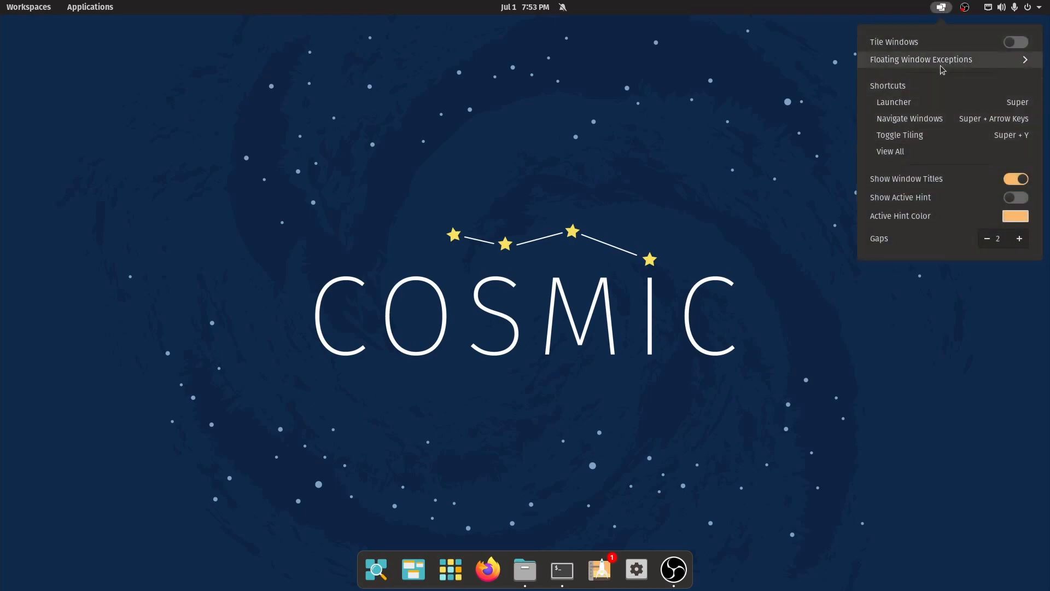
mouse_move(958, 103)
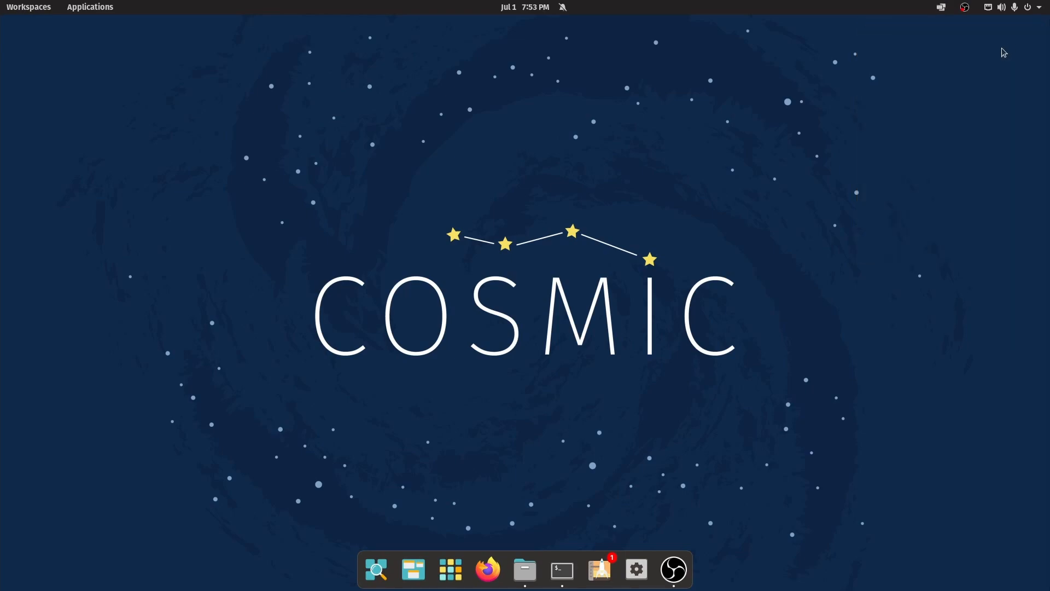
click(561, 570)
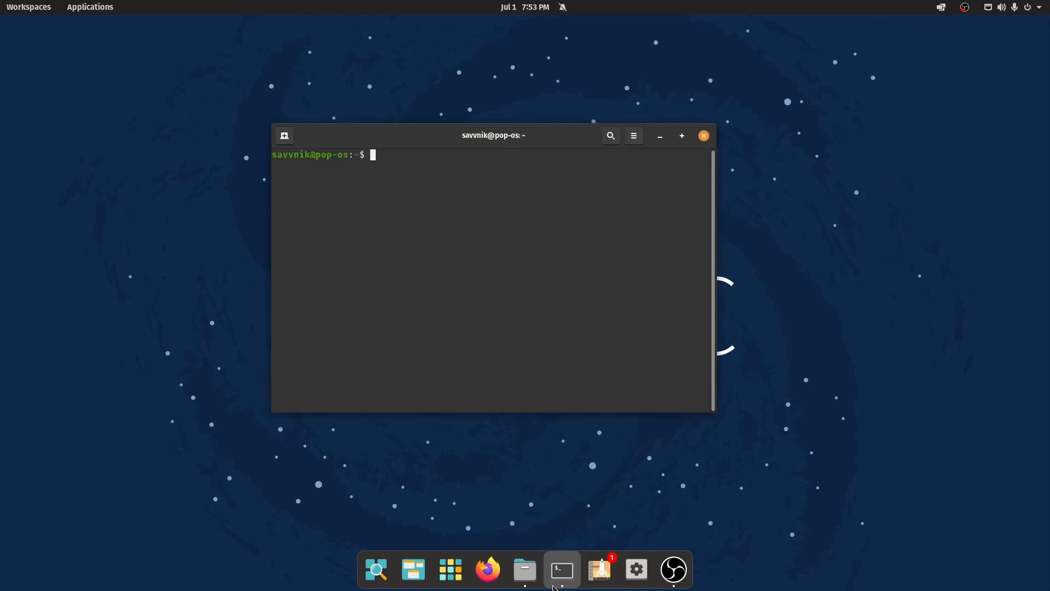
click(524, 569)
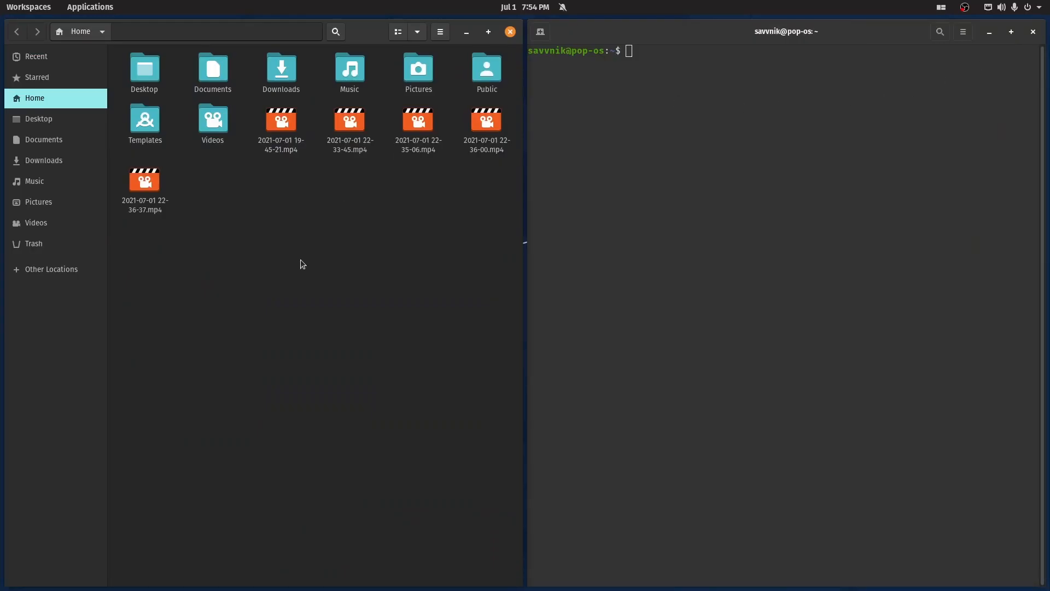
mouse_move(699, 419)
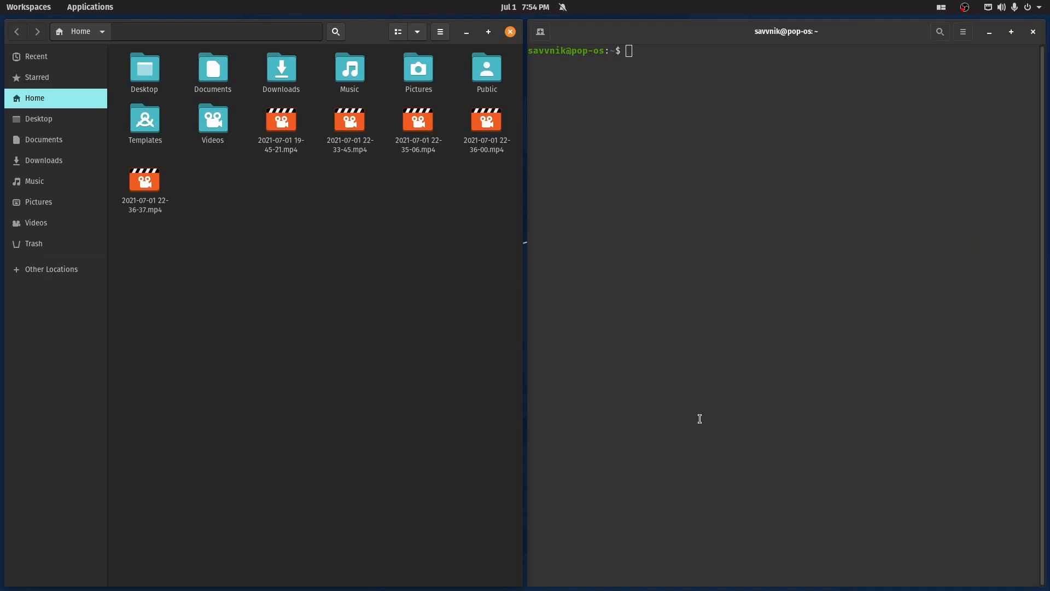
mouse_move(1015, 109)
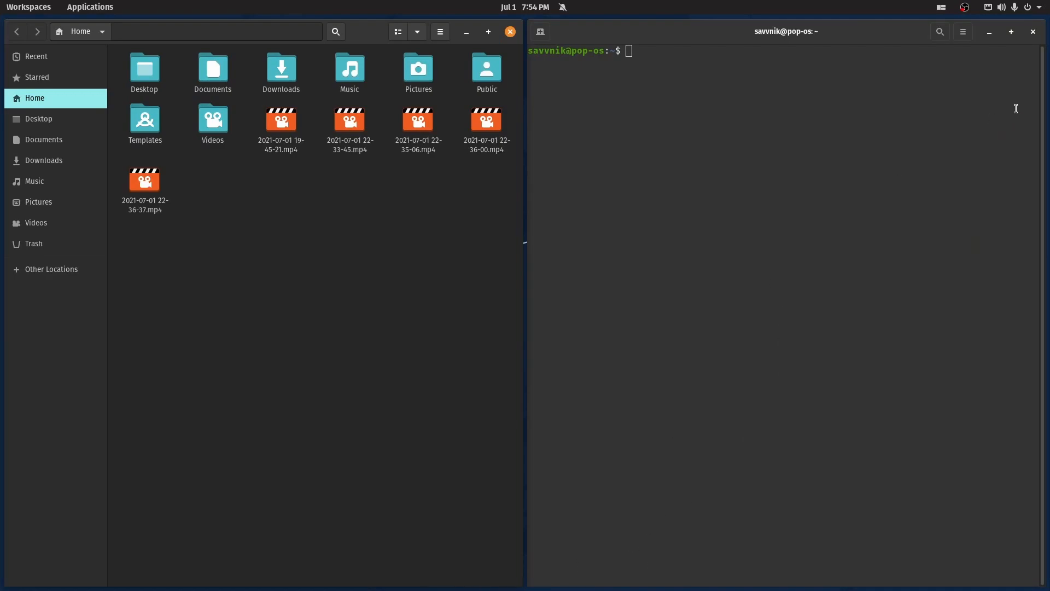
Disable Tile Windows again so the two windows float.
click(940, 7)
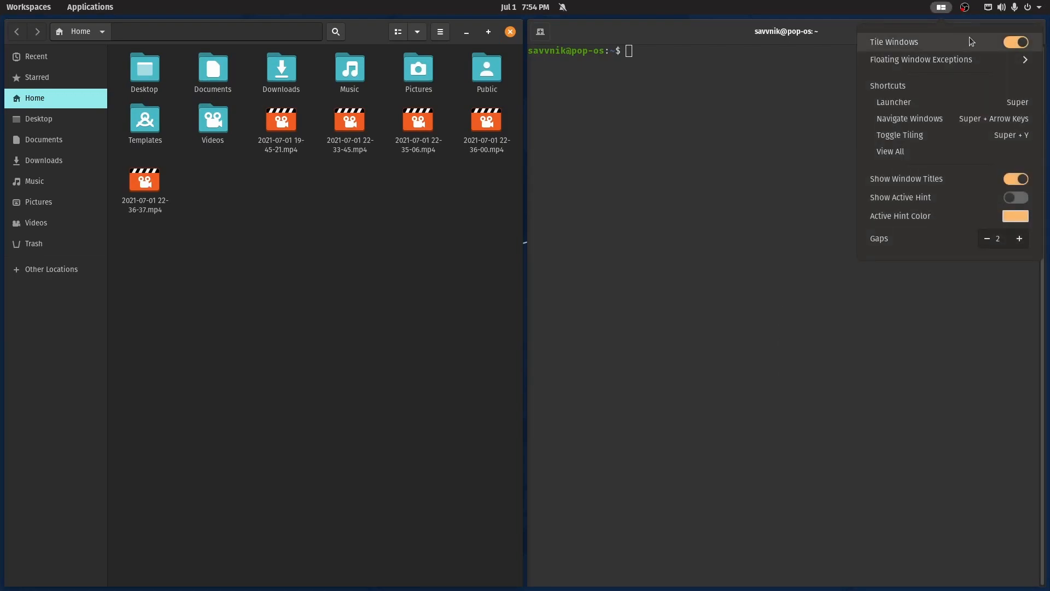
click(1015, 41)
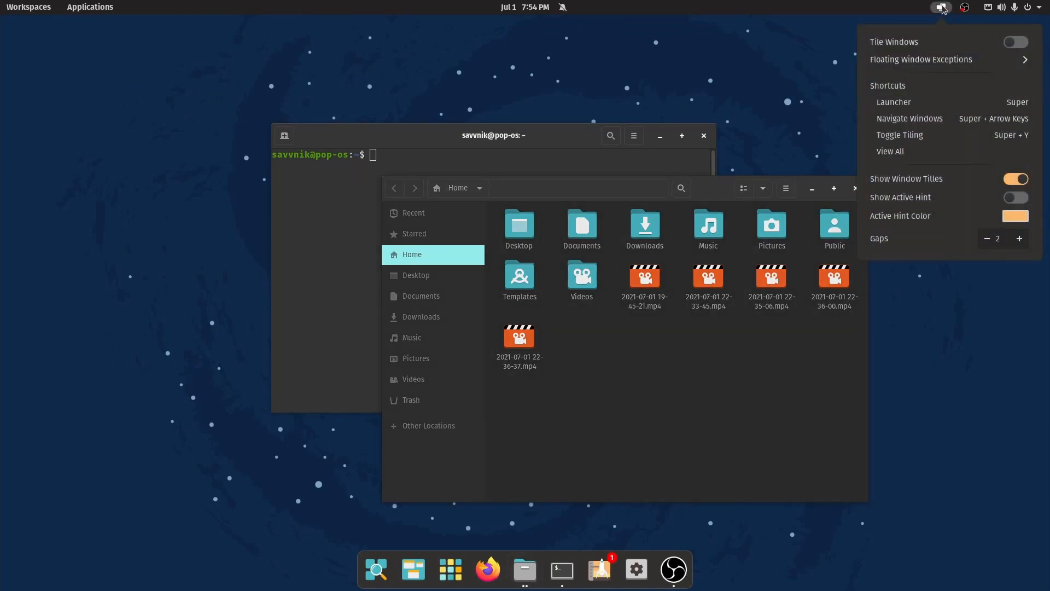
mouse_move(933, 166)
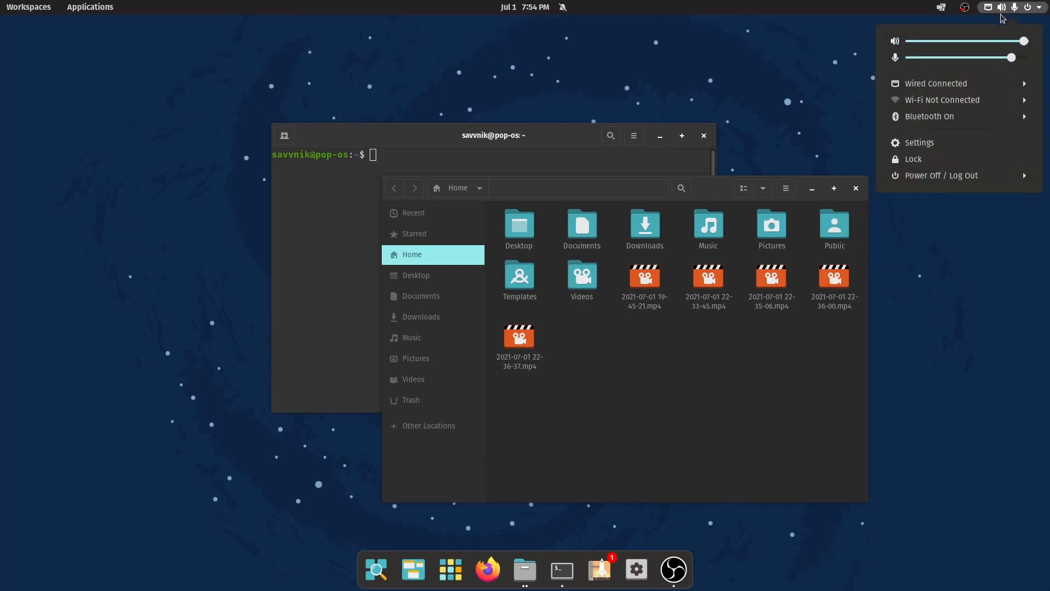
mouse_move(970, 100)
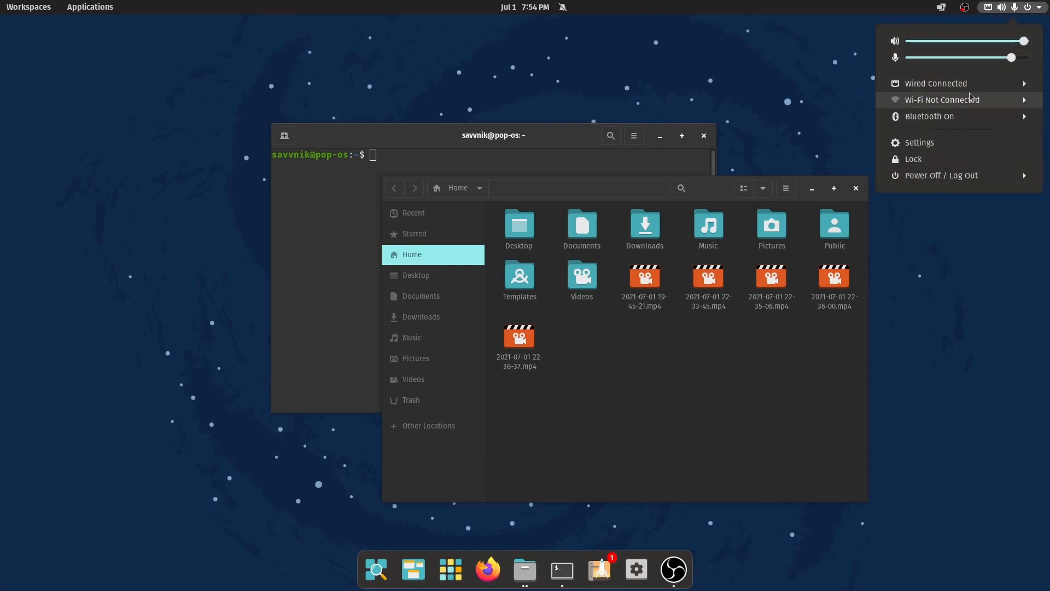
mouse_move(966, 142)
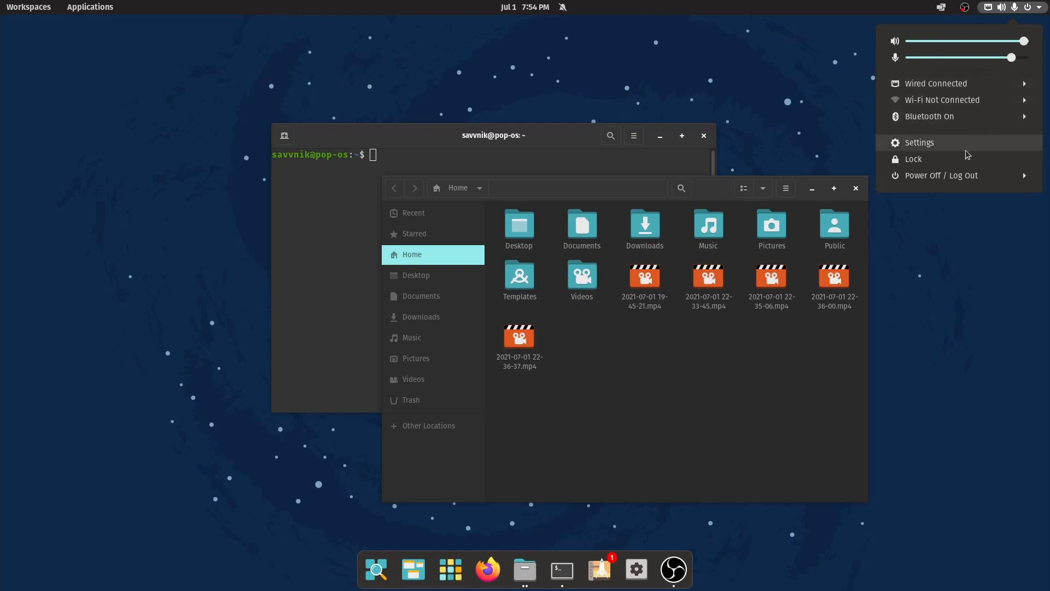
mouse_move(958, 160)
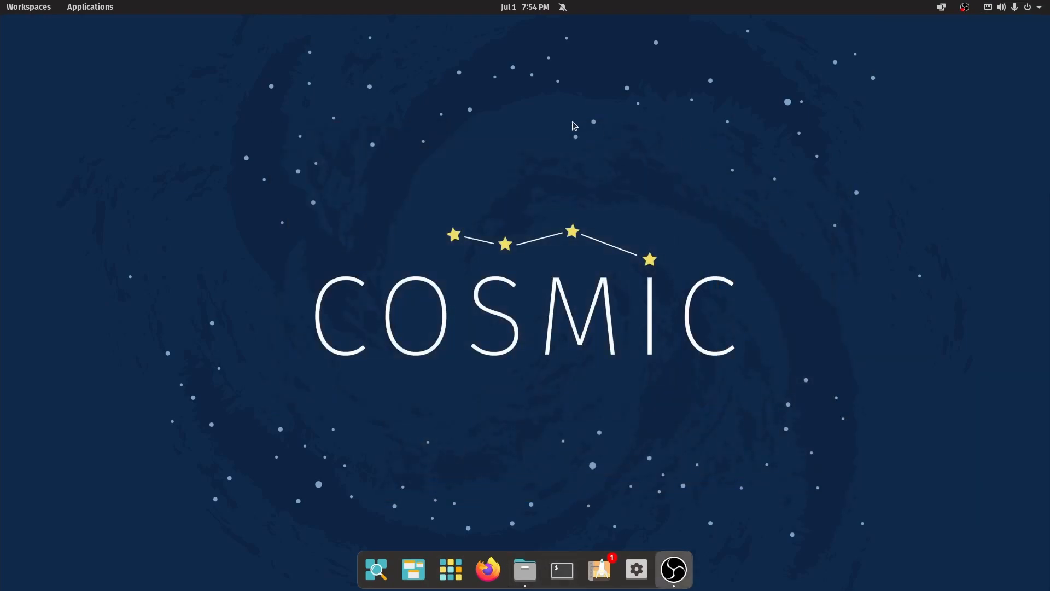
Reach the Displays page from the desktop menu, showing two joined ASUSTek monitors at 1920×1080, 60 Hz.
right_click(796, 135)
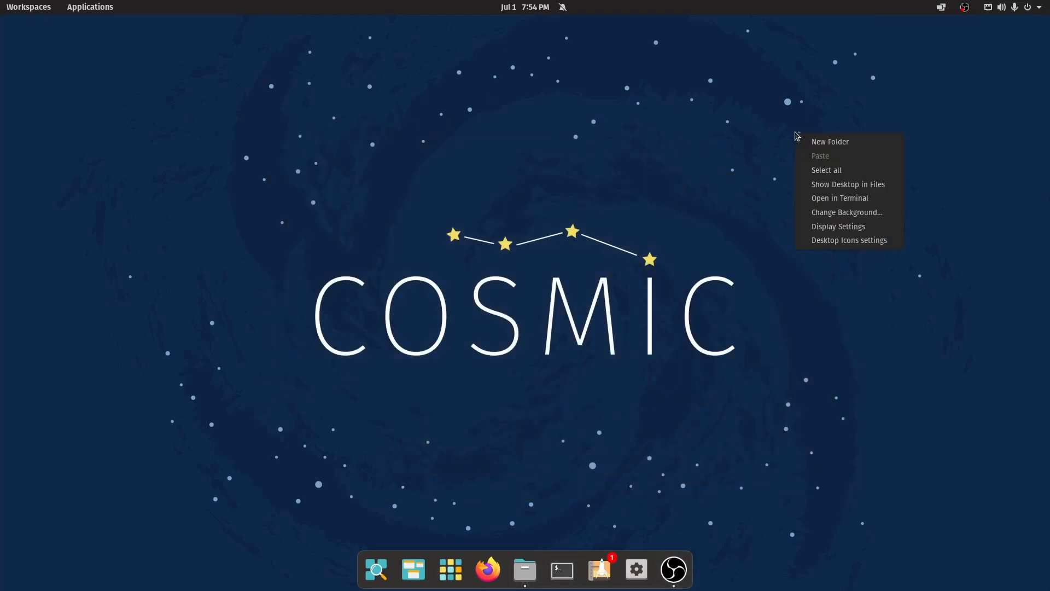
click(838, 227)
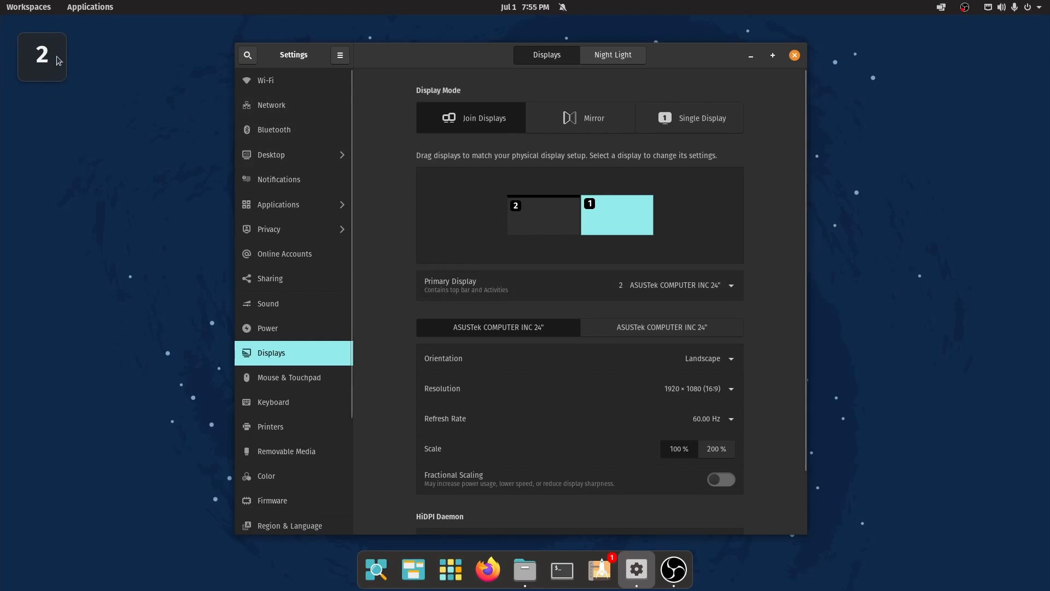
mouse_move(469, 300)
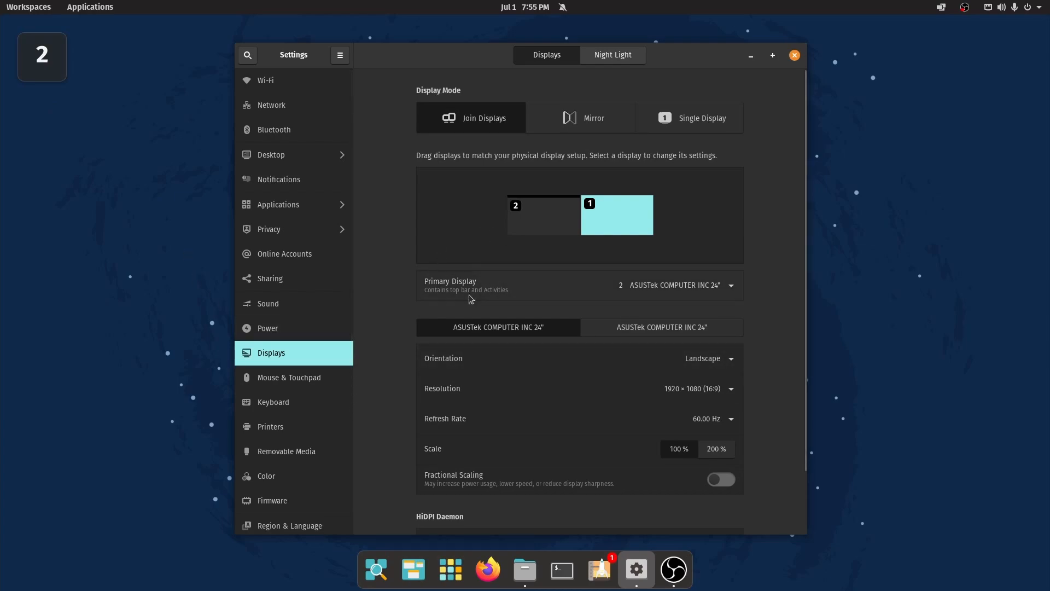
mouse_move(314, 398)
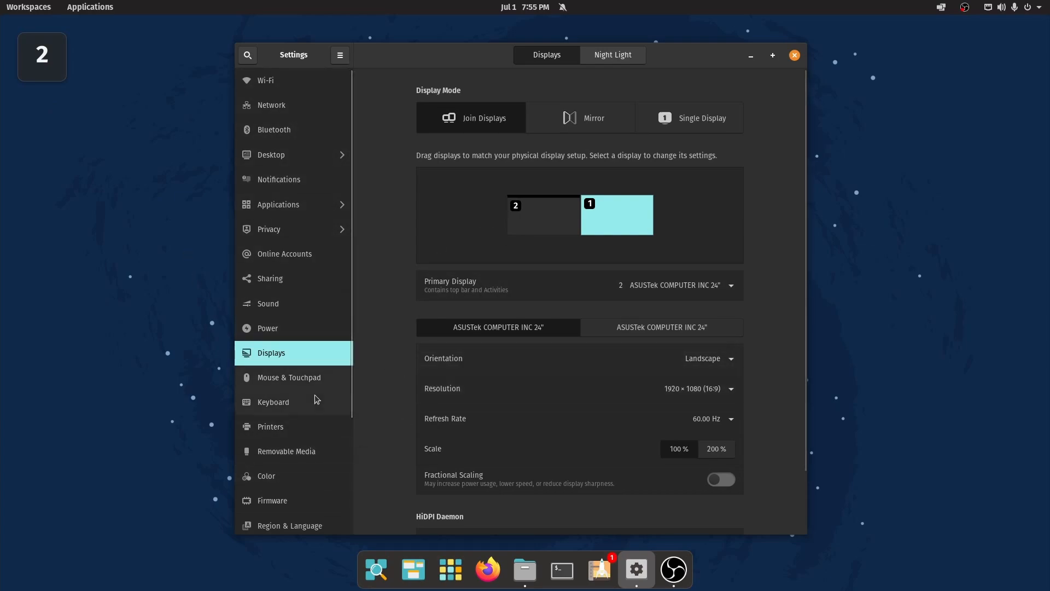
mouse_move(362, 212)
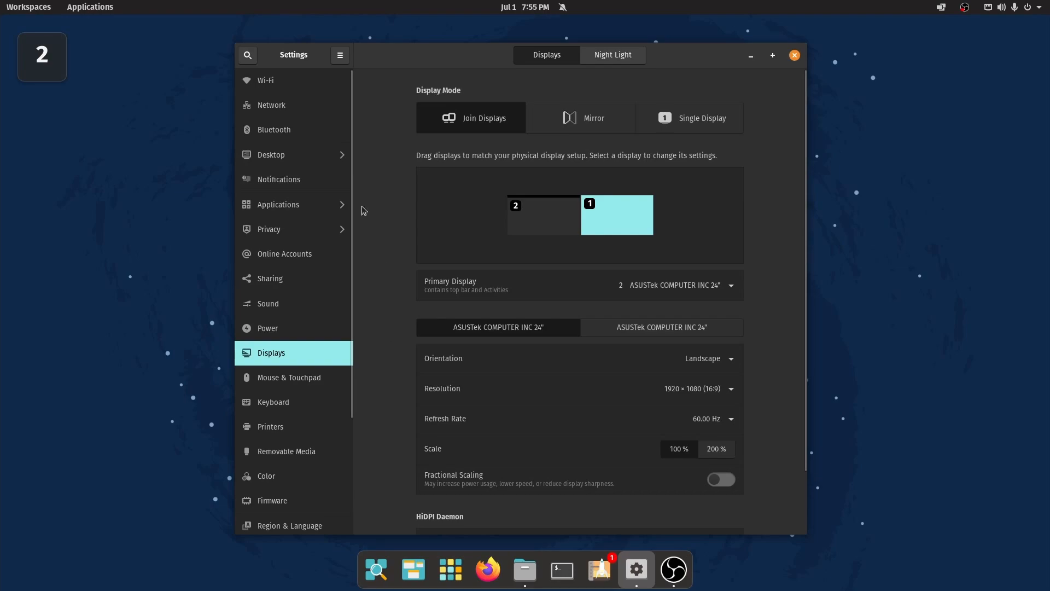
Show the Desktop General page and keep the Super key action set to Launcher.
click(270, 154)
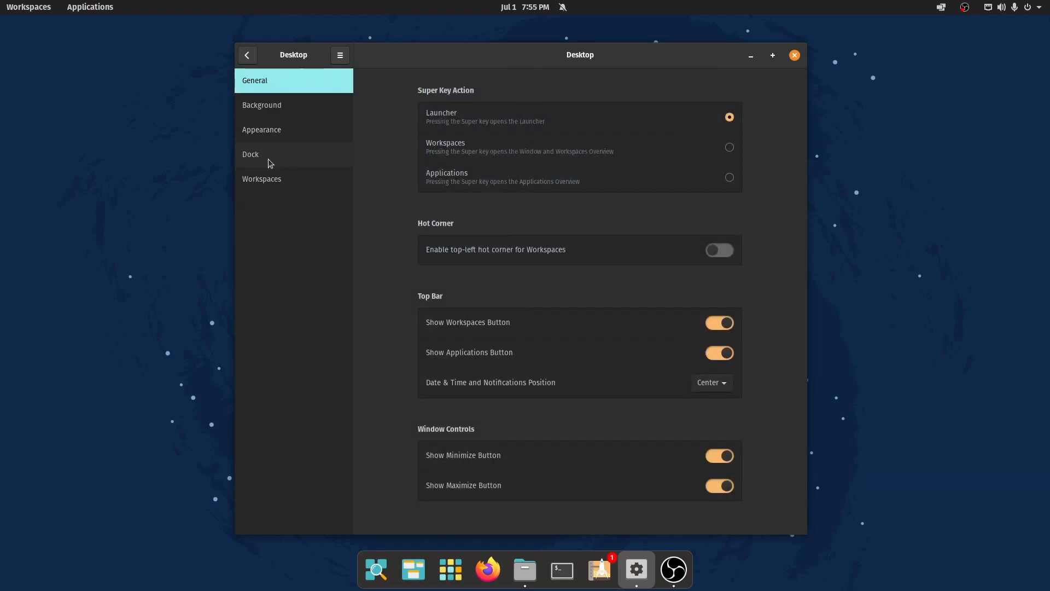
mouse_move(750, 167)
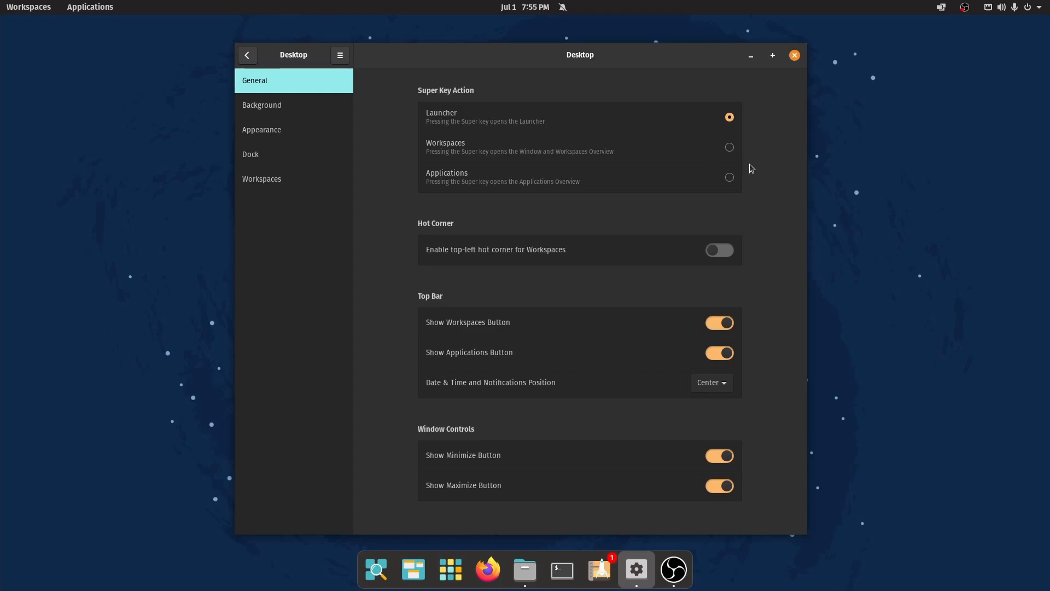
mouse_move(765, 156)
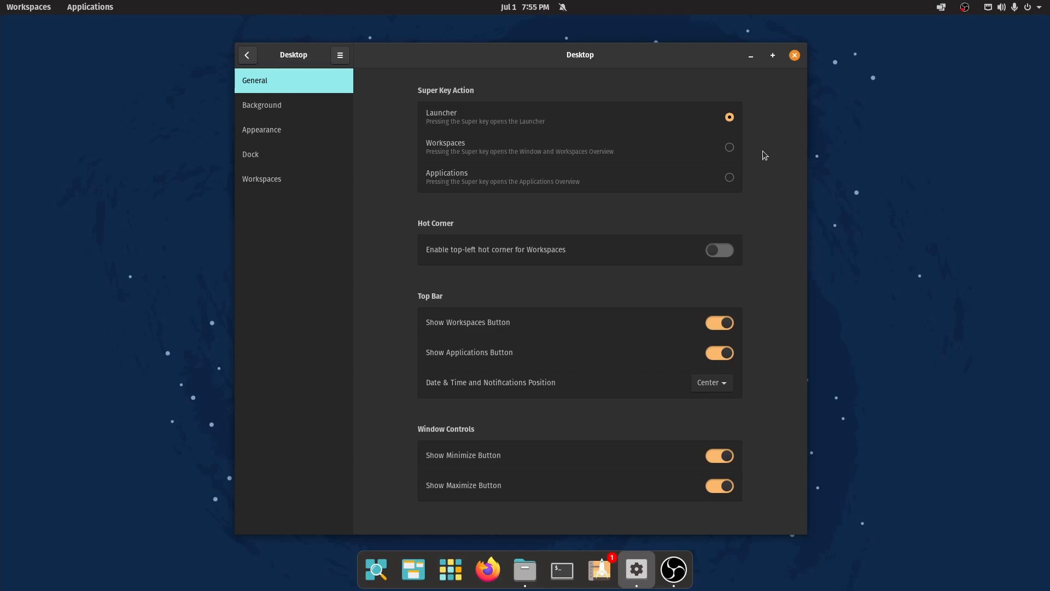
mouse_move(760, 154)
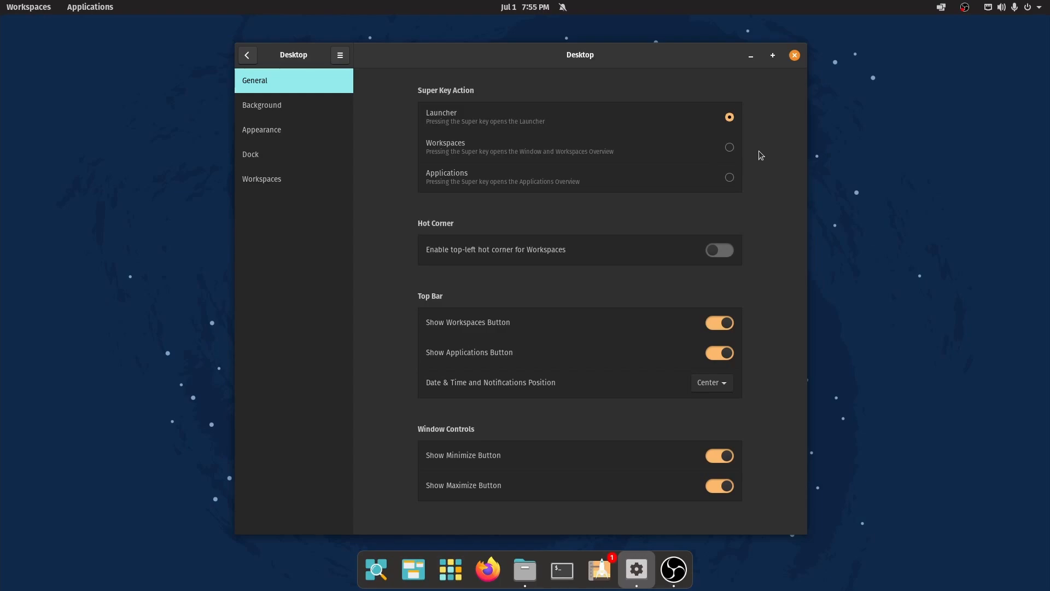
mouse_move(628, 136)
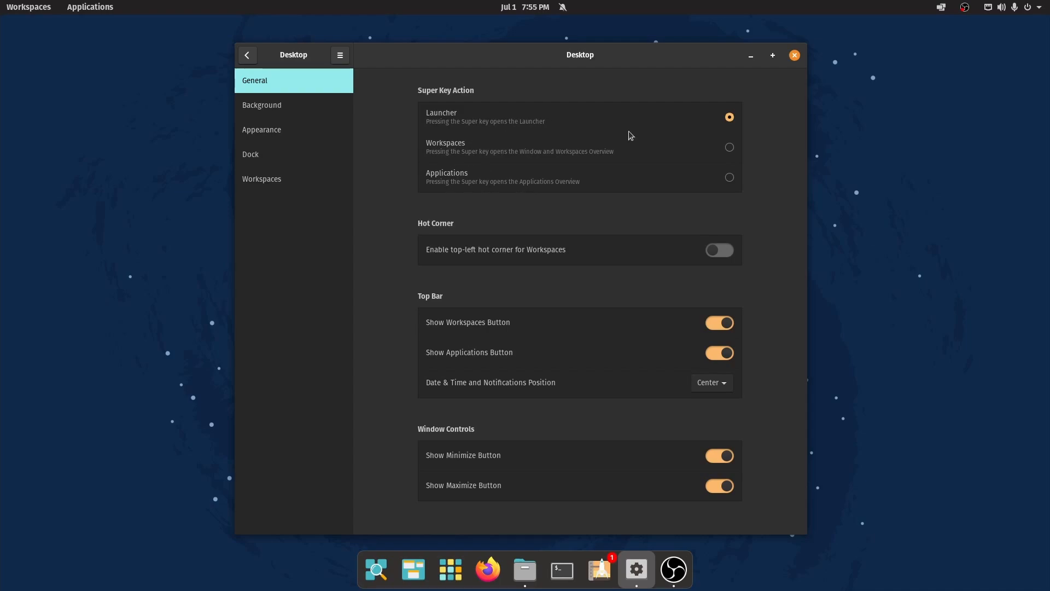
mouse_move(477, 122)
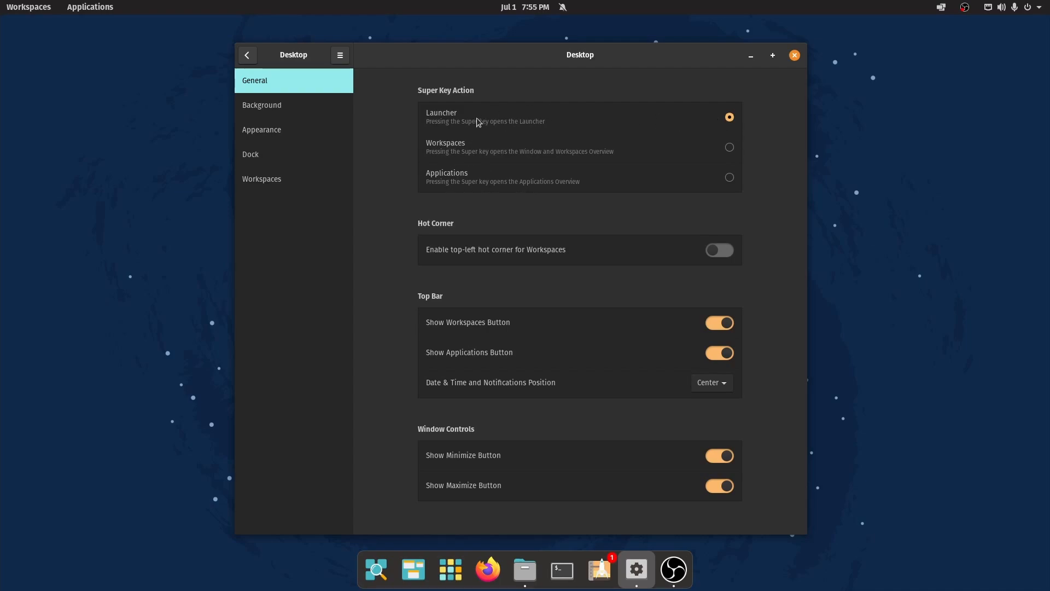
key(super)
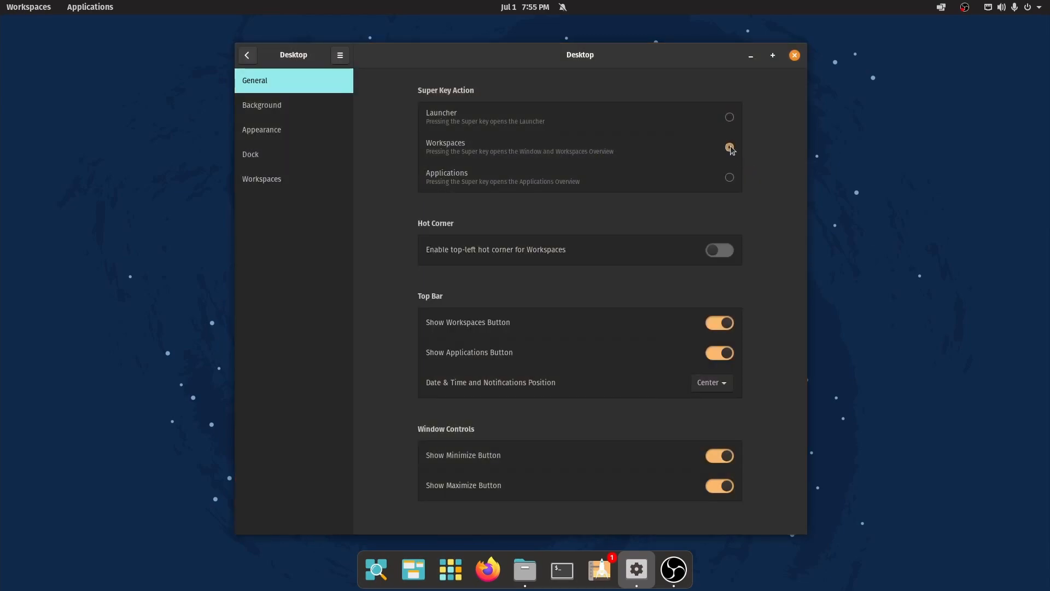
click(728, 146)
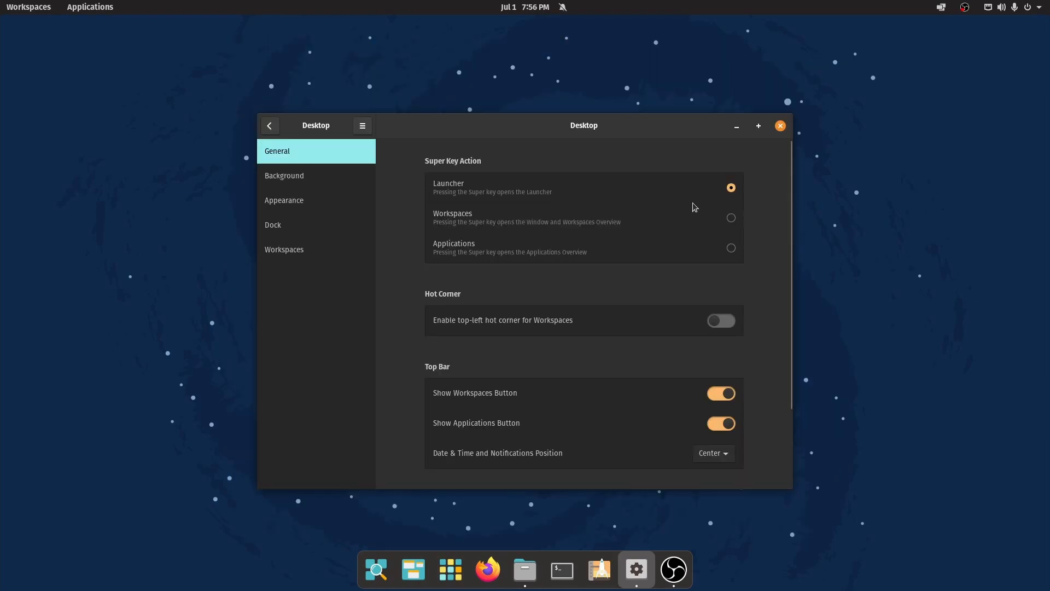
mouse_move(662, 255)
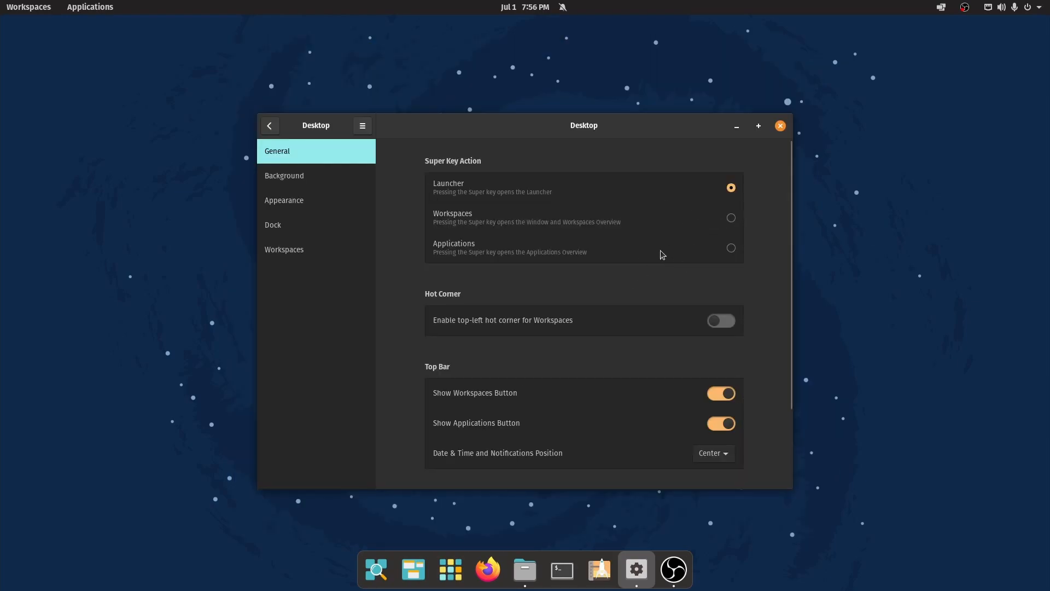
mouse_move(738, 294)
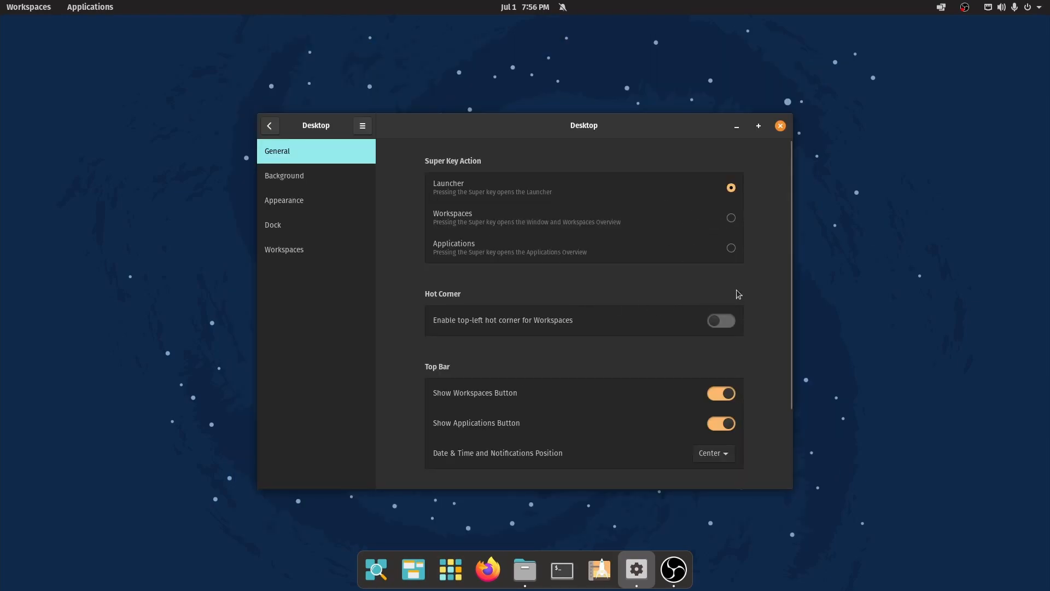
mouse_move(728, 308)
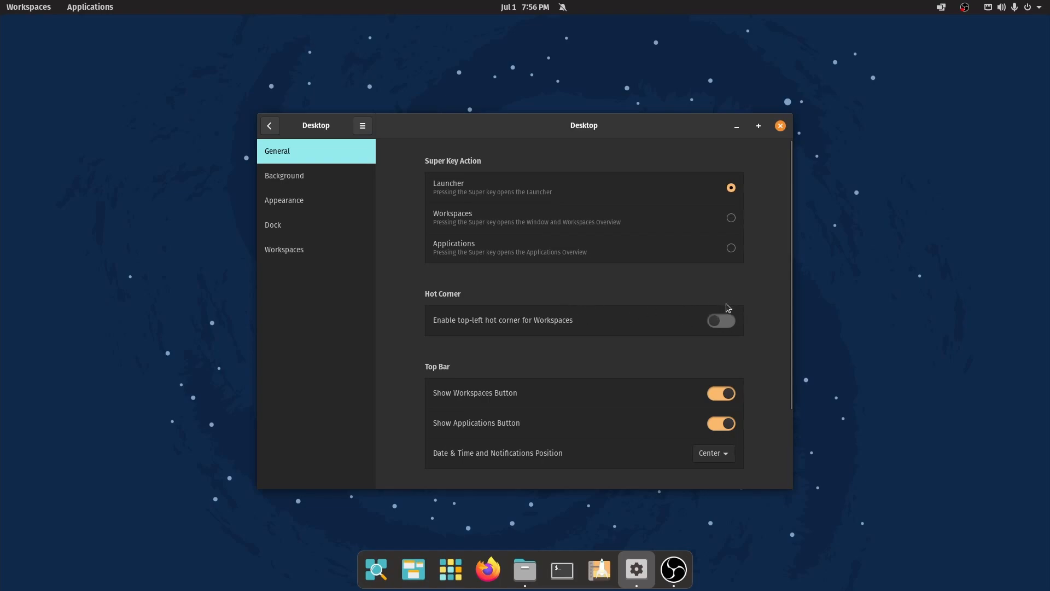
click(721, 321)
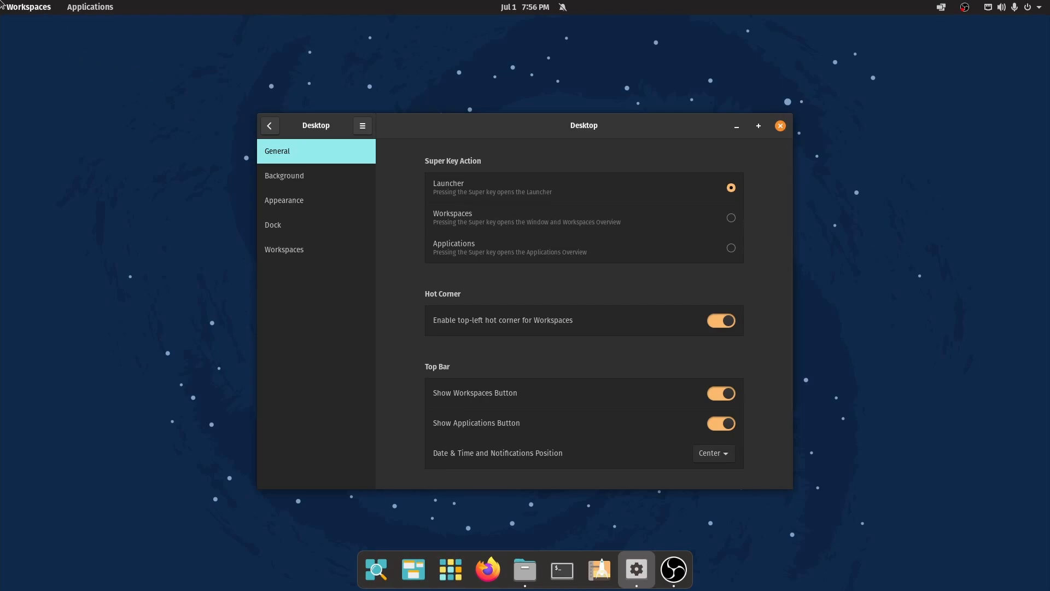
click(28, 6)
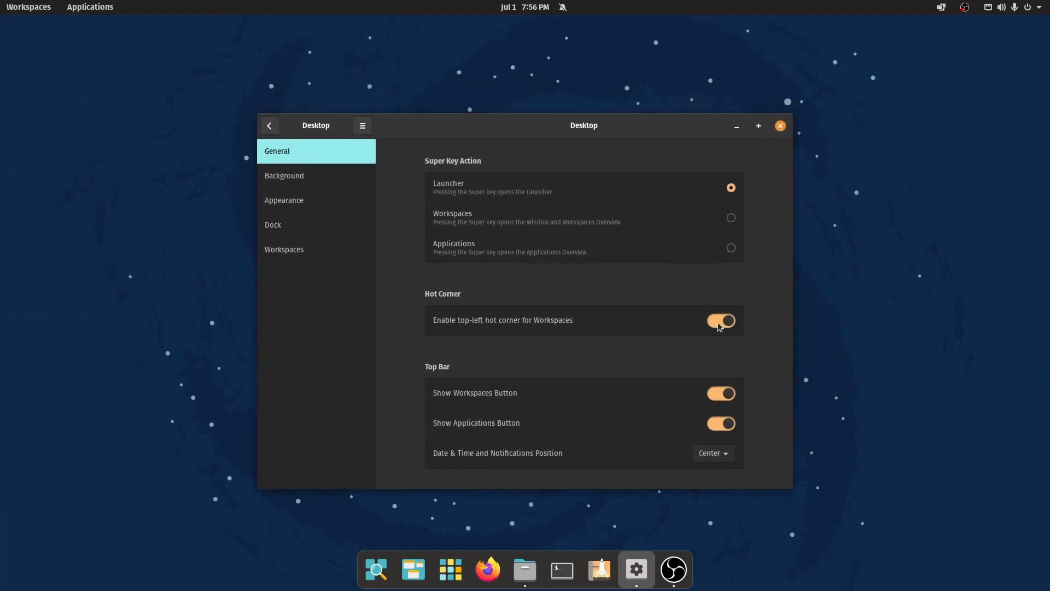
click(720, 321)
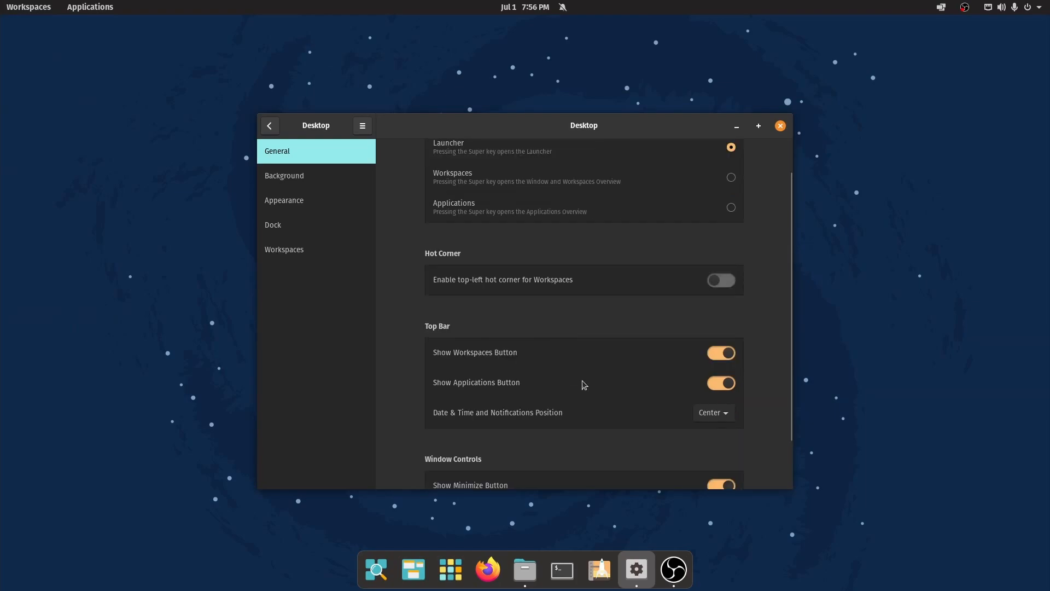
mouse_move(489, 387)
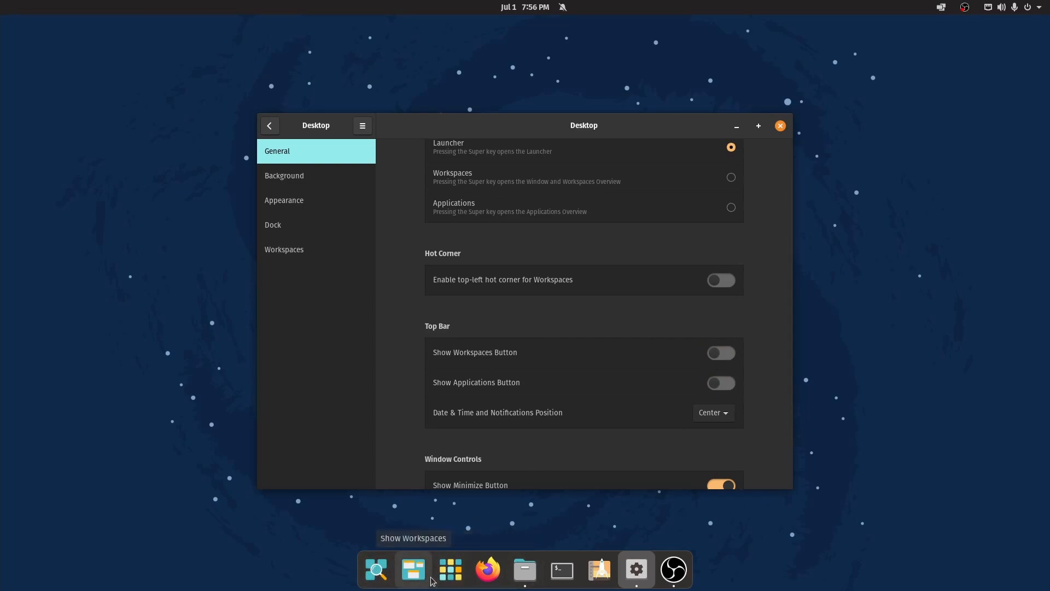
mouse_move(723, 431)
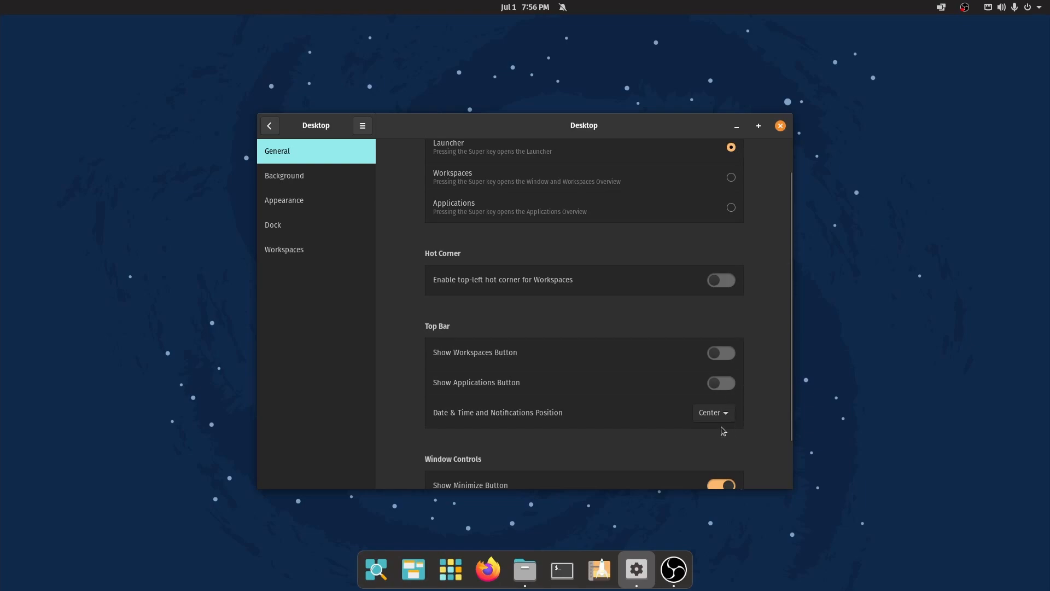
Move the top bar's date, time and notifications to the Left position.
click(712, 413)
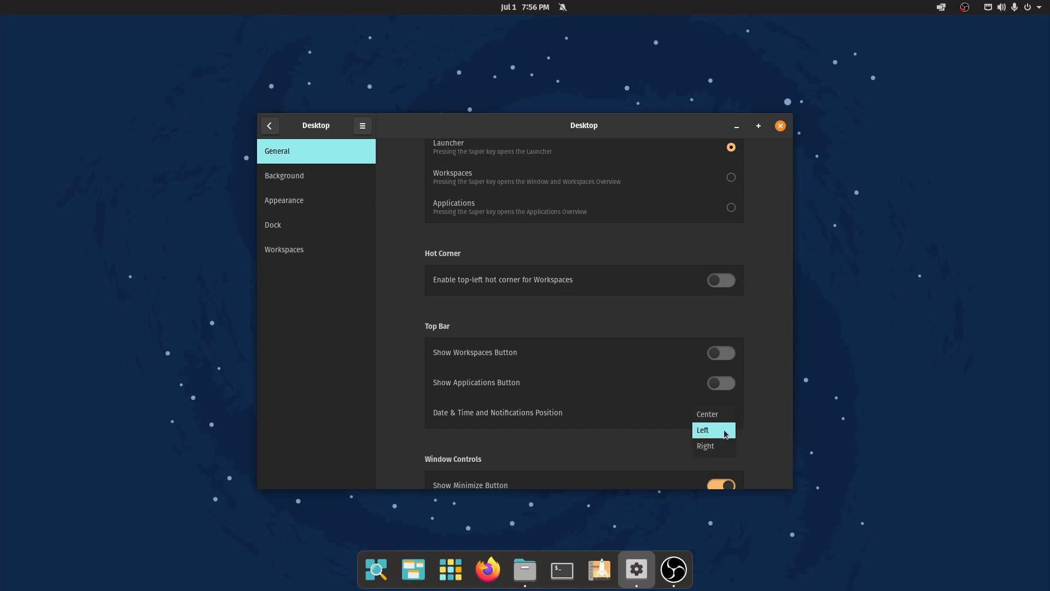
click(703, 428)
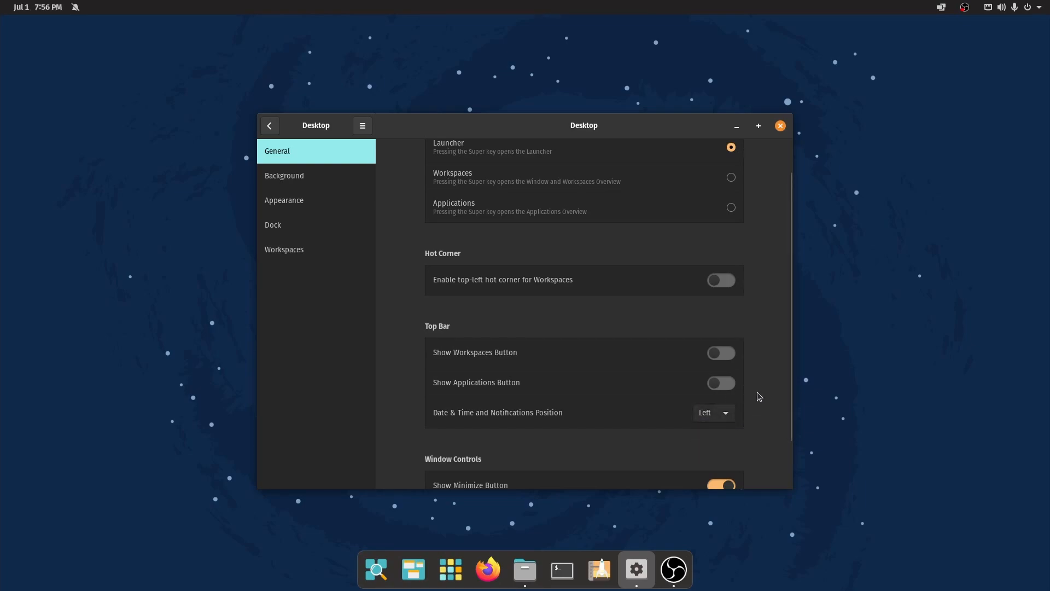
scroll(down, 3)
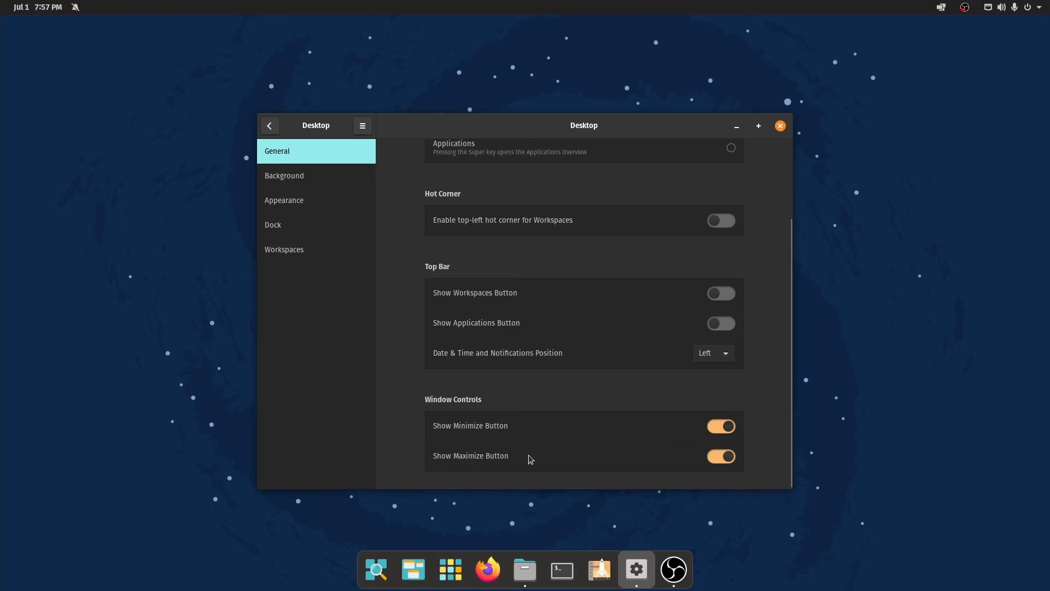
mouse_move(528, 466)
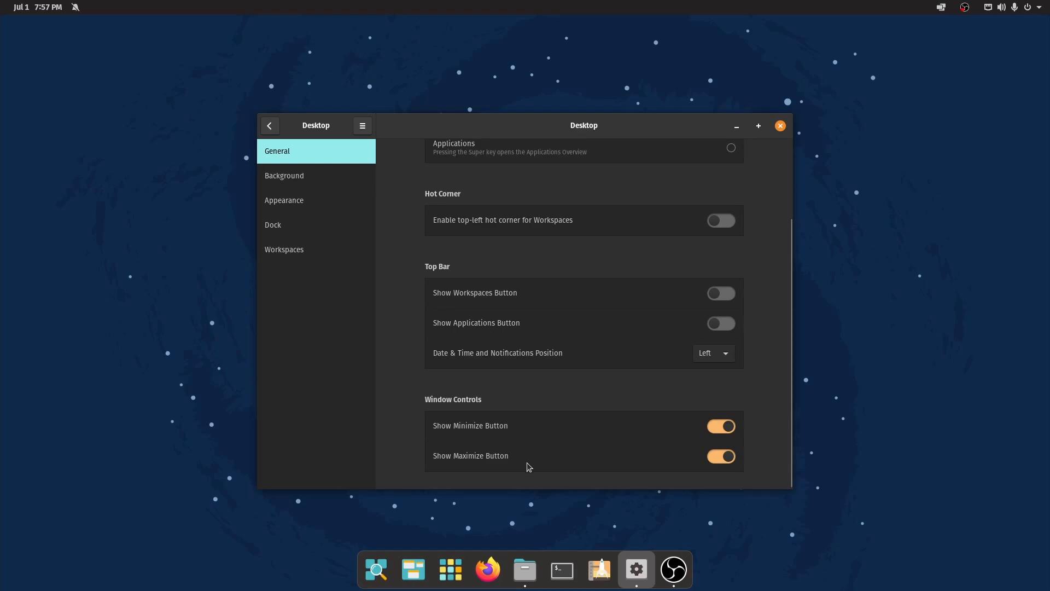
mouse_move(502, 561)
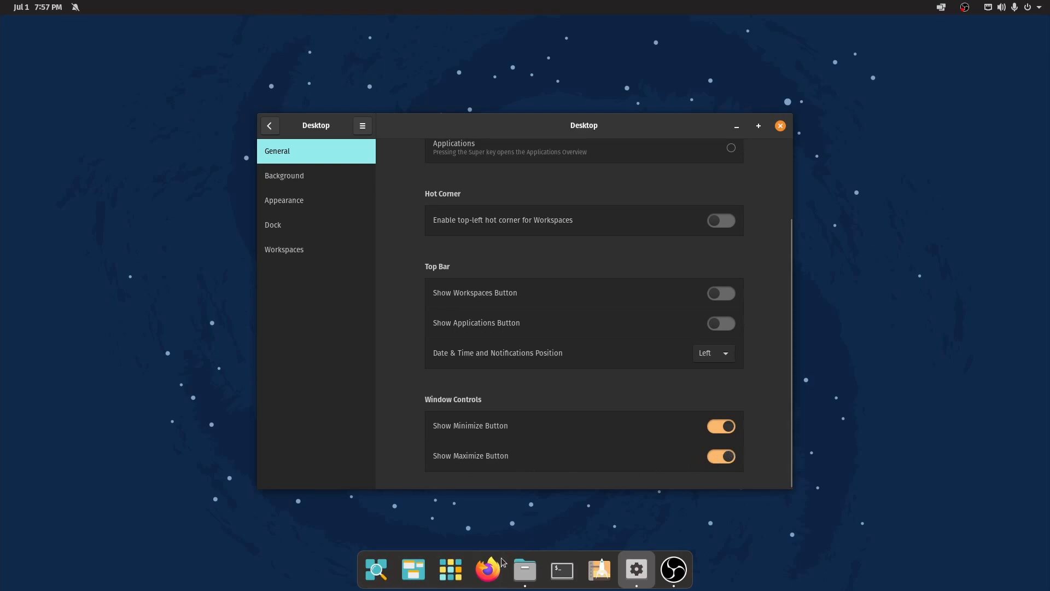
click(524, 570)
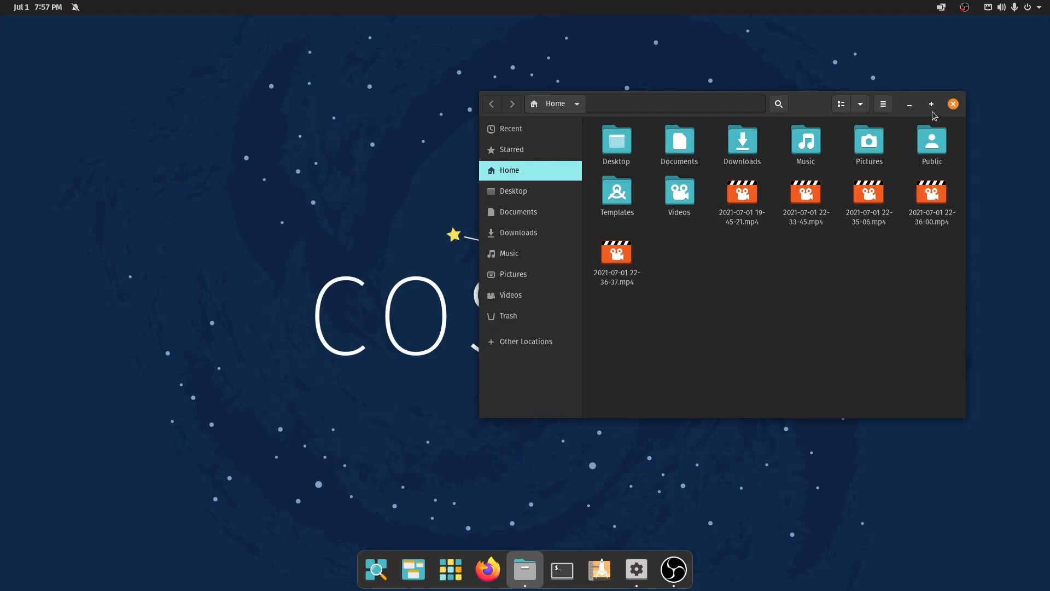
click(930, 103)
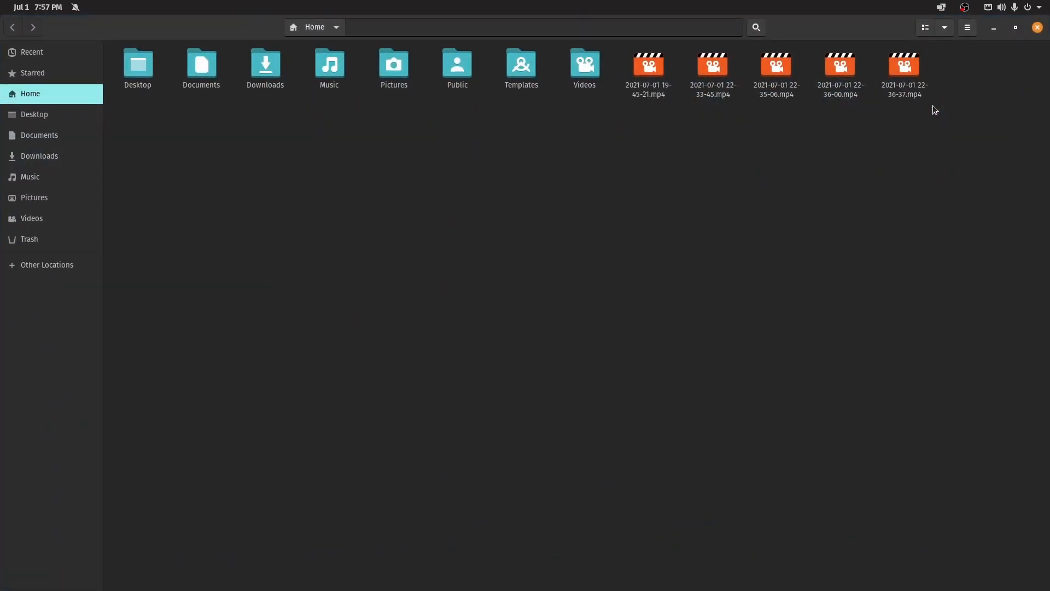
mouse_move(1011, 40)
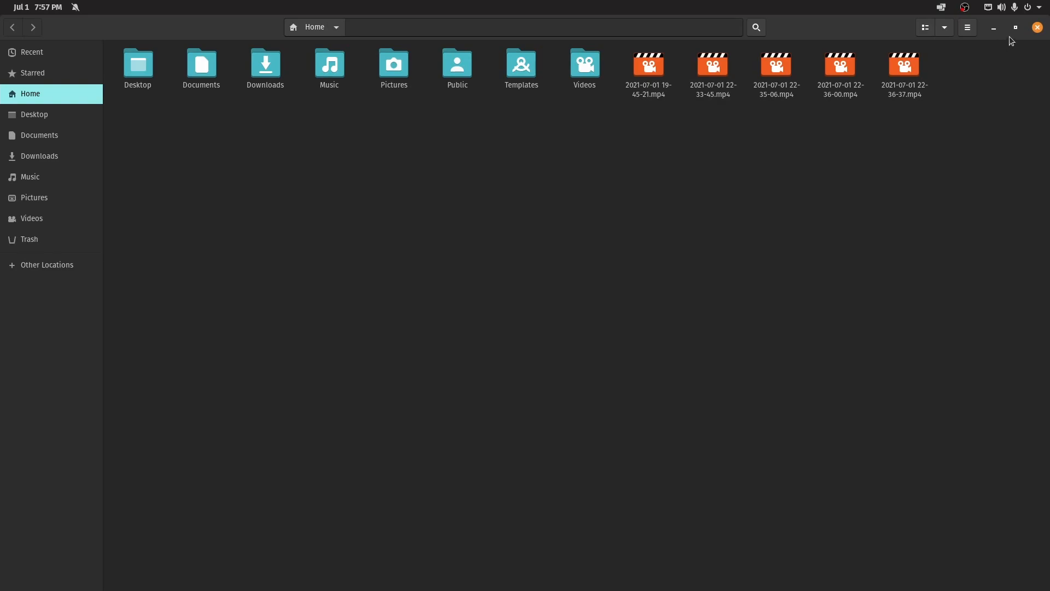
click(1013, 27)
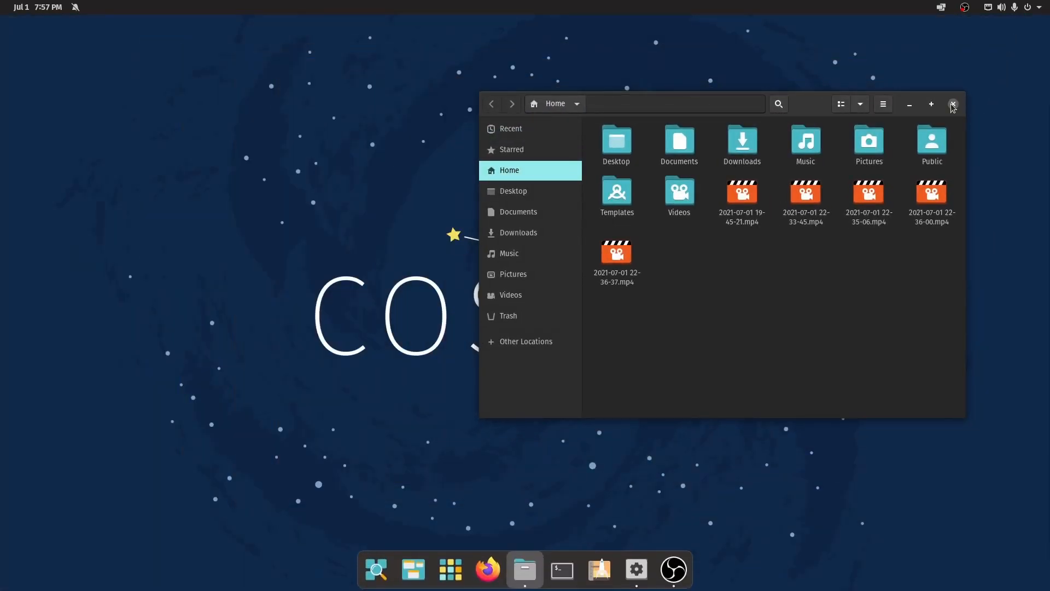
mouse_move(957, 105)
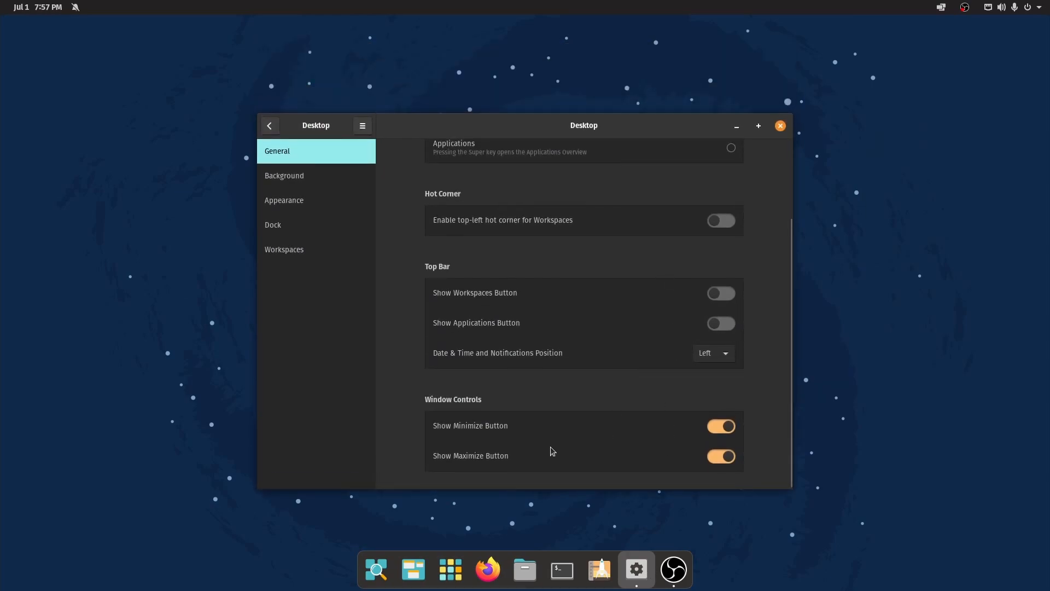
mouse_move(376, 226)
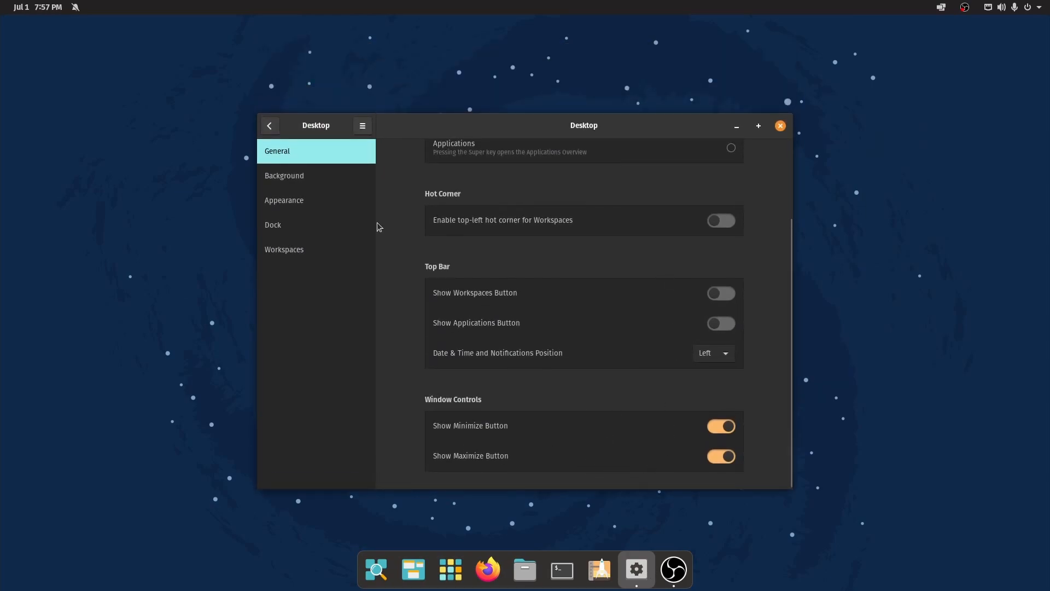
Browse the Background page and try the teal Pop! logo wallpaper before returning to COSMIC.
click(284, 175)
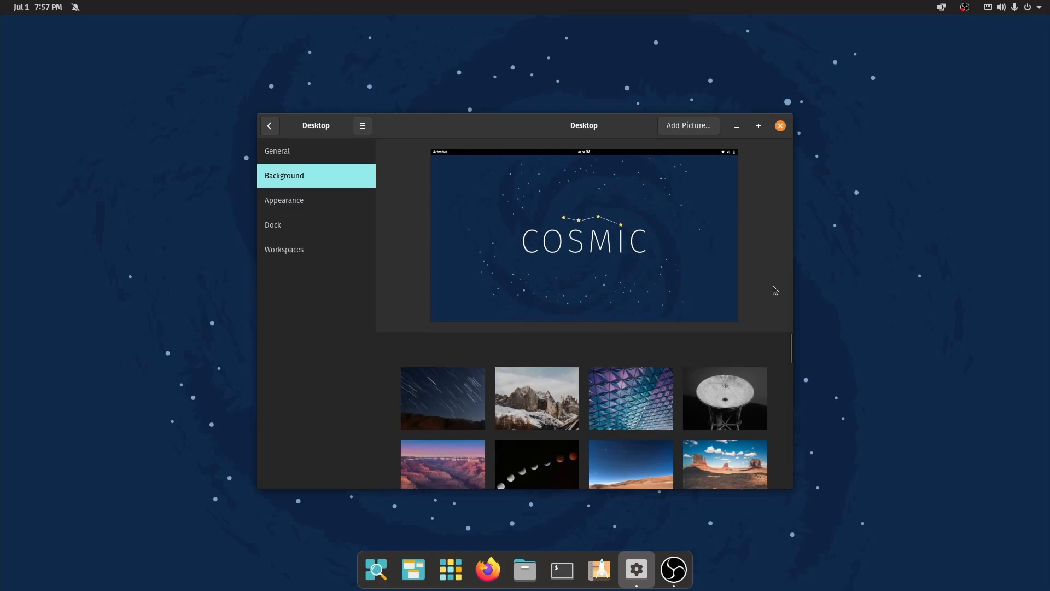
scroll(down, 3)
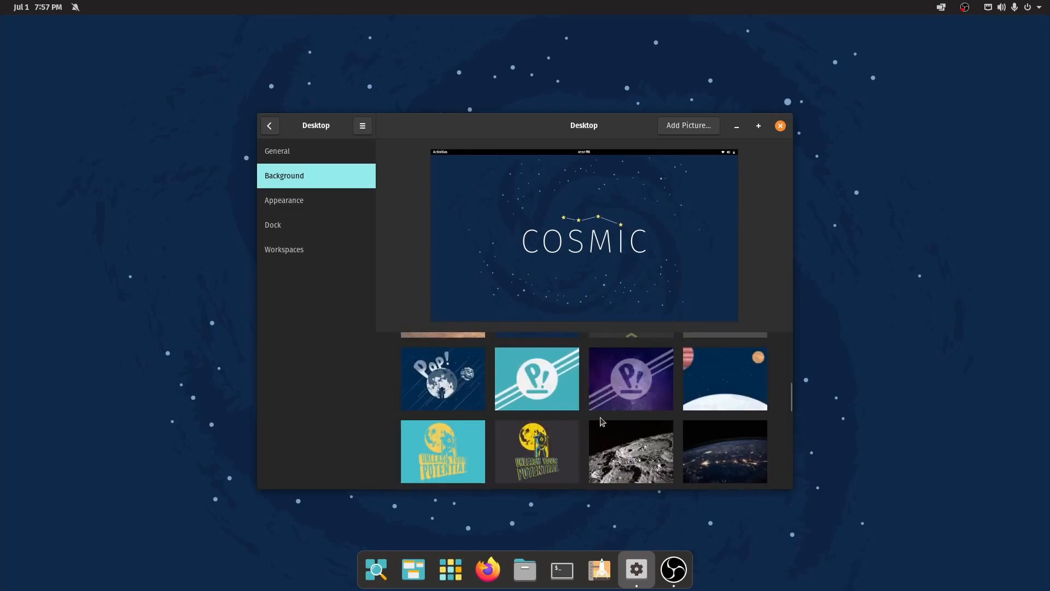
click(536, 378)
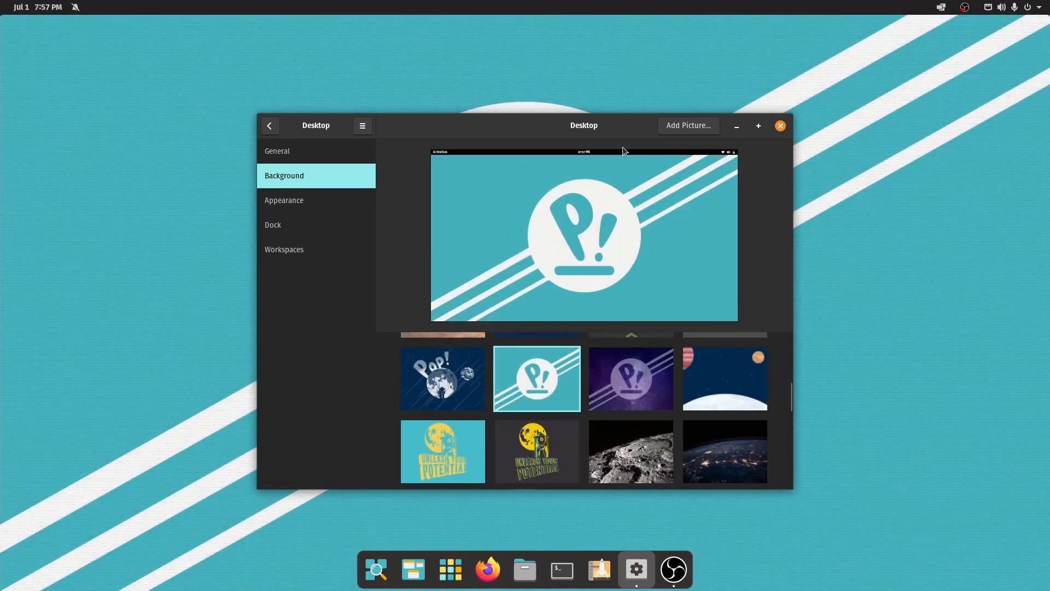
scroll(up, 3)
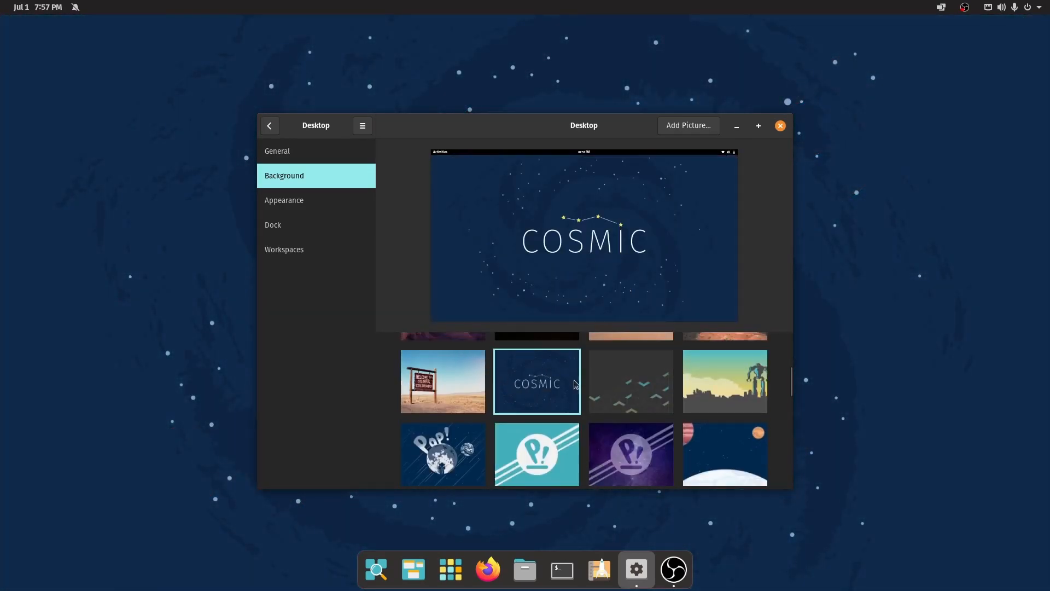
mouse_move(523, 124)
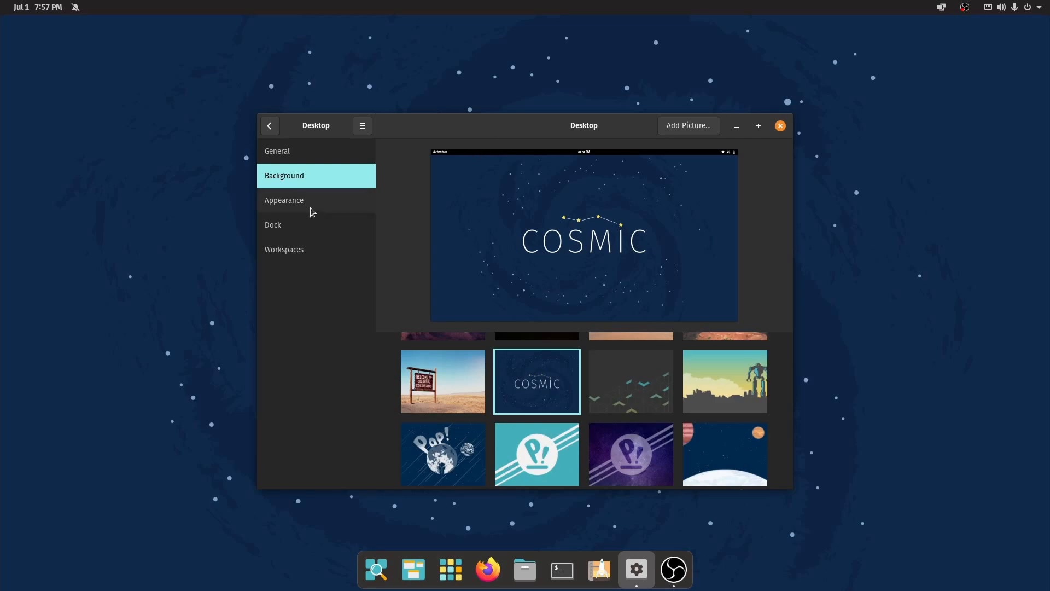
Show the Appearance page offering Light and Dark styles, with Dark chosen.
click(284, 199)
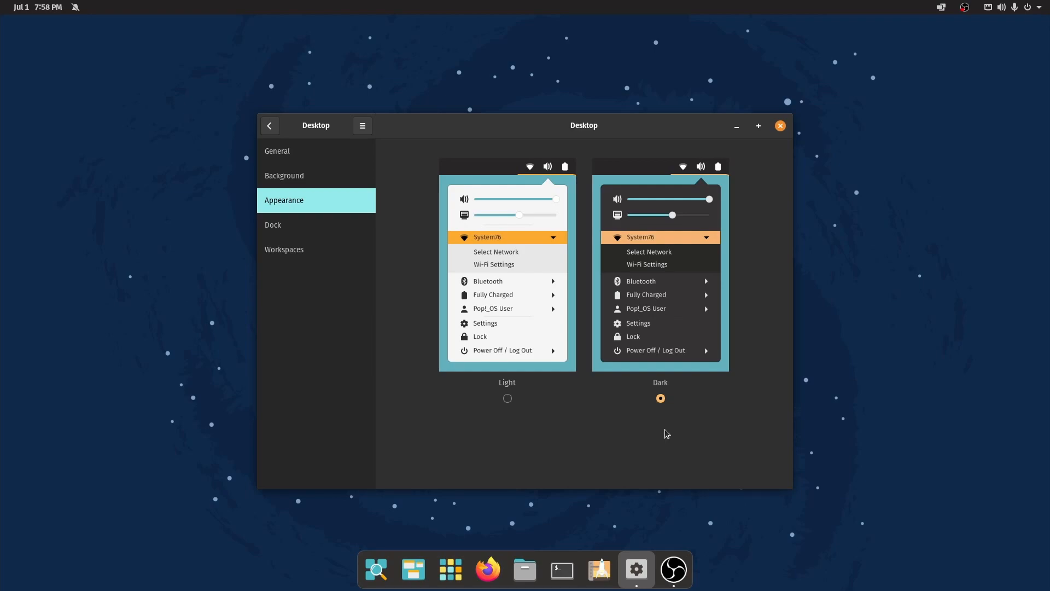
mouse_move(663, 427)
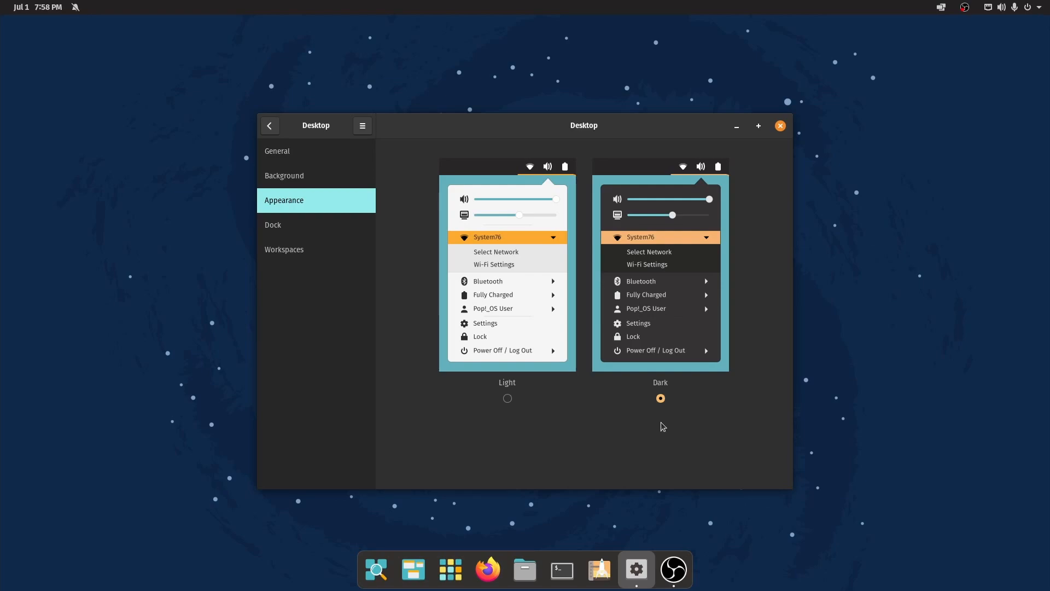
mouse_move(396, 236)
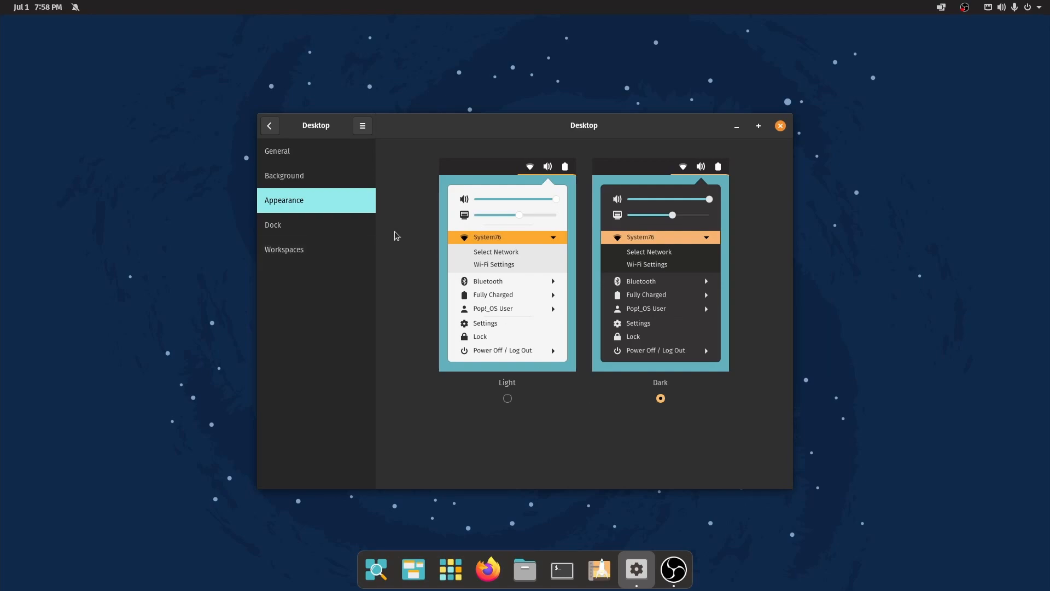
mouse_move(409, 233)
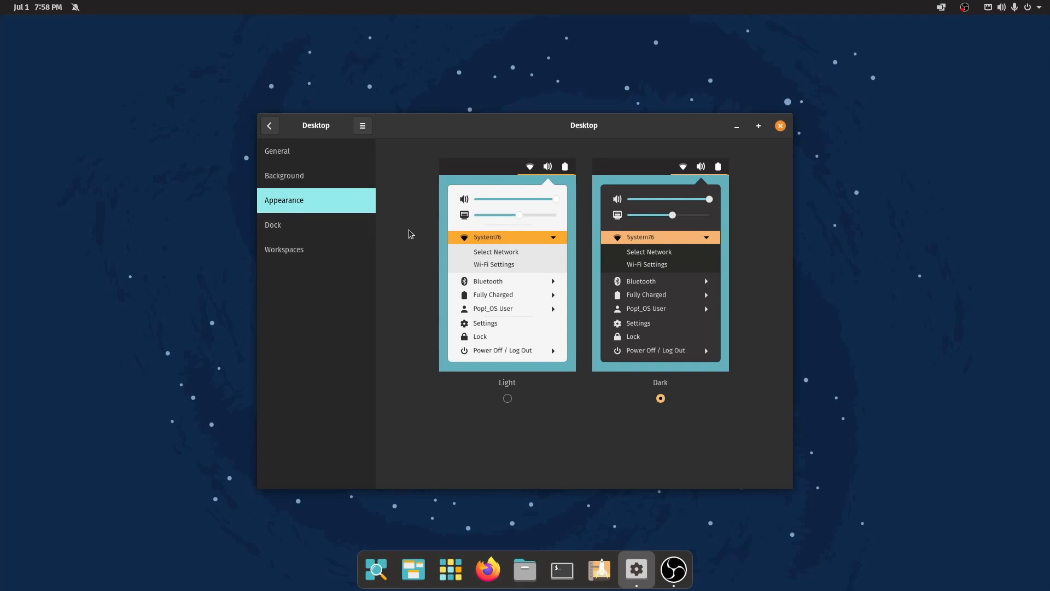
mouse_move(393, 241)
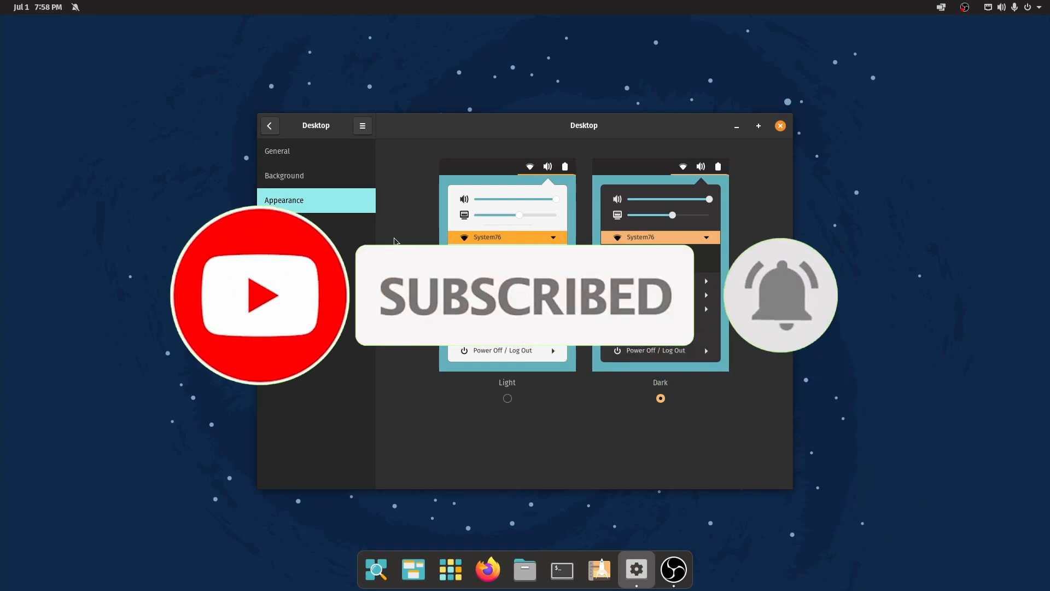
click(287, 224)
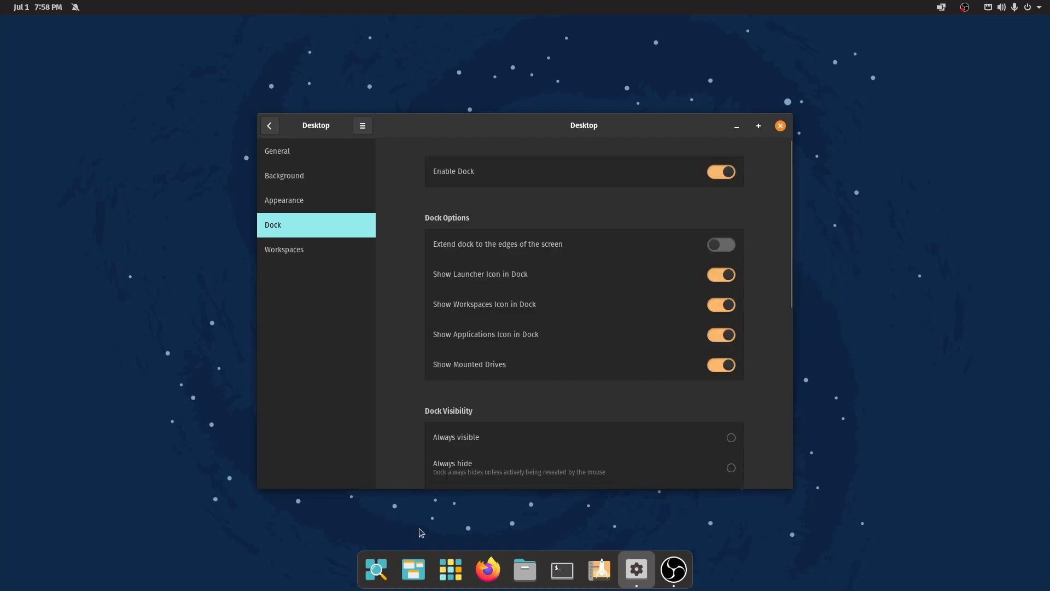
mouse_move(584, 514)
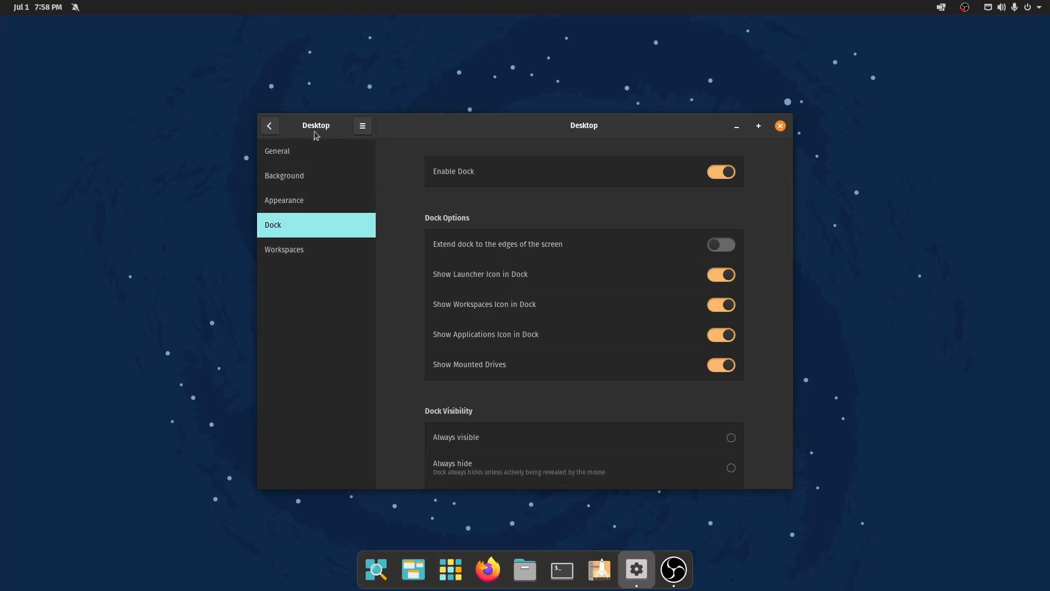
click(721, 172)
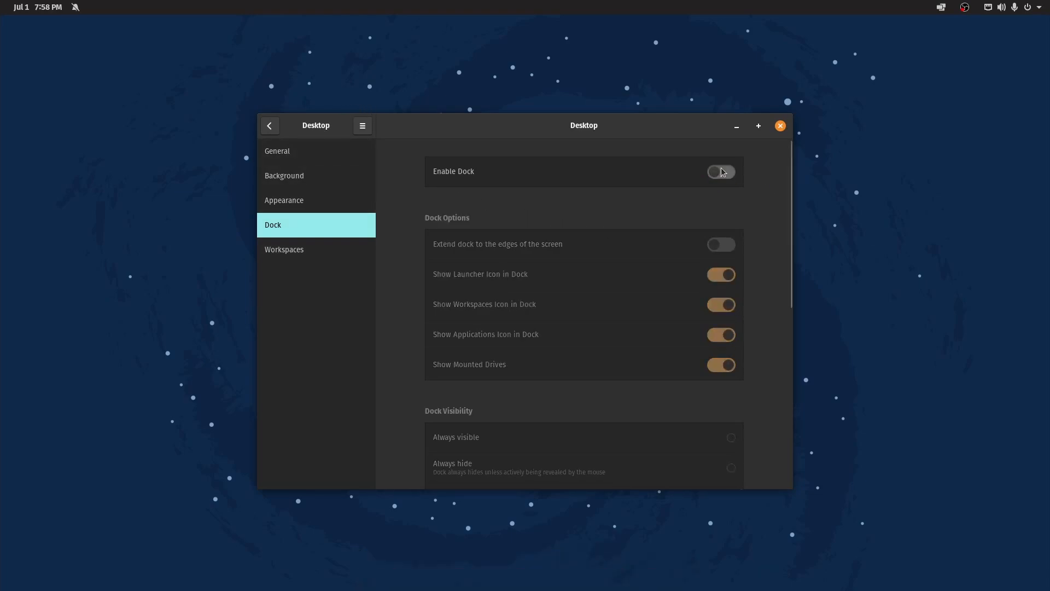
click(721, 172)
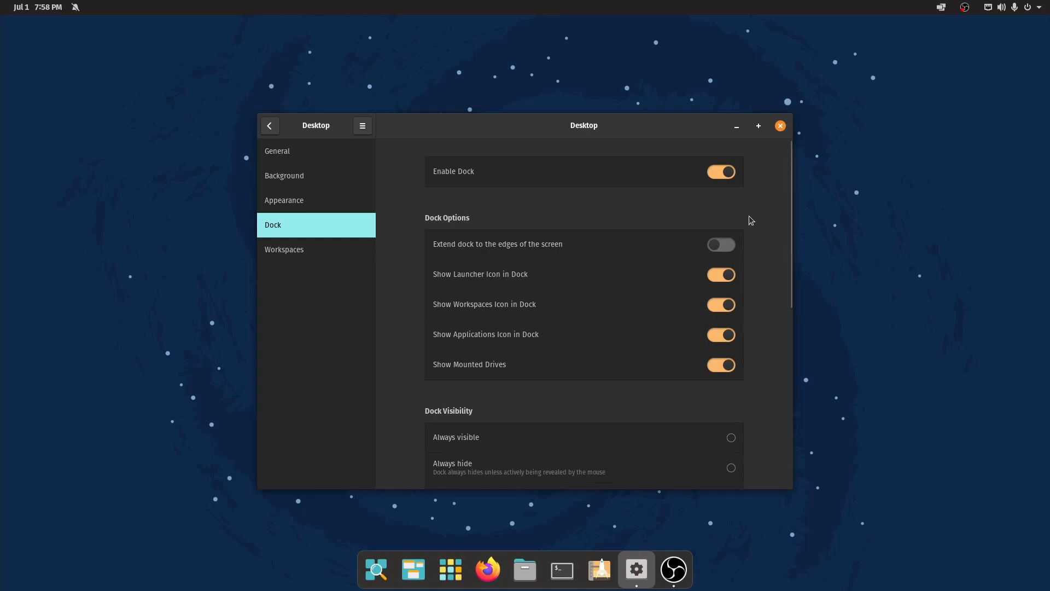
mouse_move(277, 151)
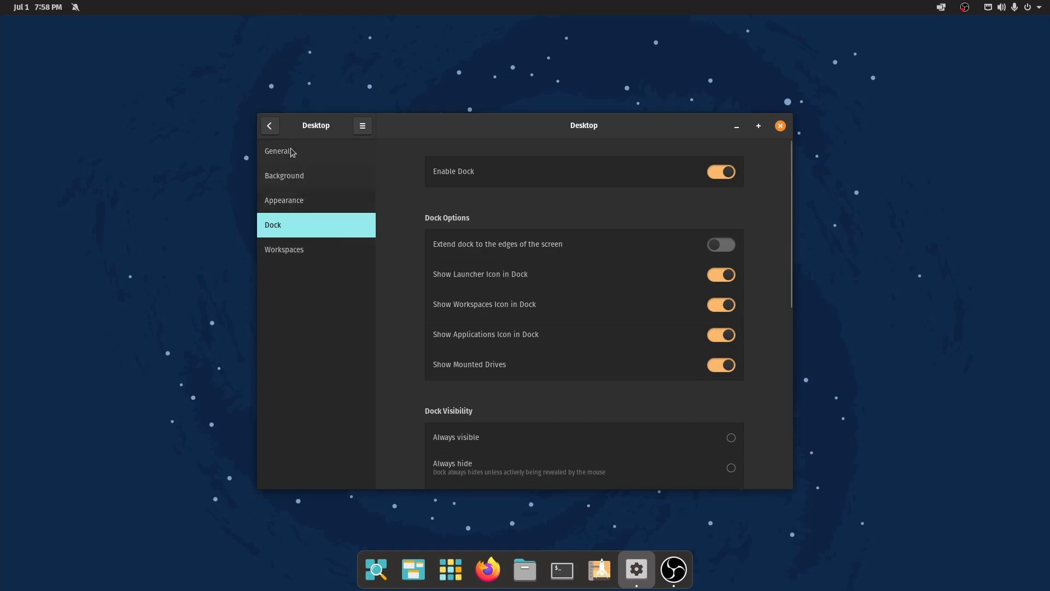
mouse_move(320, 230)
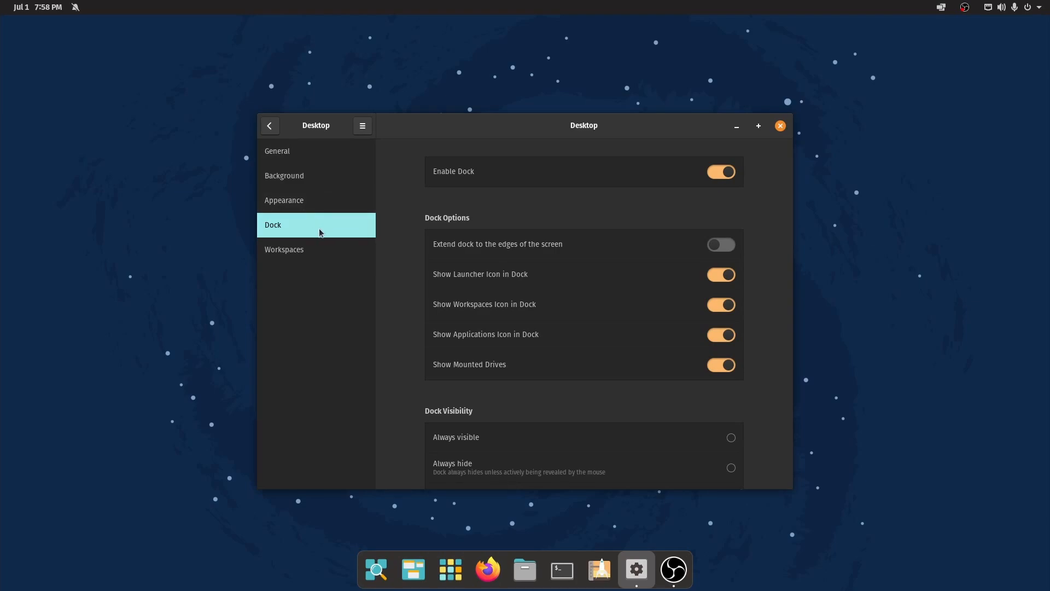
mouse_move(759, 220)
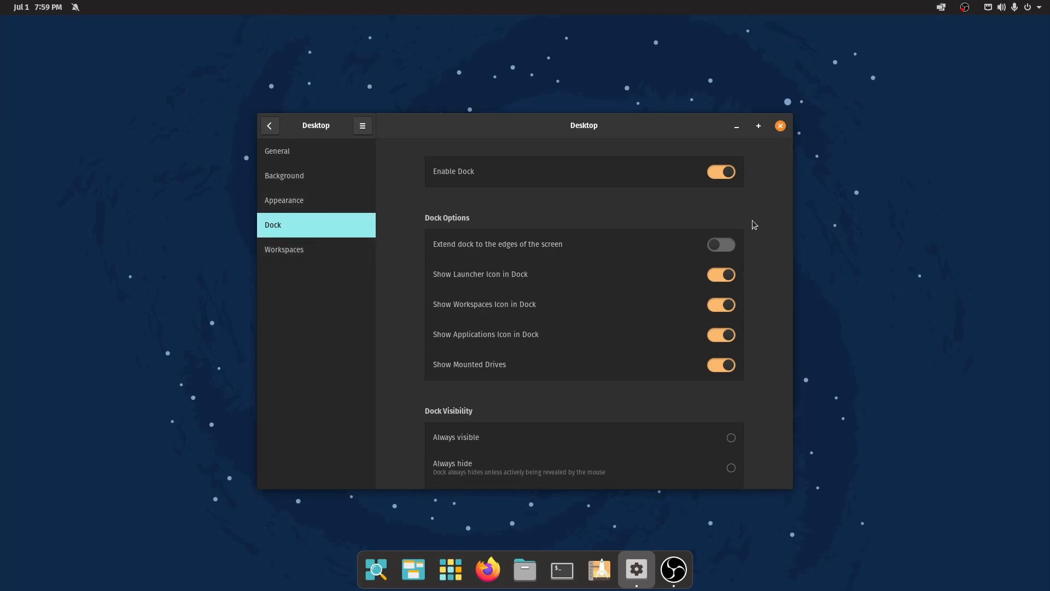
mouse_move(501, 264)
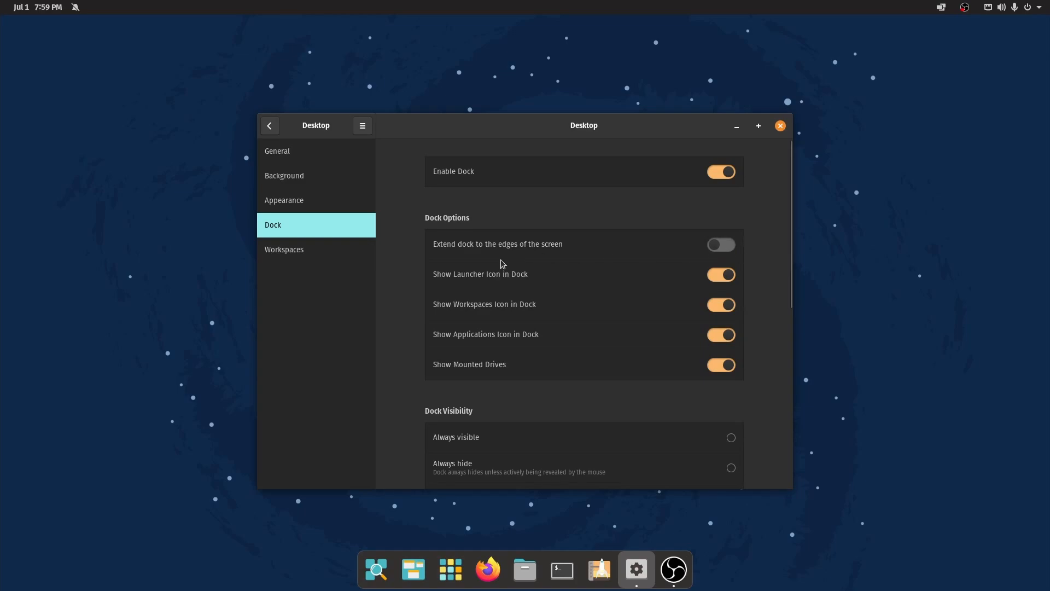
mouse_move(764, 252)
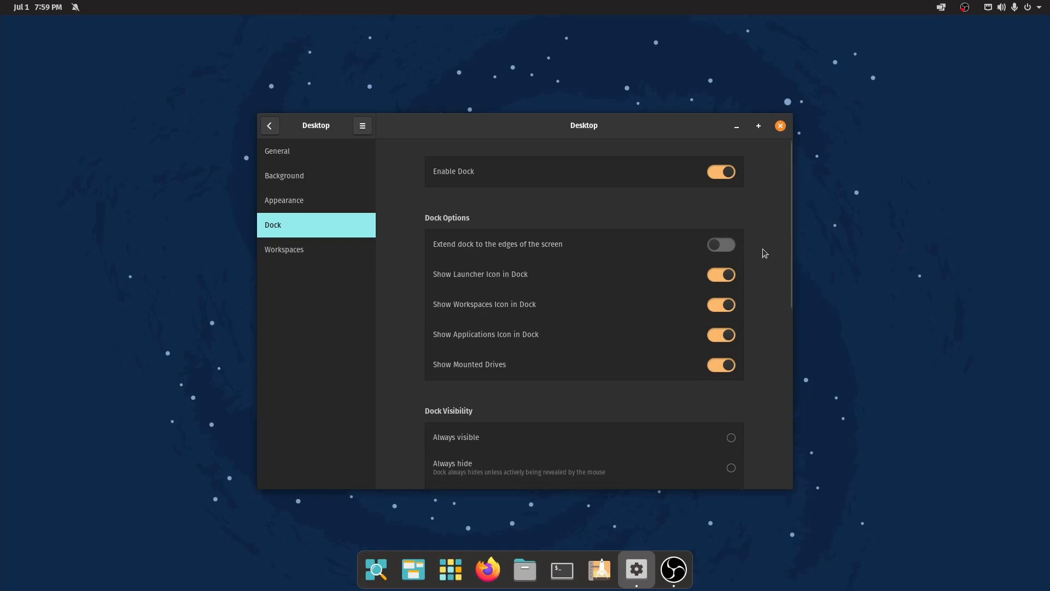
mouse_move(748, 245)
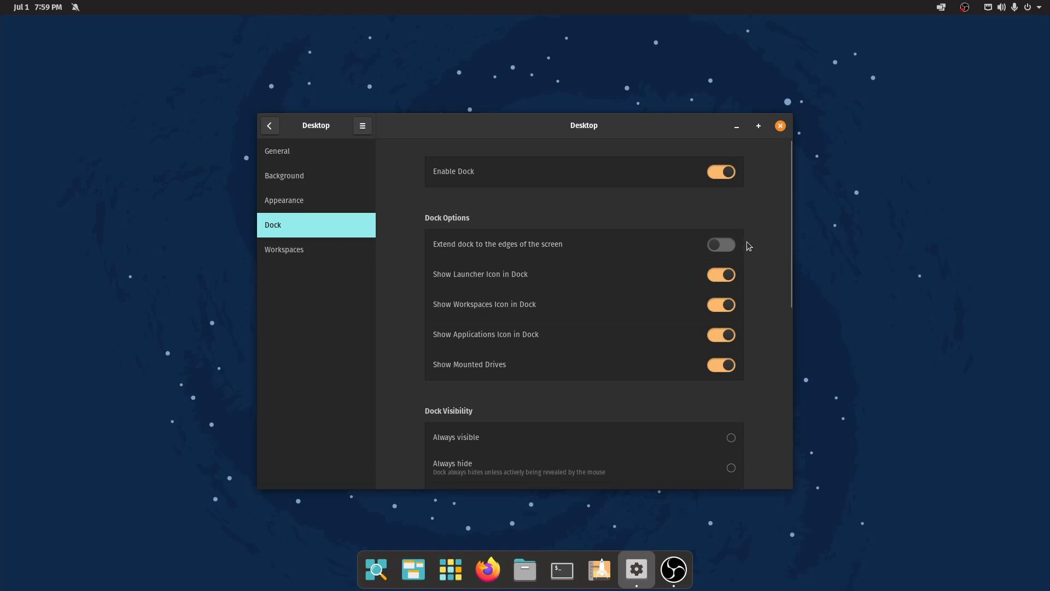
Toggle 'Extend dock to the edges' on and off, then reveal the Show Dock on Display choices.
click(721, 243)
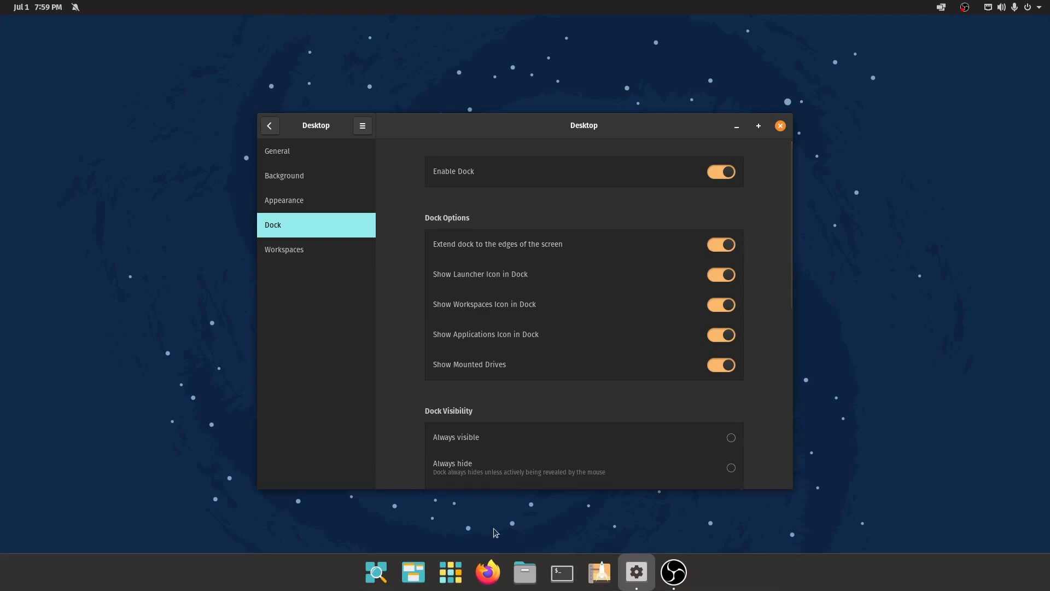
mouse_move(762, 295)
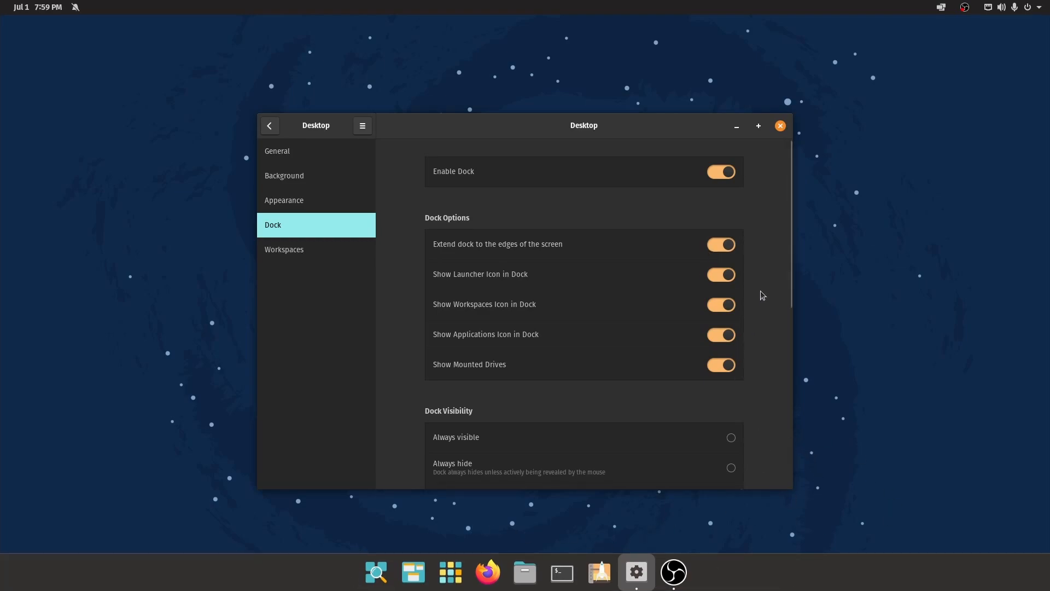
click(721, 244)
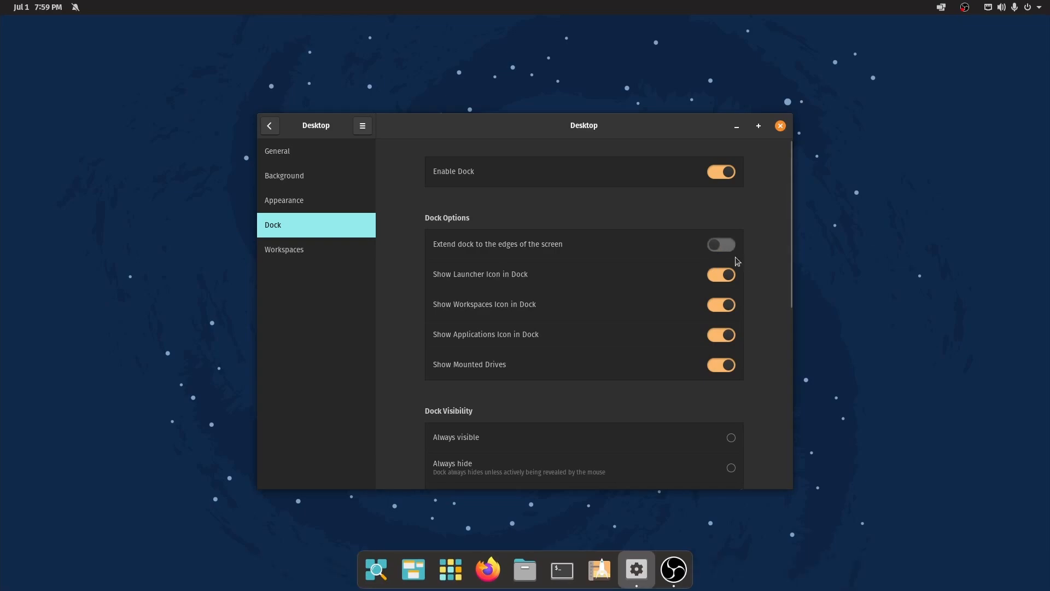
scroll(down, 3)
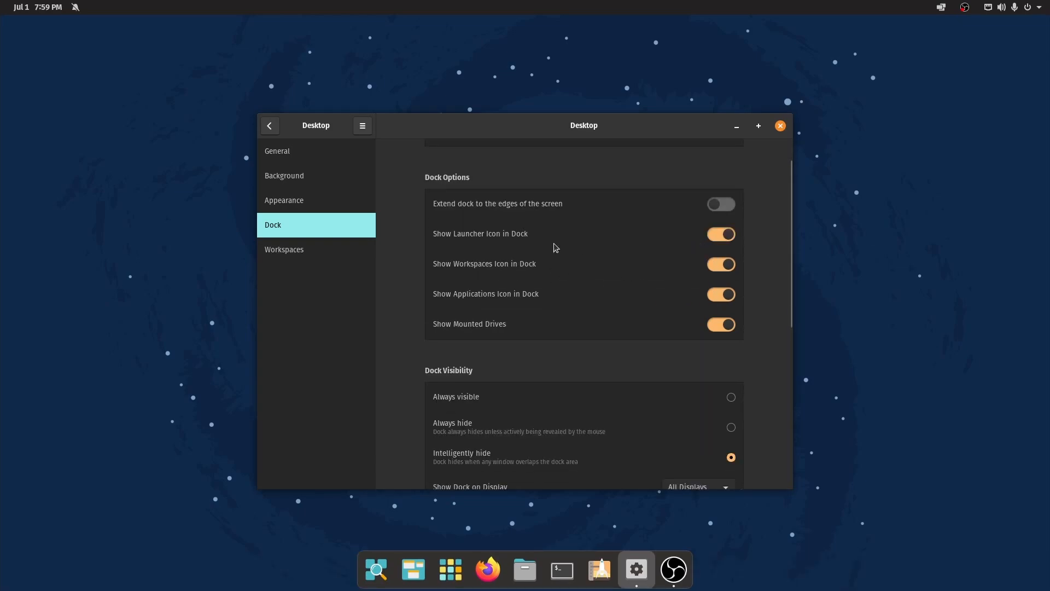
mouse_move(376, 569)
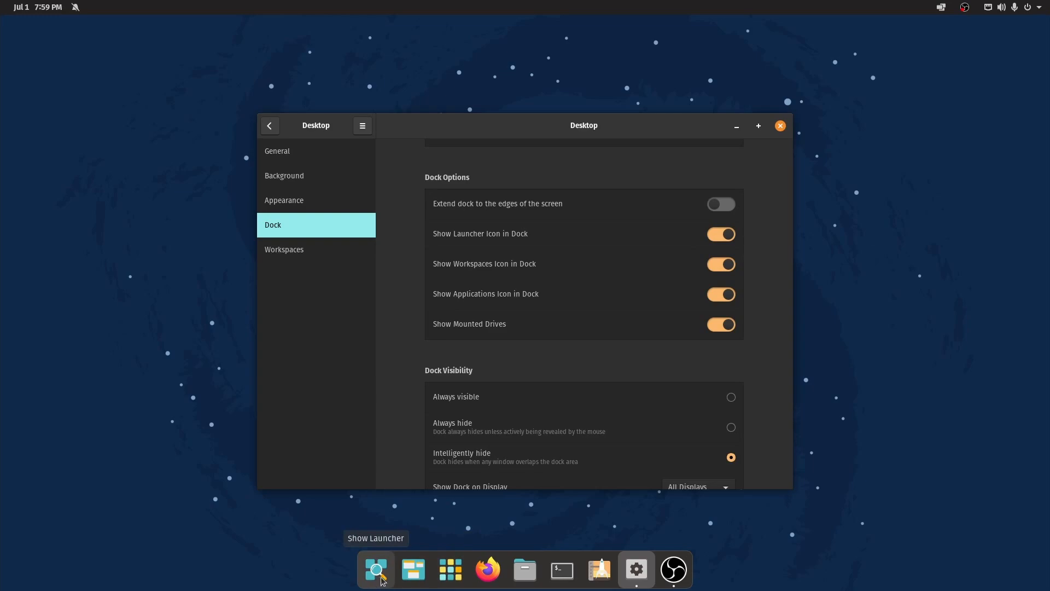
mouse_move(769, 302)
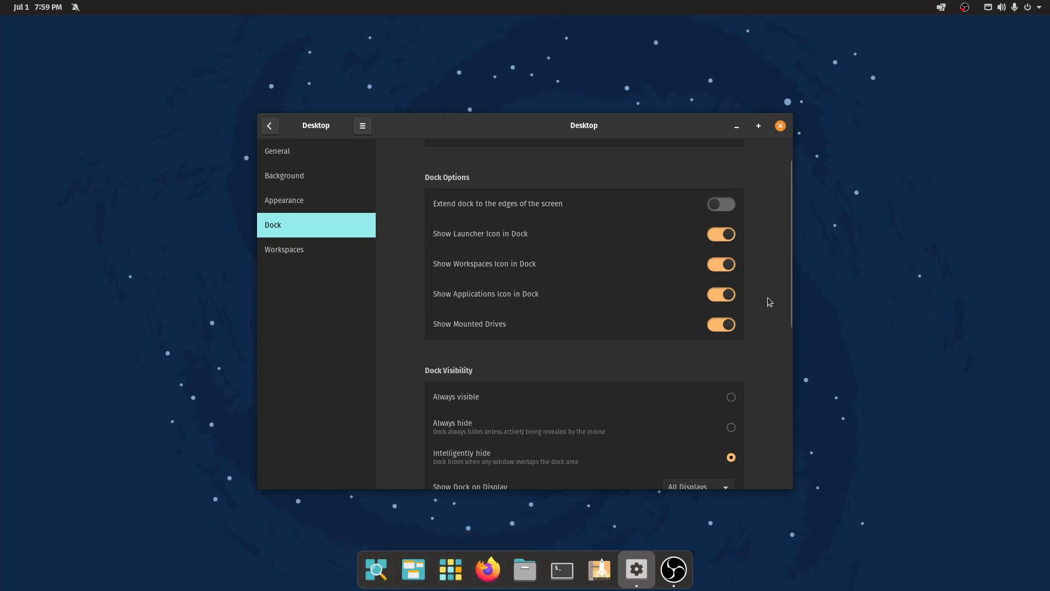
scroll(down, 3)
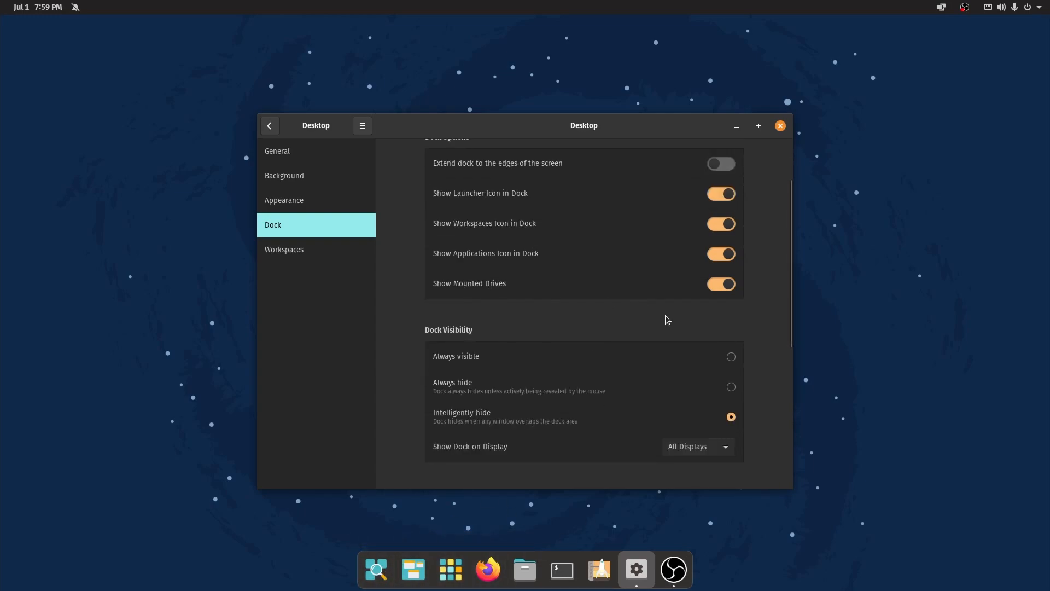
mouse_move(691, 566)
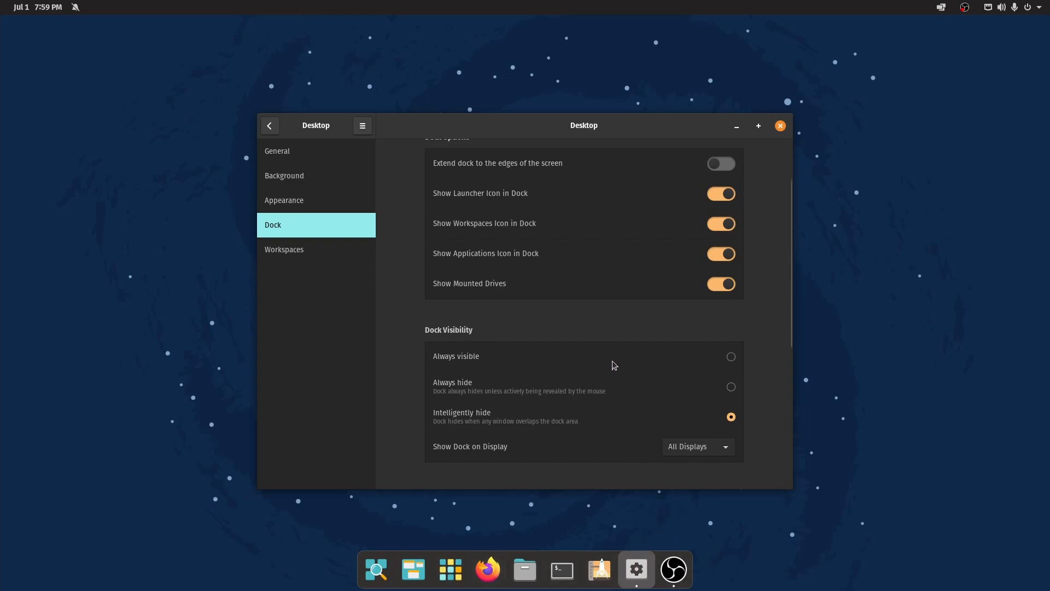
mouse_move(762, 366)
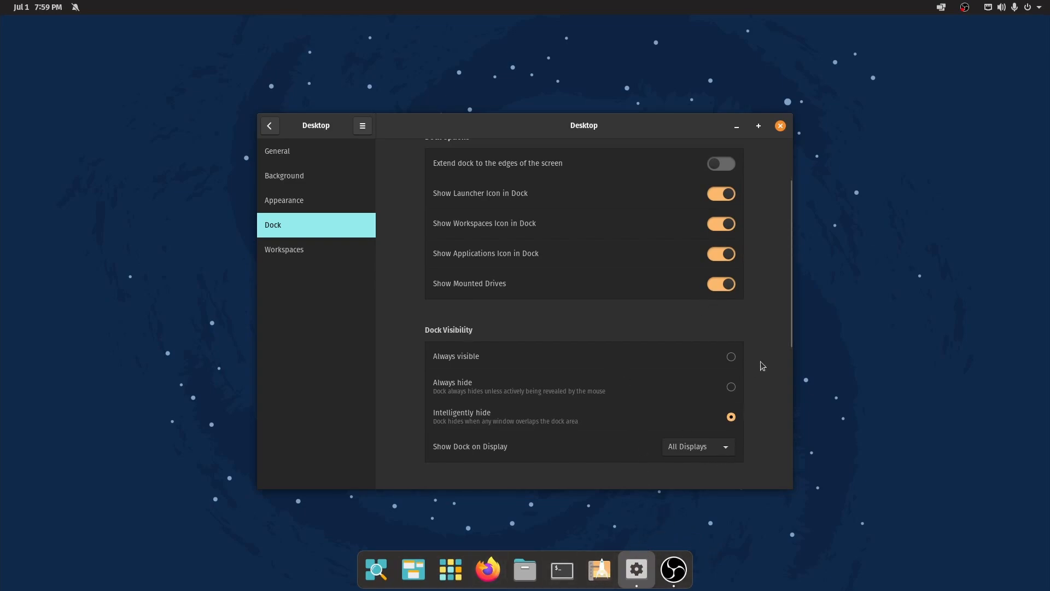
scroll(down, 3)
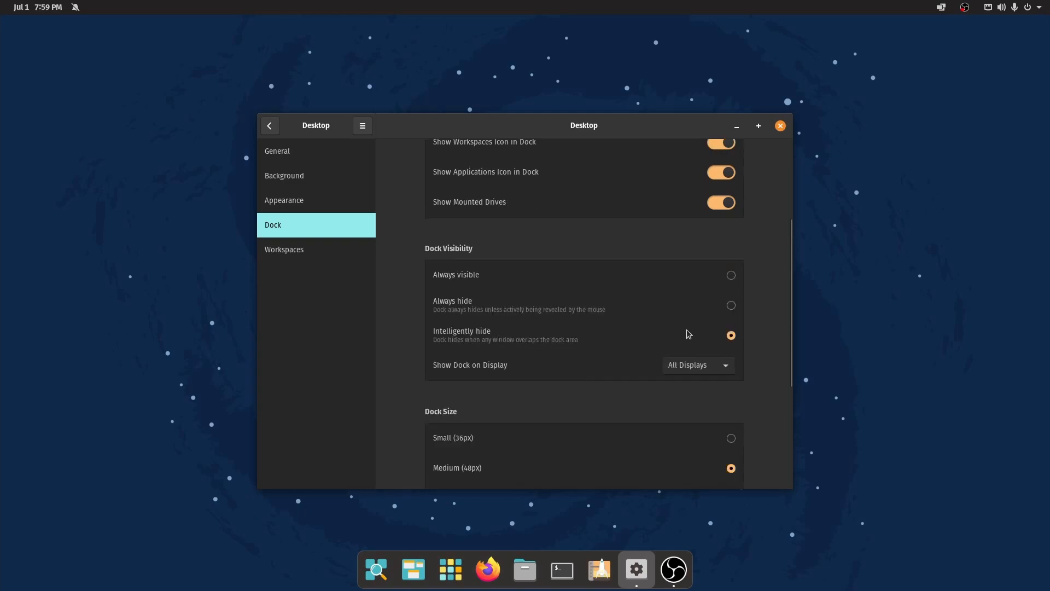
scroll(down, 3)
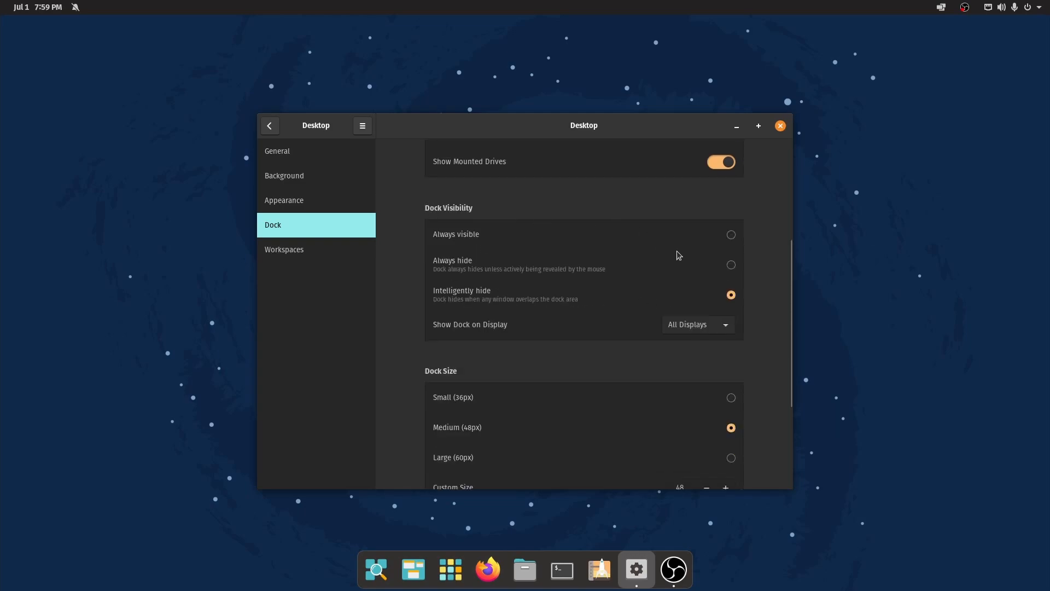
mouse_move(536, 291)
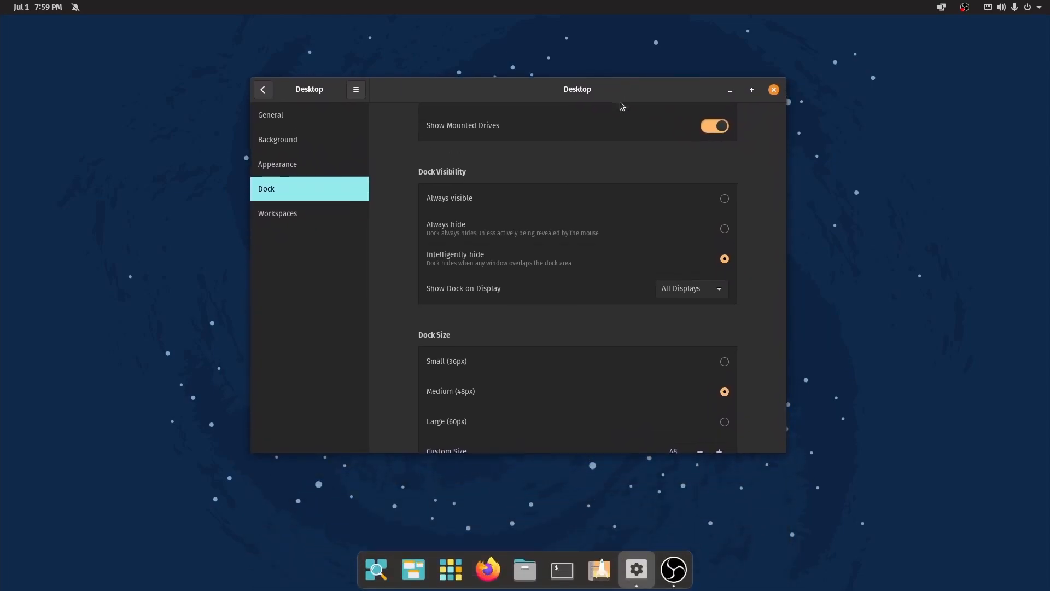
mouse_move(738, 226)
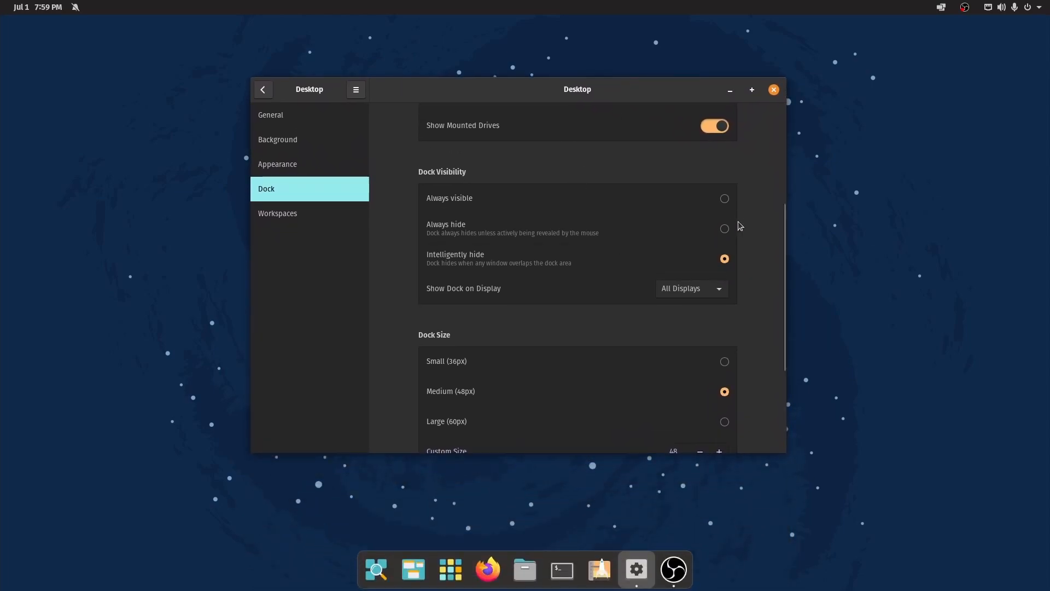
mouse_move(721, 294)
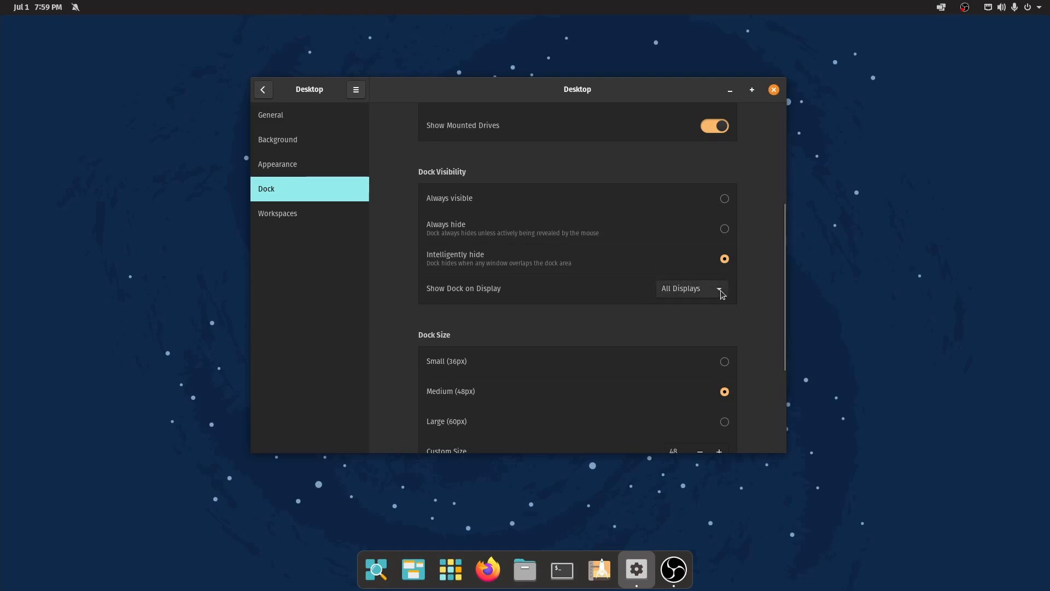
click(691, 288)
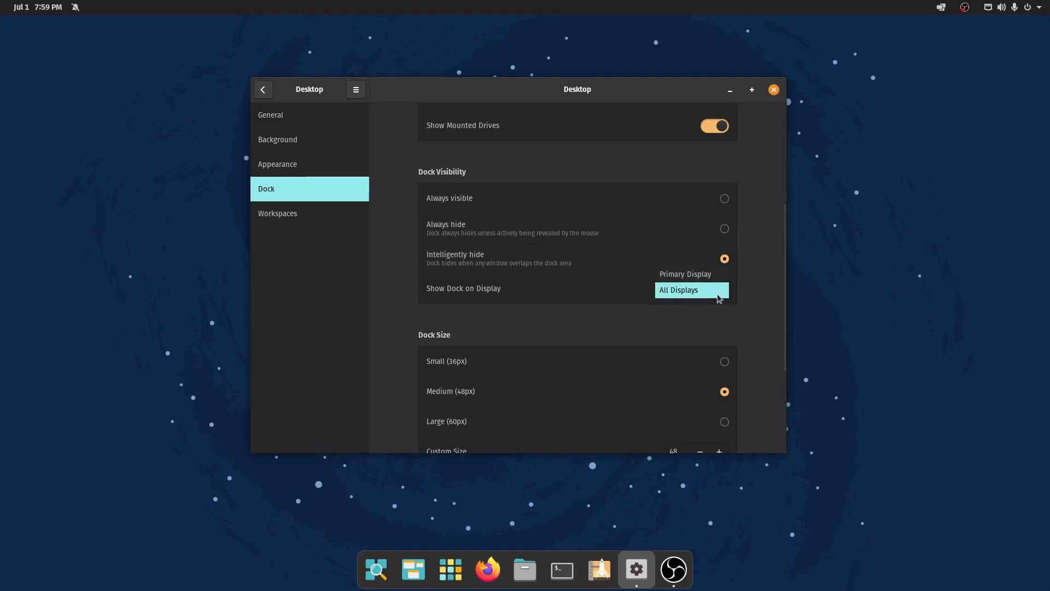
Try the Small dock size and restore it to Medium.
scroll(down, 3)
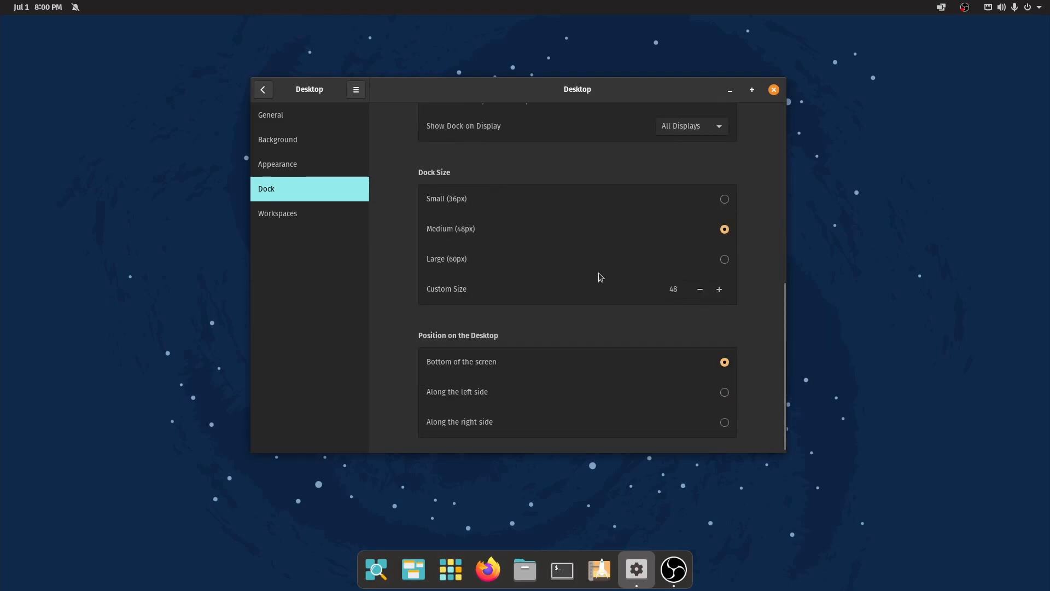
mouse_move(732, 247)
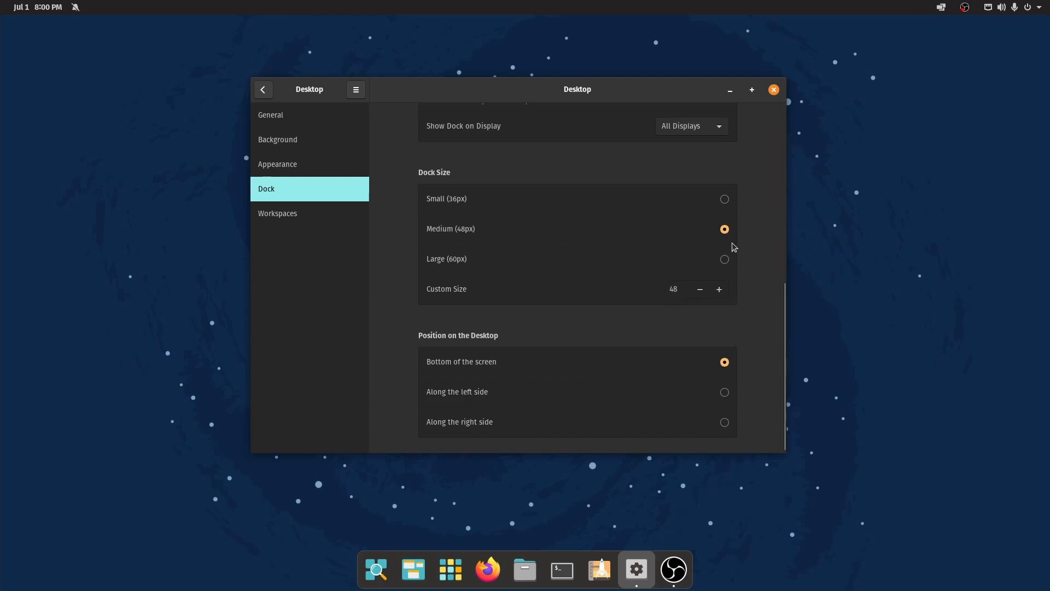
click(724, 198)
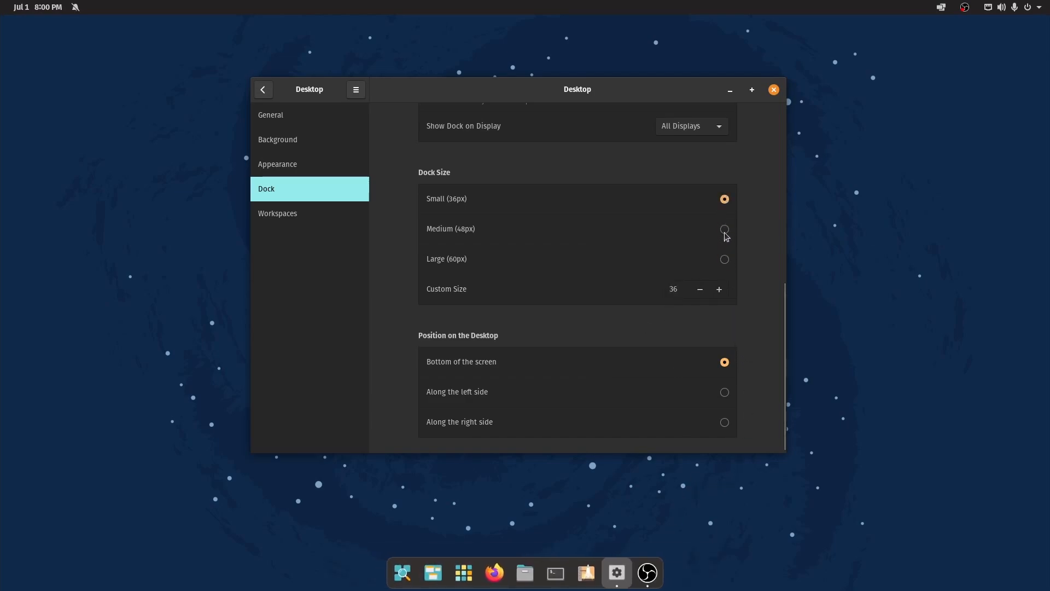
click(724, 229)
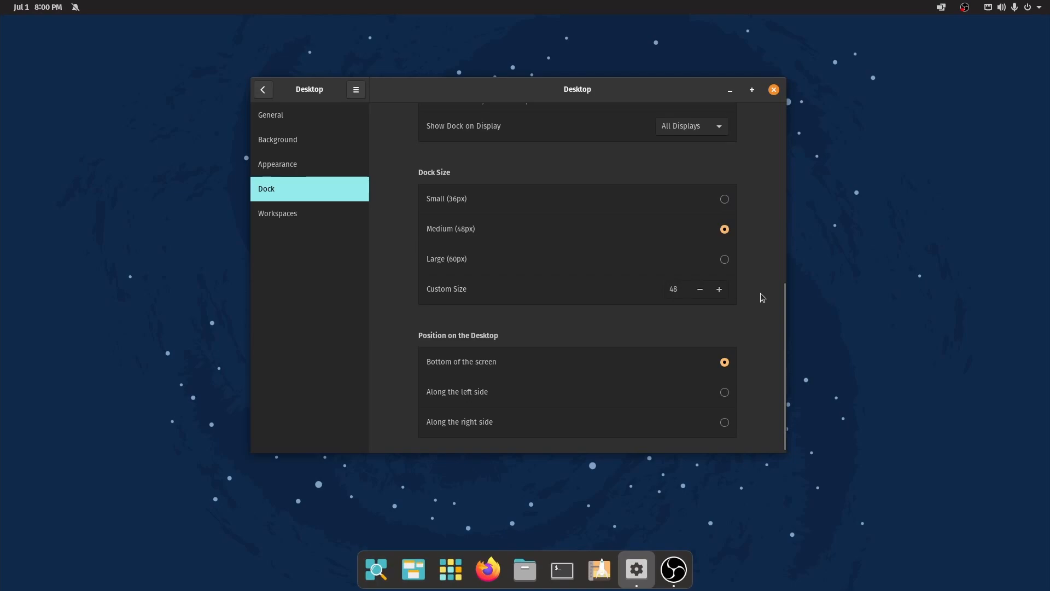
mouse_move(715, 276)
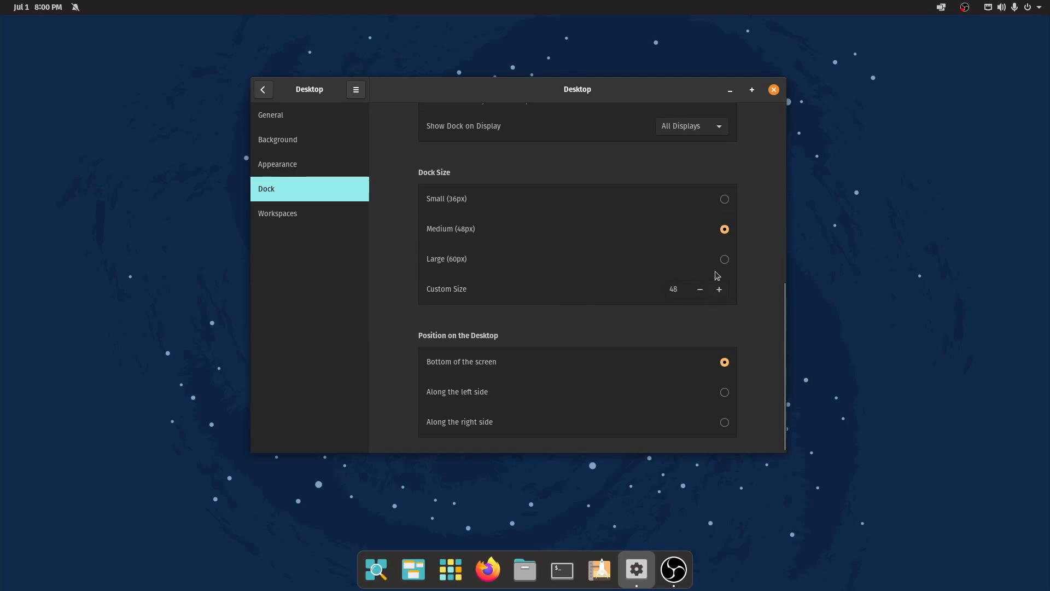
mouse_move(708, 207)
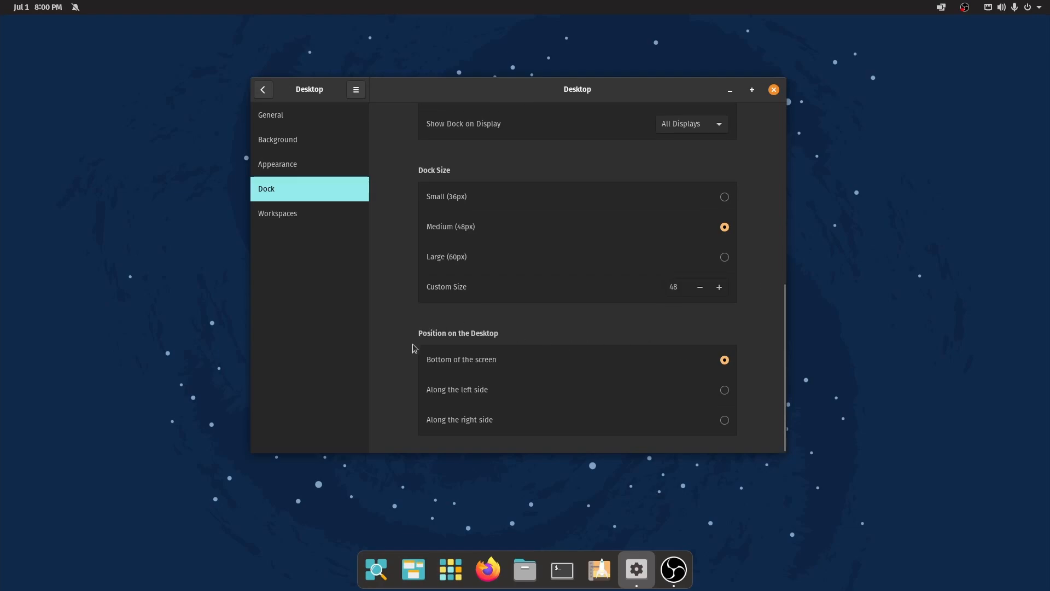
Try the dock on the left and right sides, then put it back at the bottom.
click(724, 389)
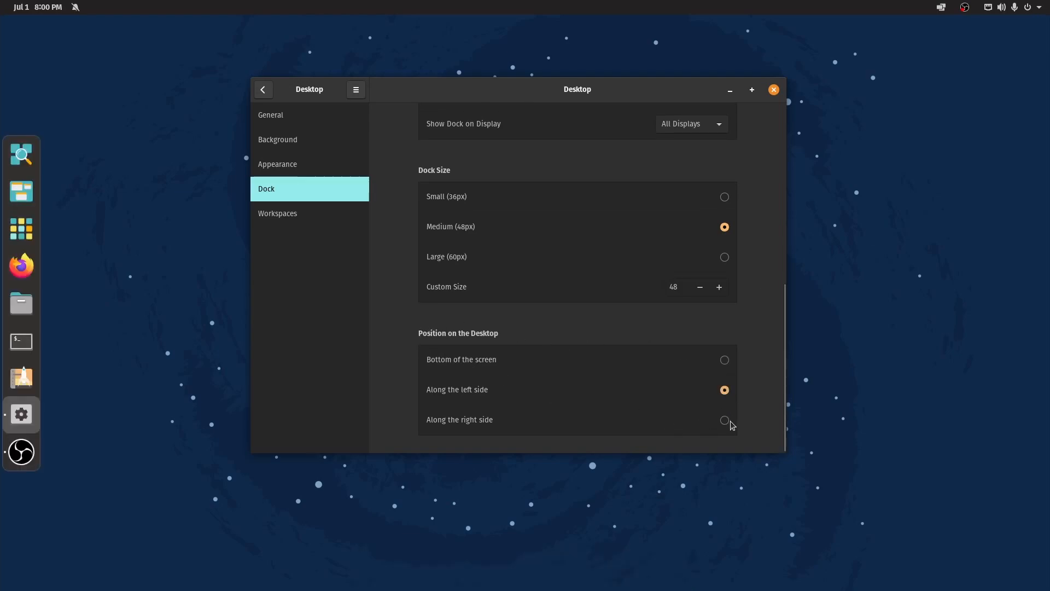
click(724, 419)
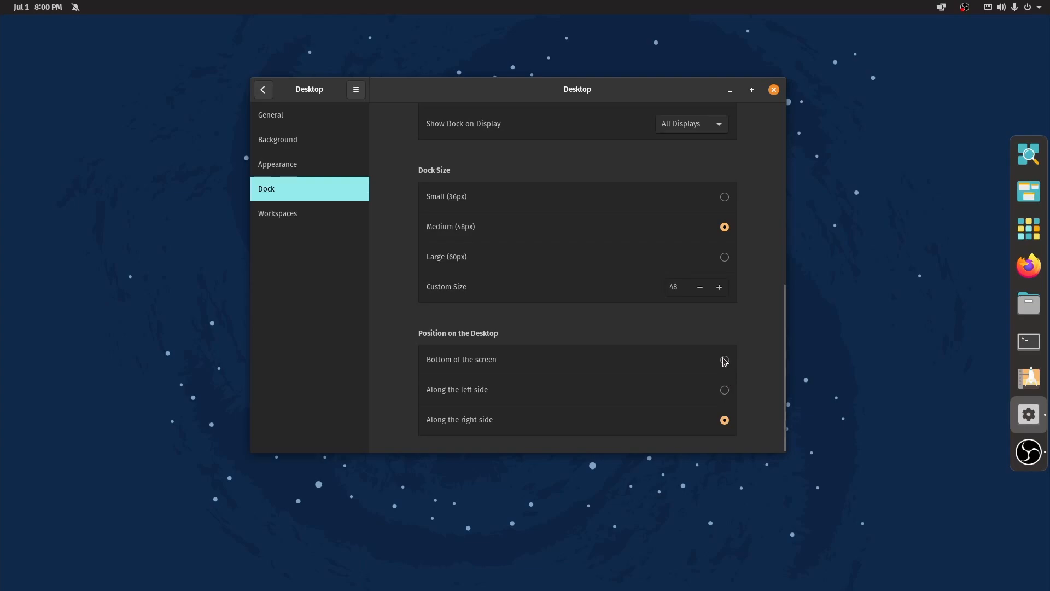
click(724, 359)
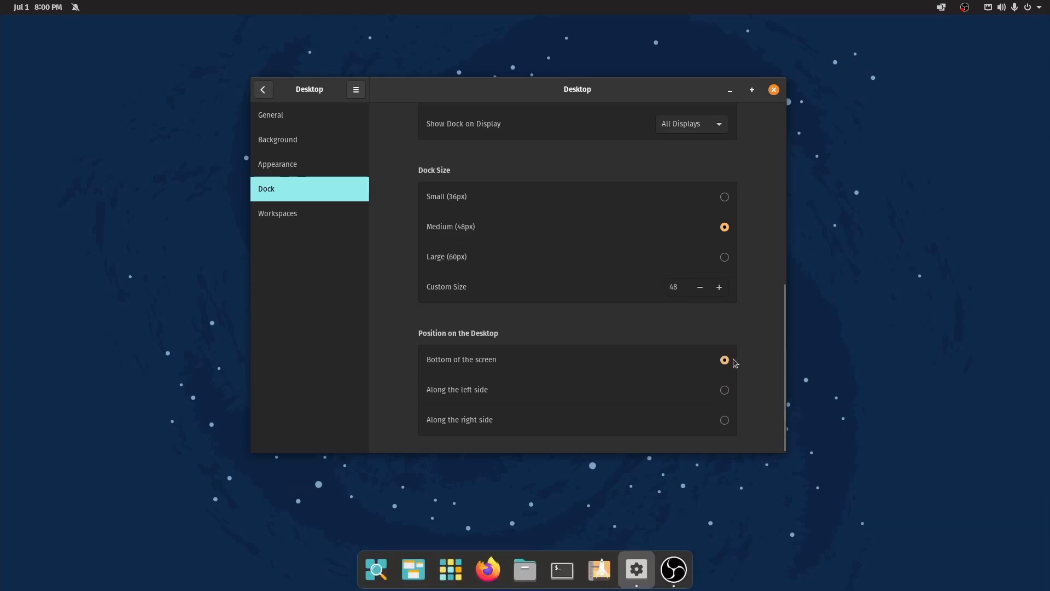
mouse_move(735, 396)
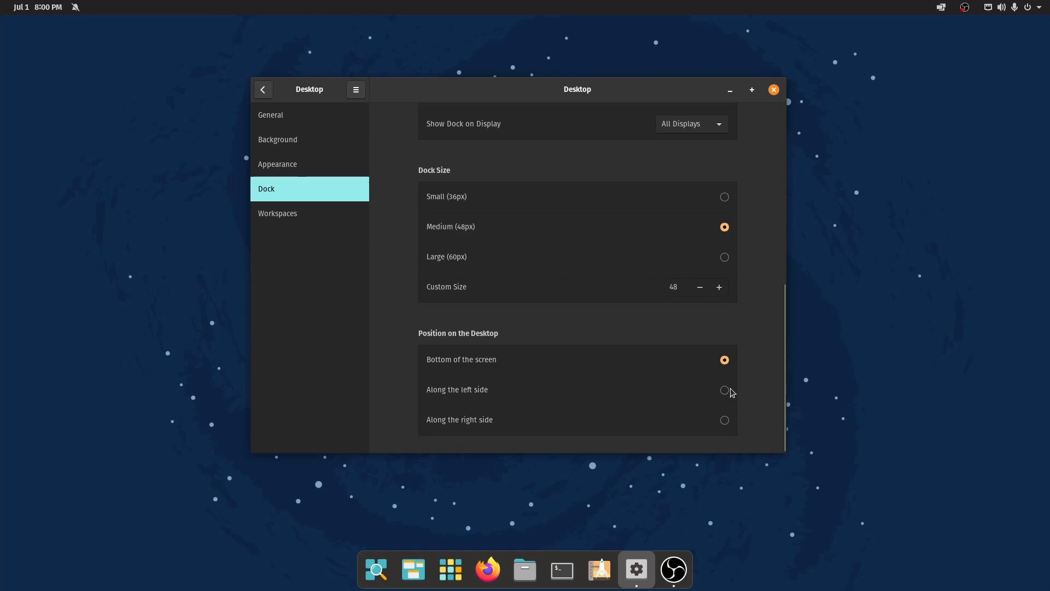
mouse_move(742, 392)
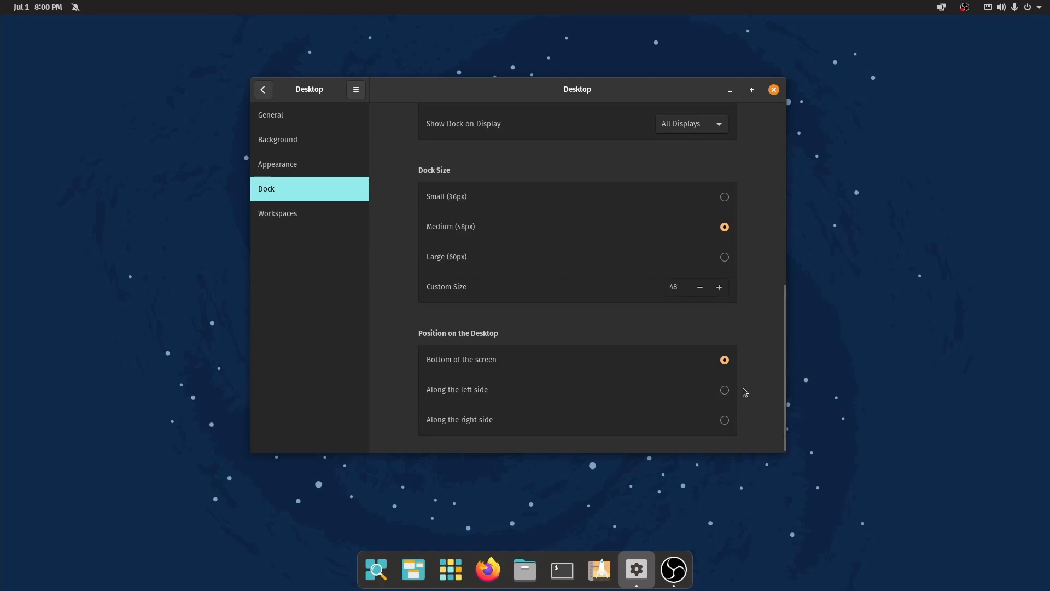
On the Workspaces page, try the picker along the right side and return it to the left.
click(277, 213)
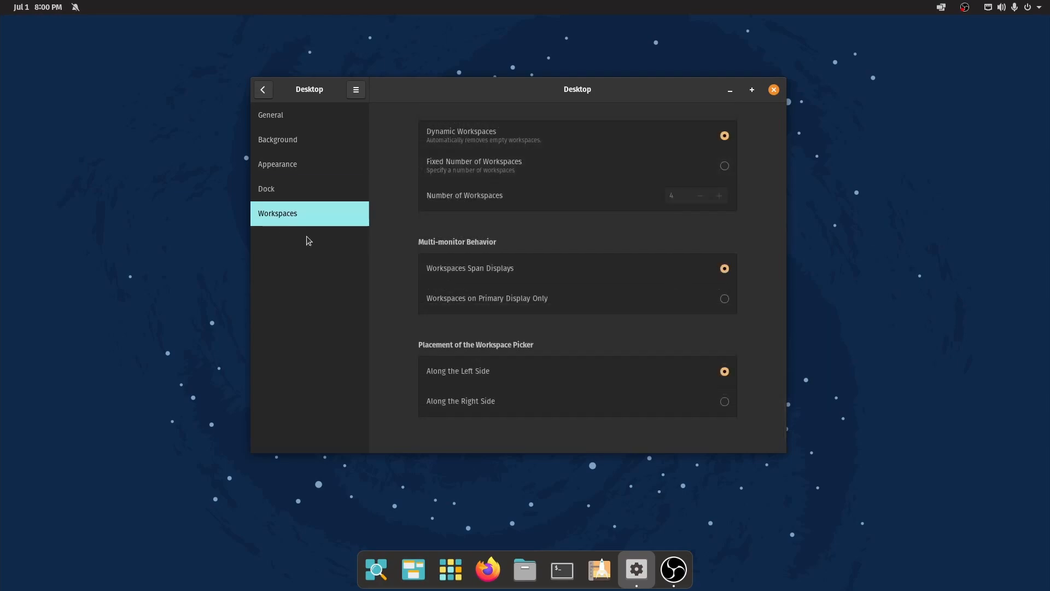
mouse_move(685, 151)
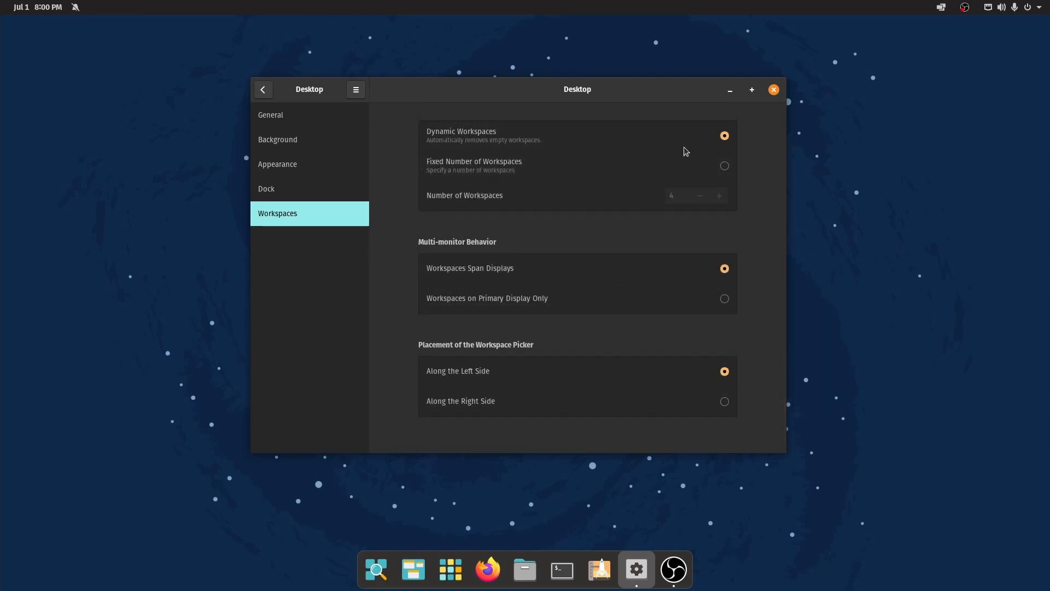
mouse_move(674, 170)
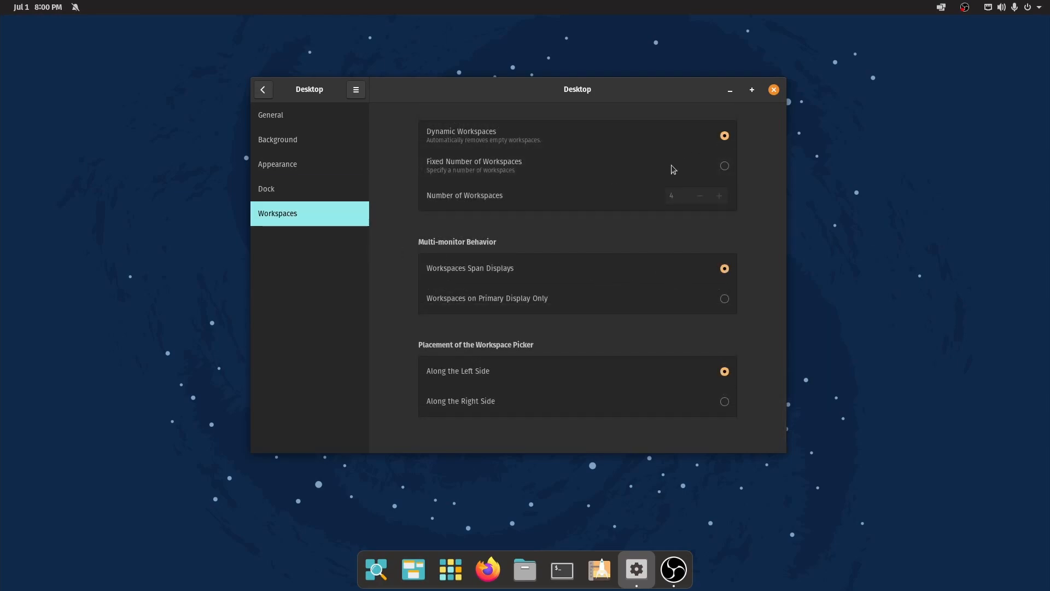
mouse_move(468, 370)
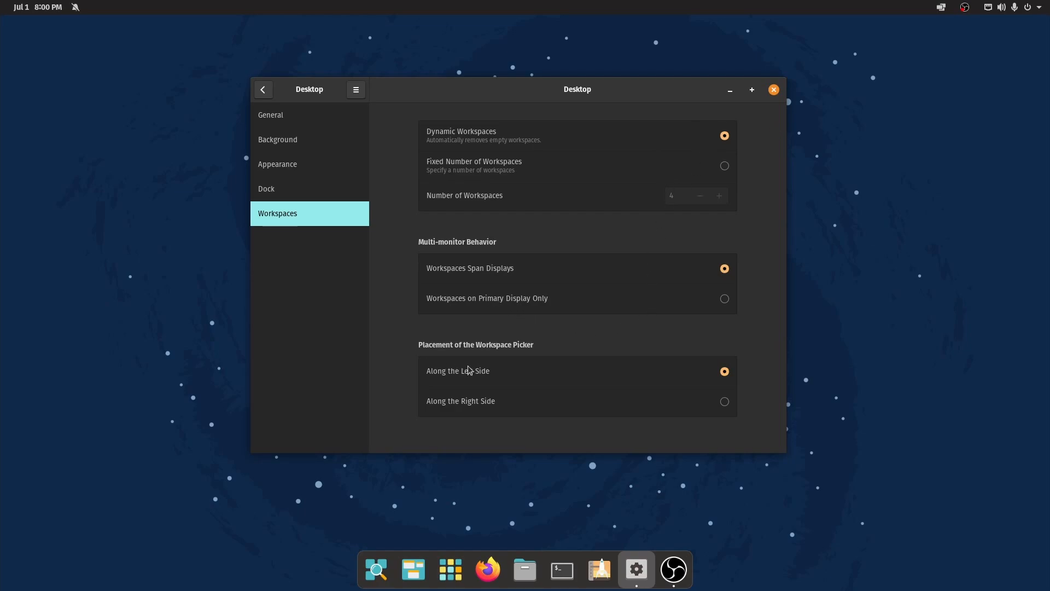
mouse_move(520, 277)
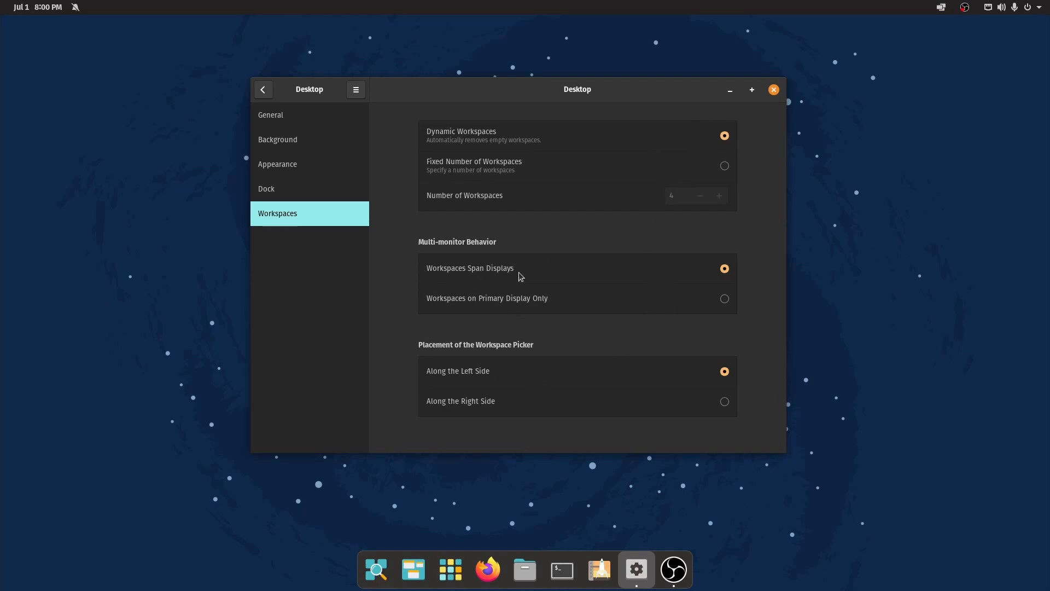
mouse_move(591, 315)
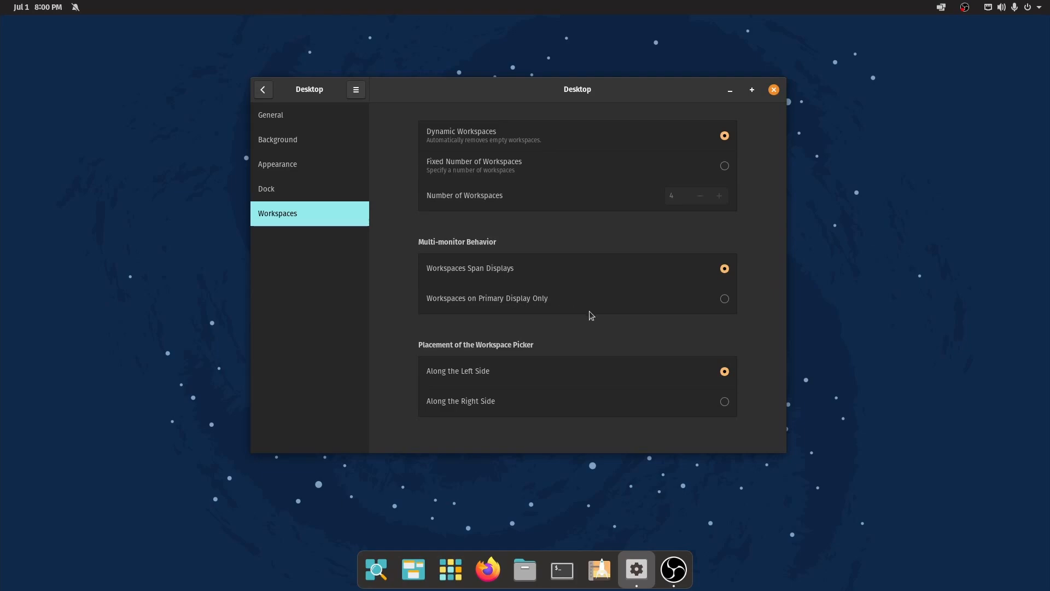
mouse_move(712, 415)
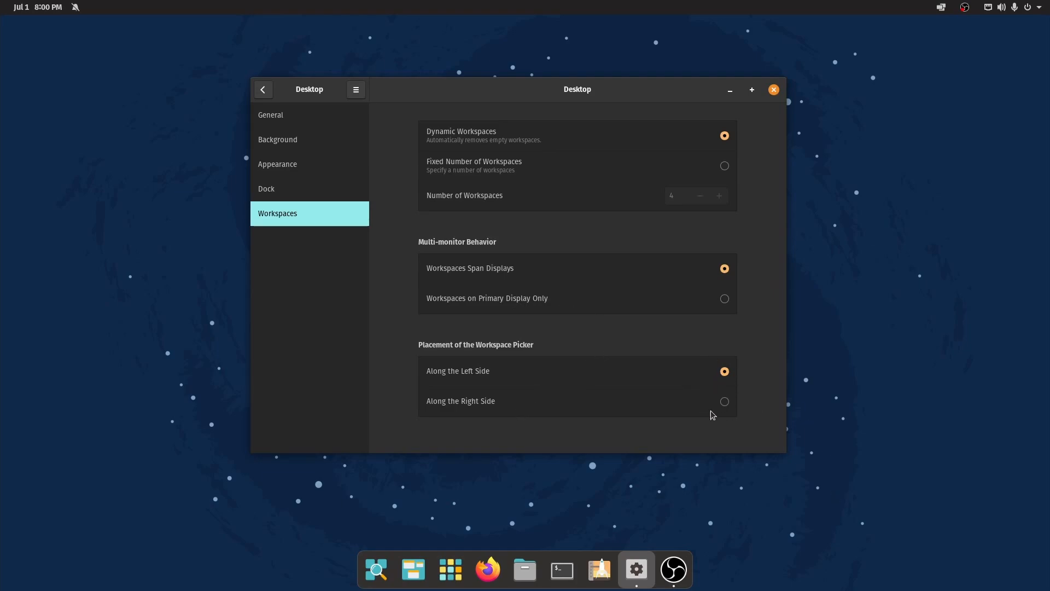
click(723, 400)
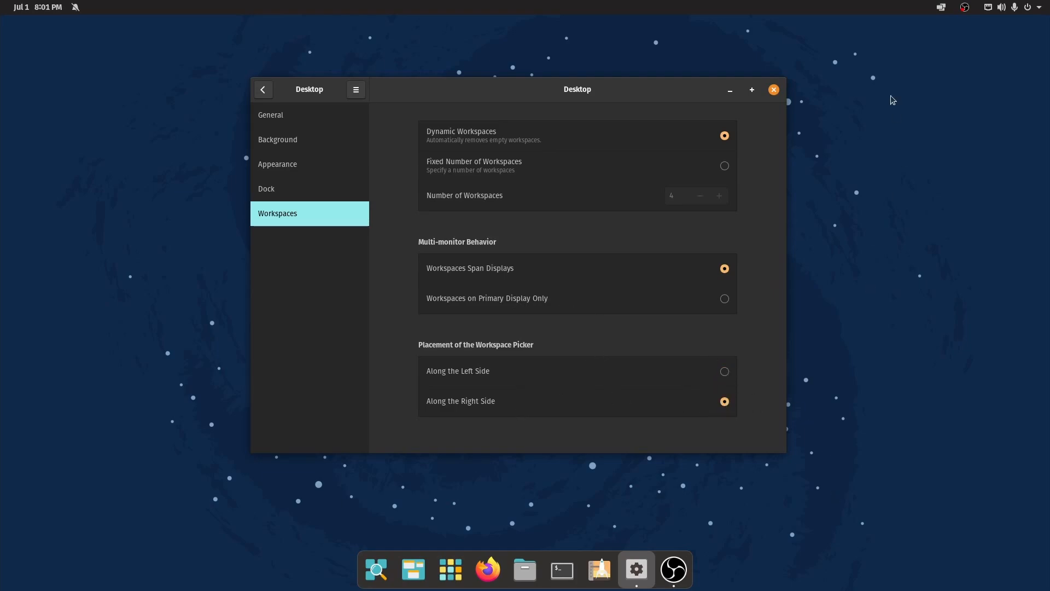
click(724, 371)
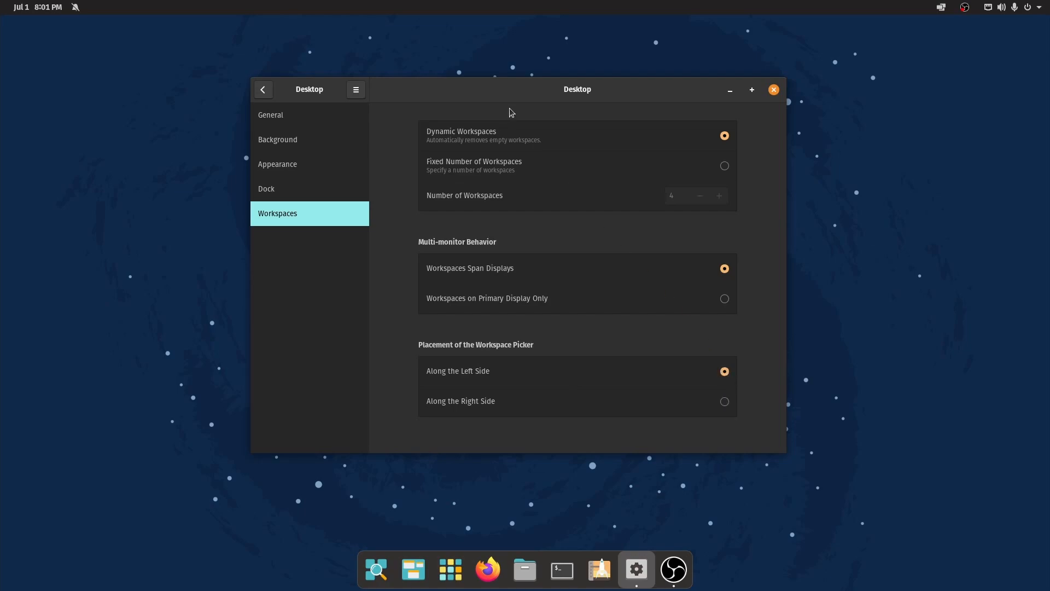
mouse_move(270, 115)
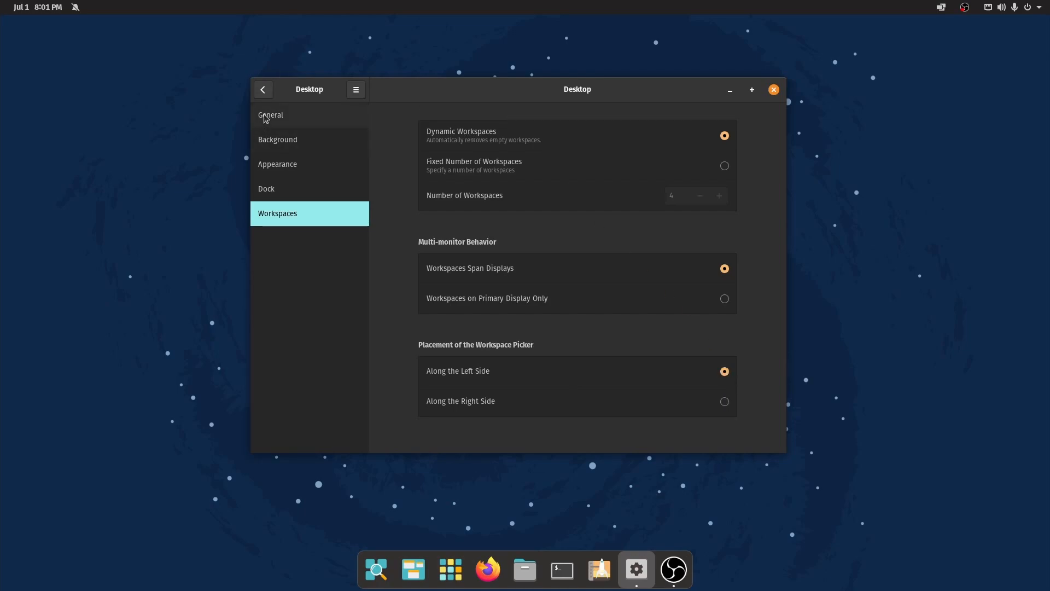
mouse_move(263, 89)
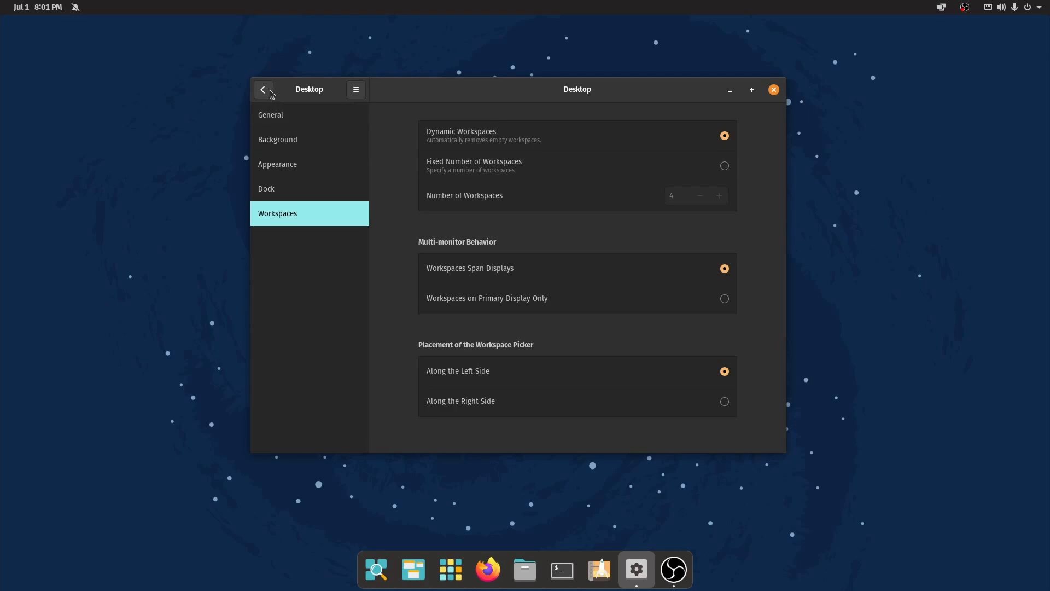
Return from the Desktop subsections to the main Settings category list.
click(262, 89)
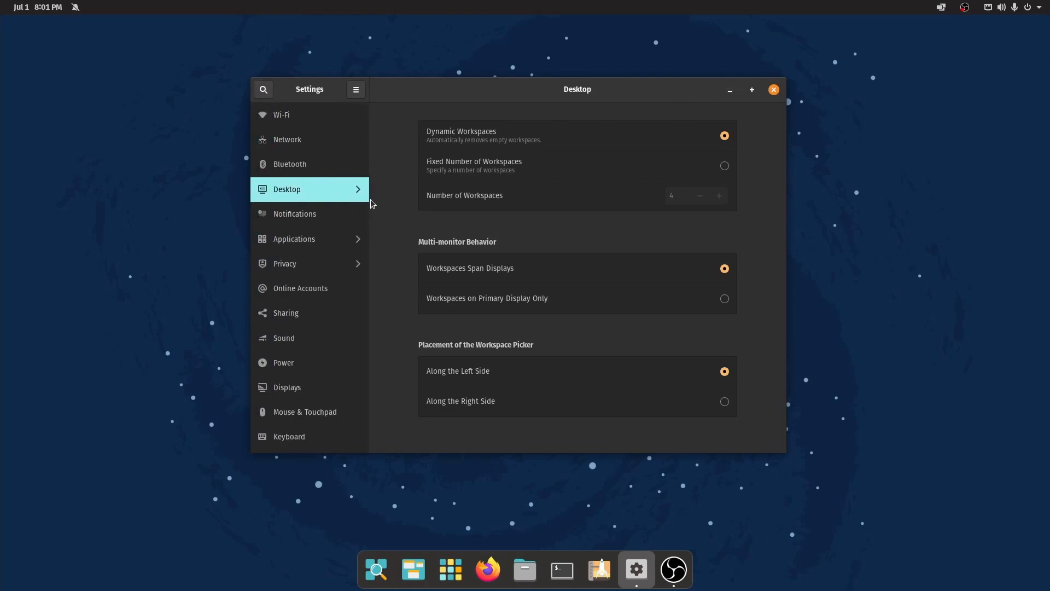
mouse_move(572, 158)
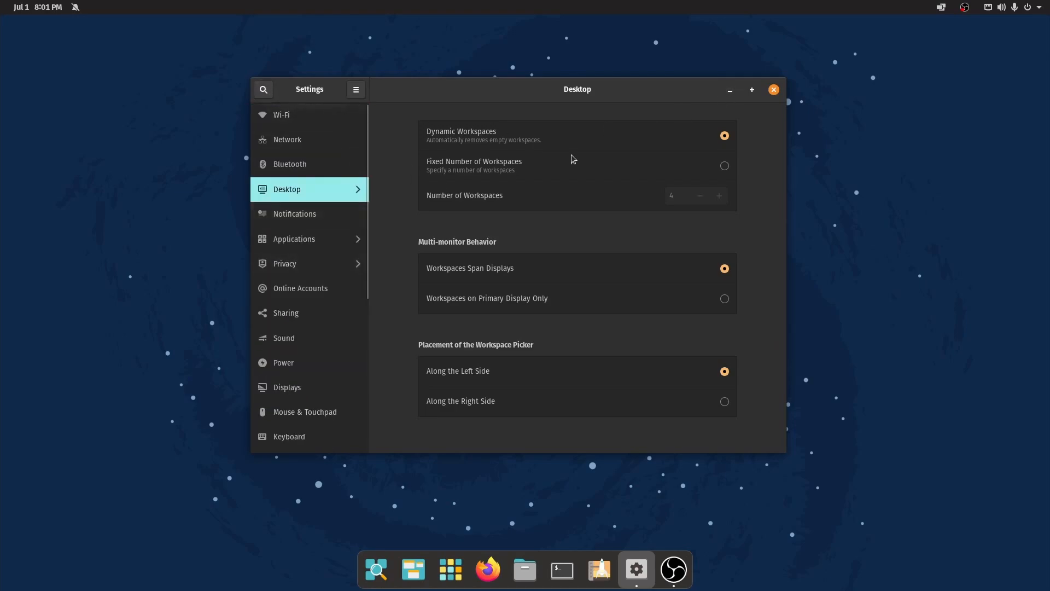
mouse_move(735, 127)
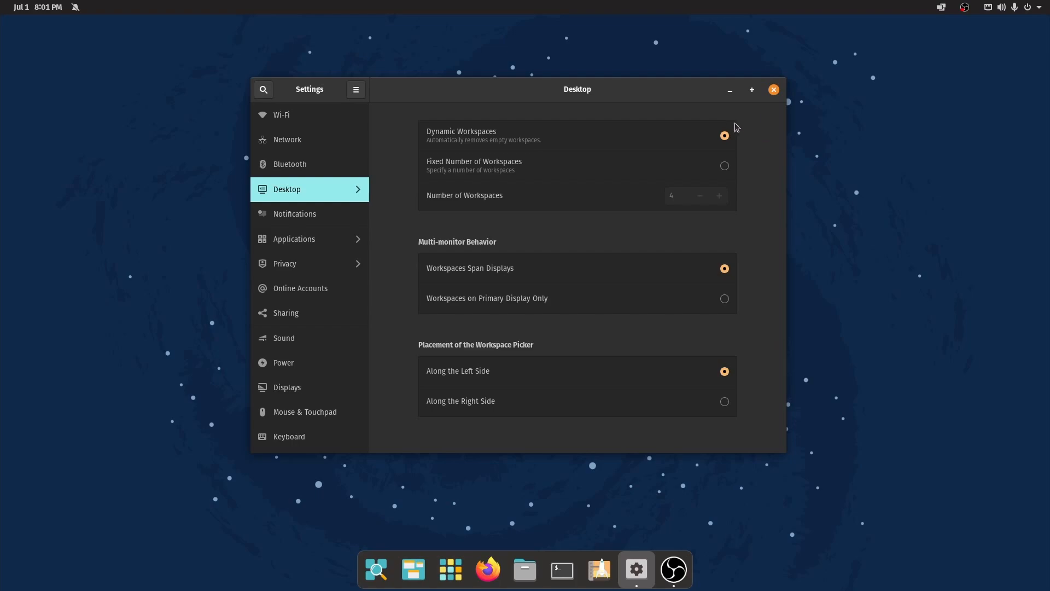
mouse_move(774, 109)
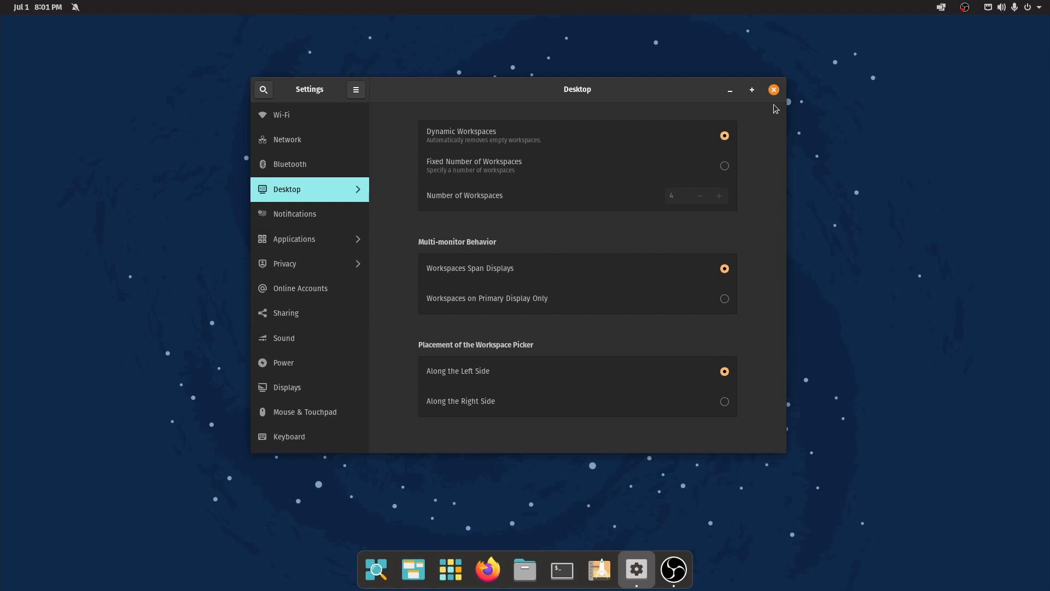
mouse_move(773, 90)
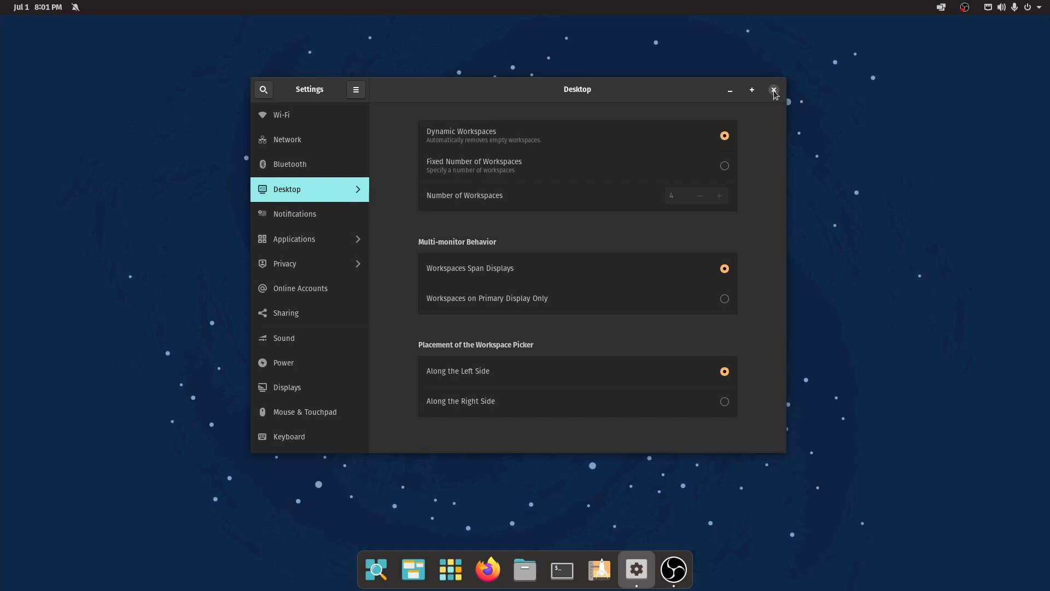
Close Settings, zoom in the terminal text and launch htop.
click(773, 89)
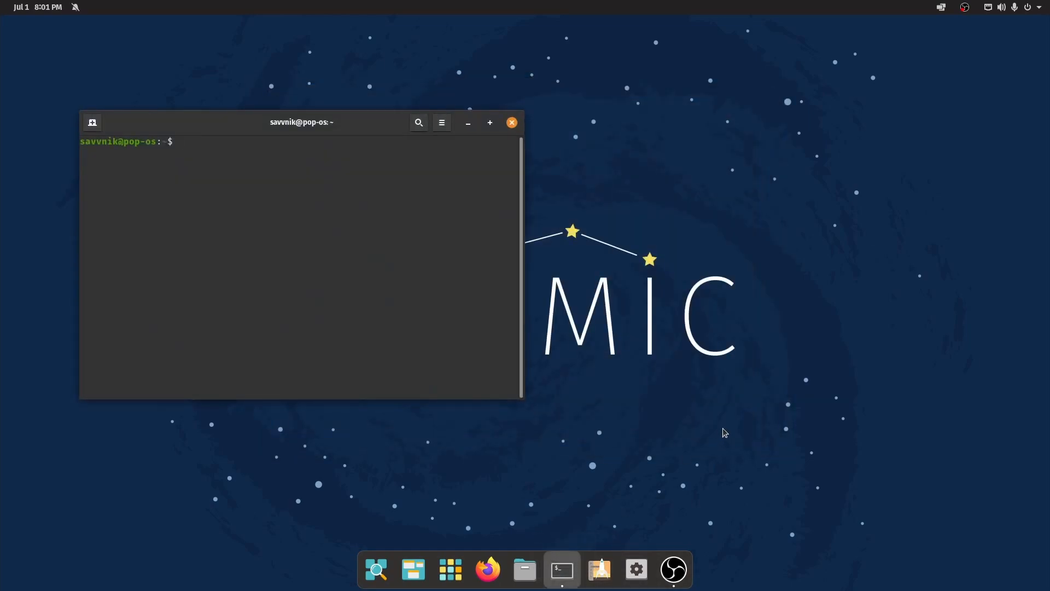
click(441, 121)
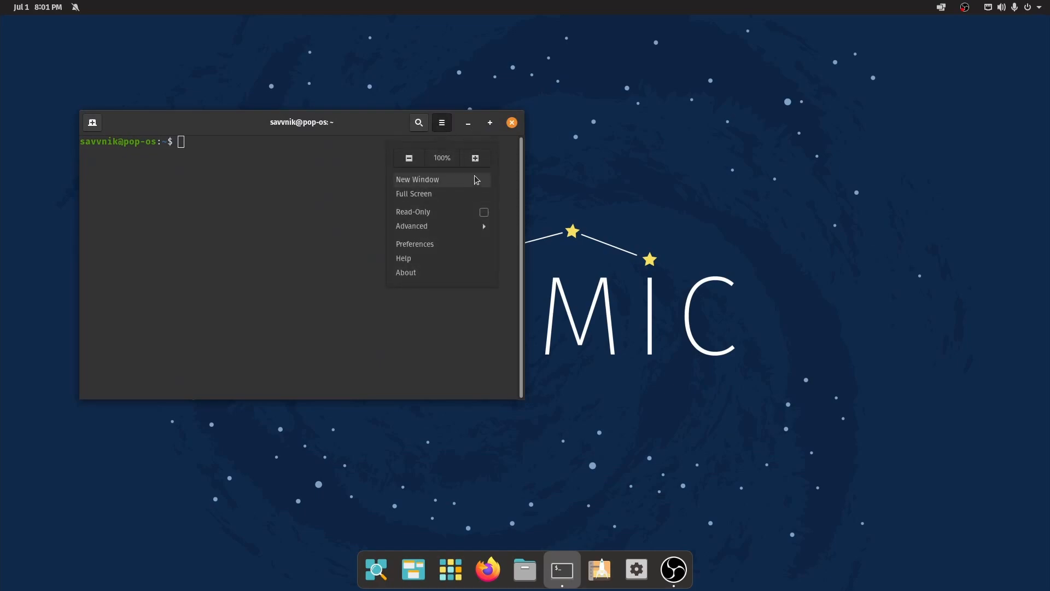
click(413, 195)
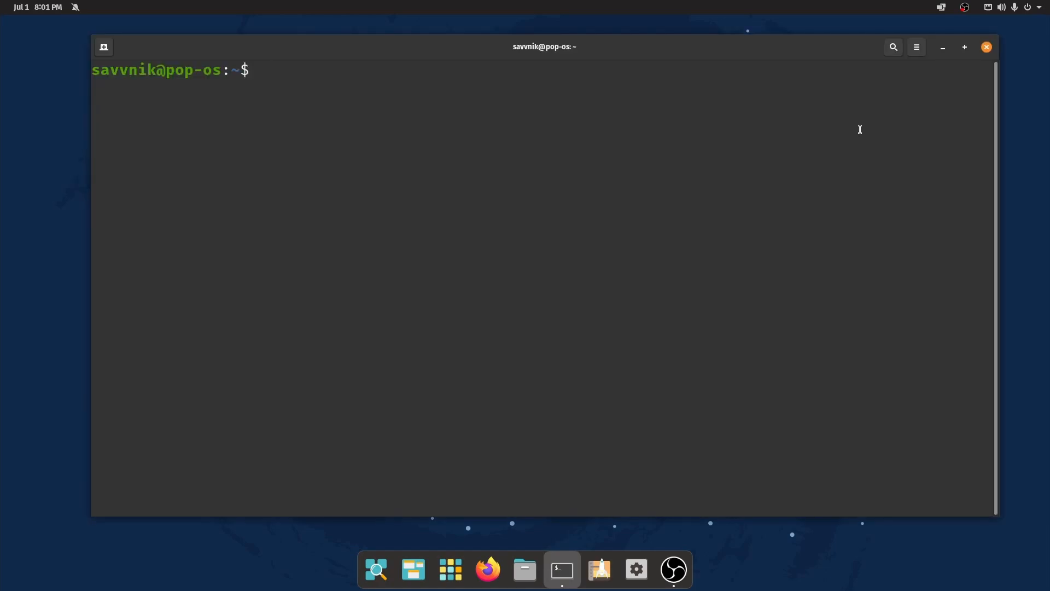
text(htop)
text(neofetch)
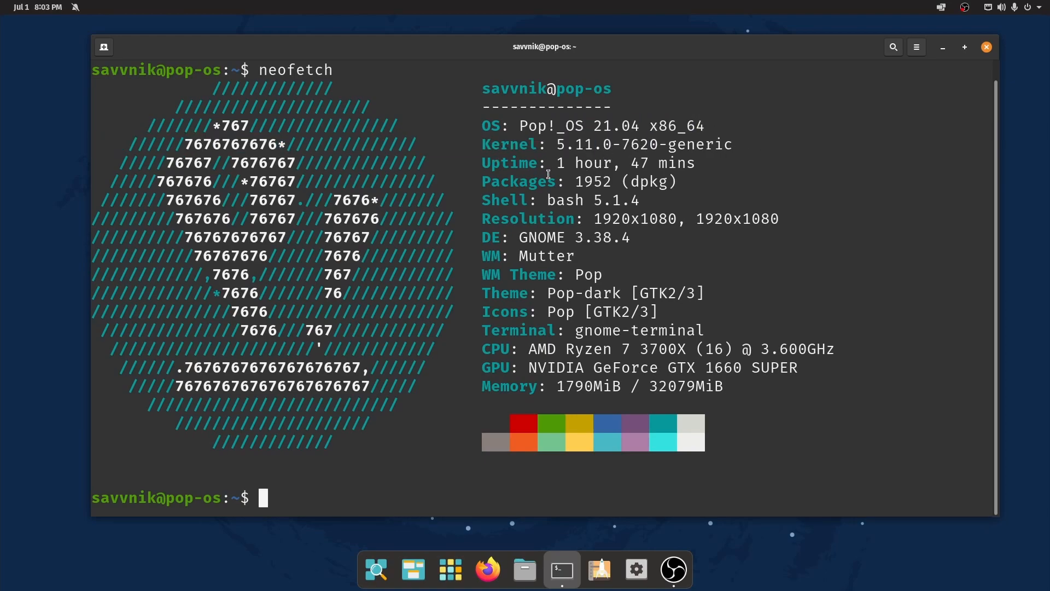
mouse_move(630, 201)
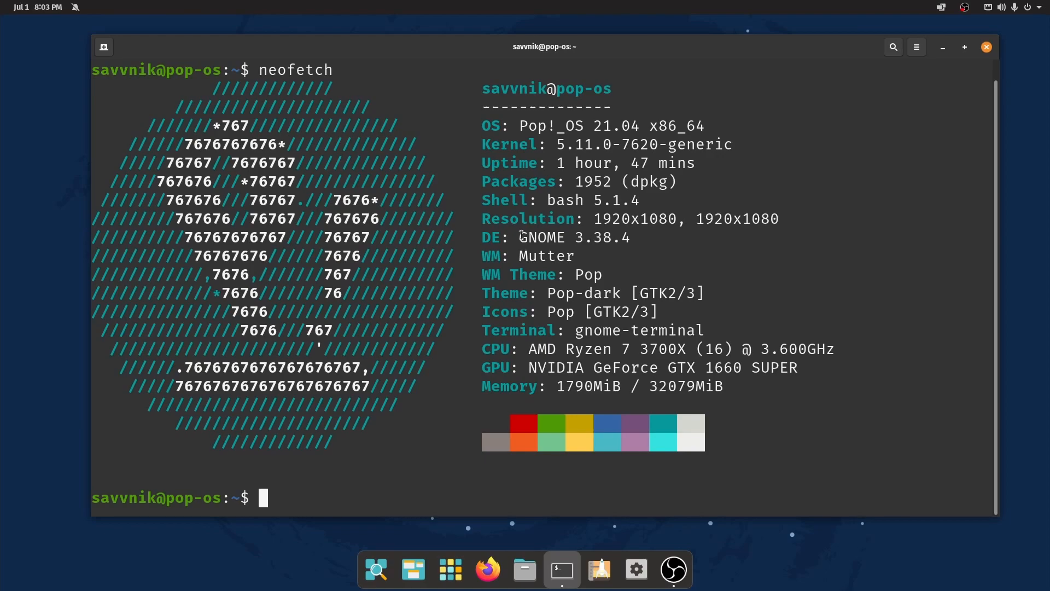
mouse_move(667, 245)
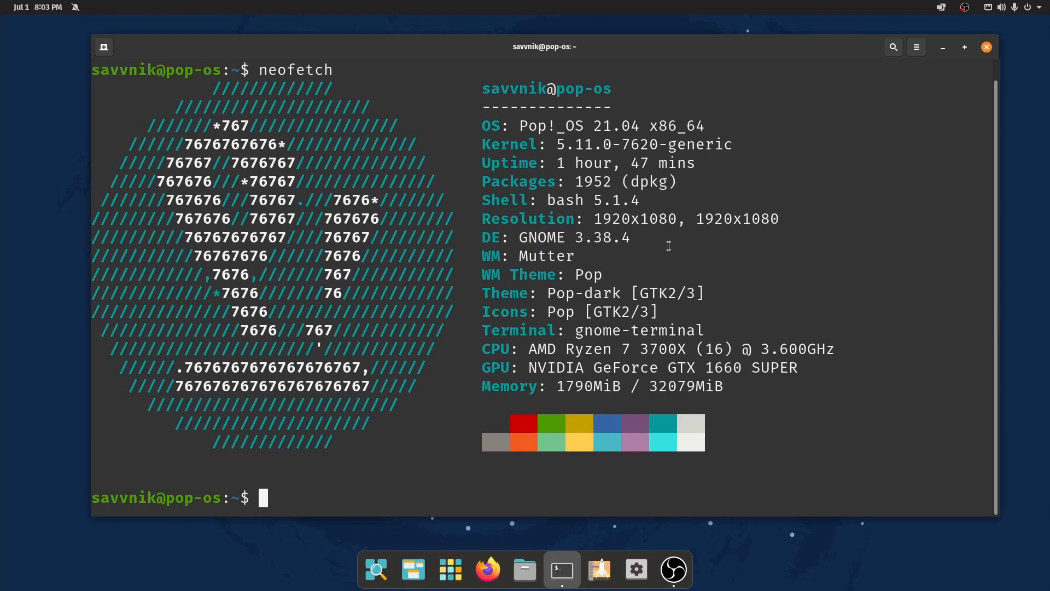
mouse_move(652, 250)
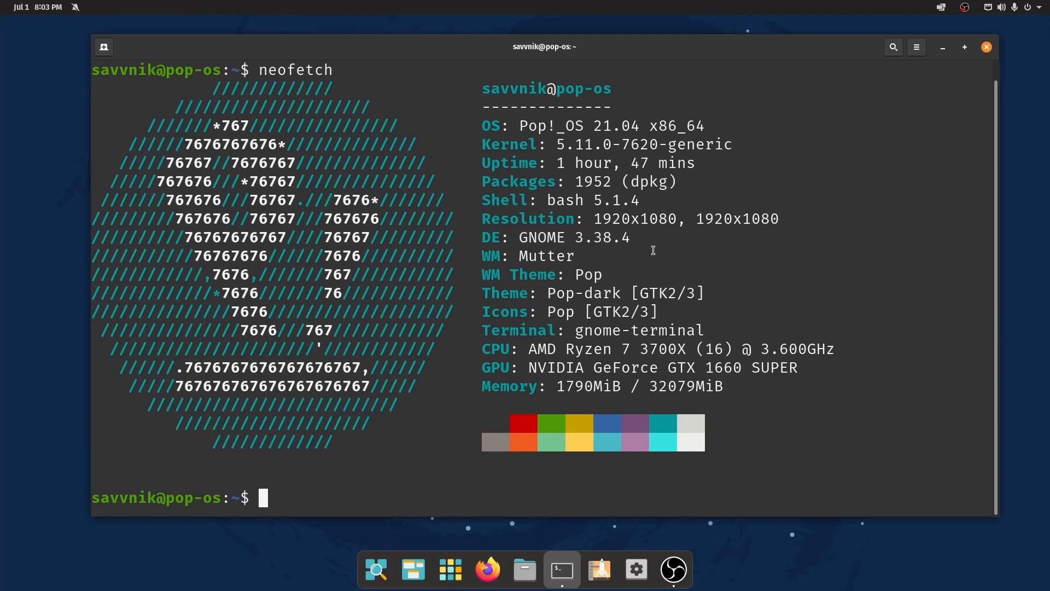
mouse_move(521, 255)
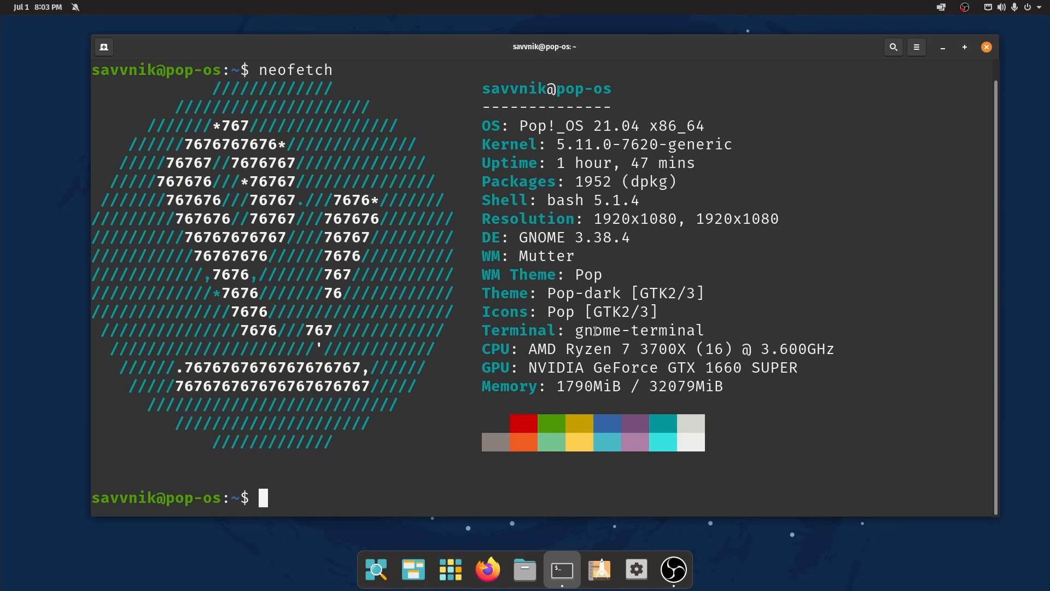
mouse_move(539, 330)
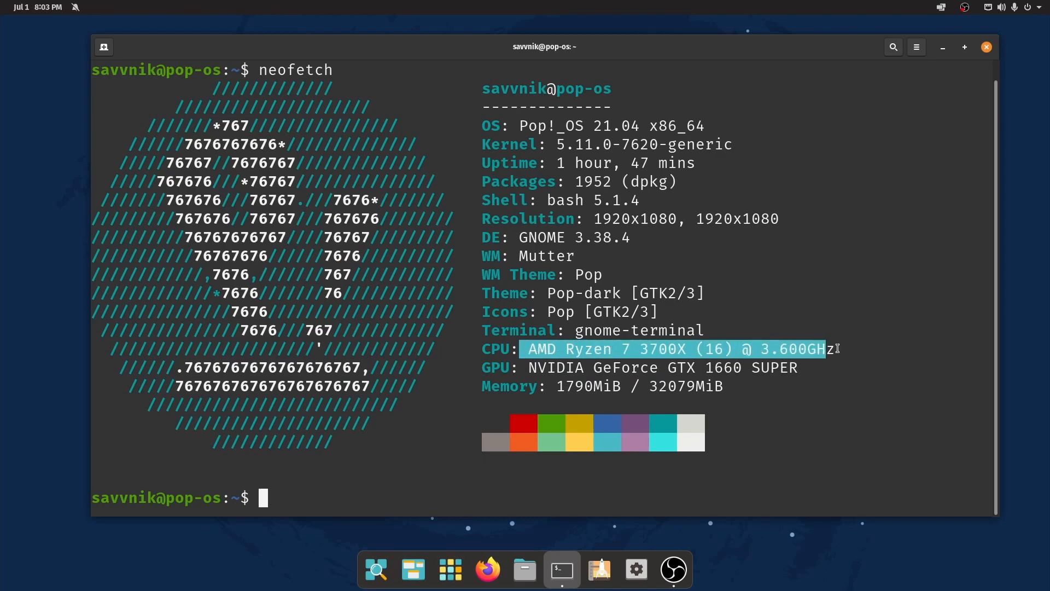
Clear the selection over the neofetch CPU details and close the terminal window.
click(757, 386)
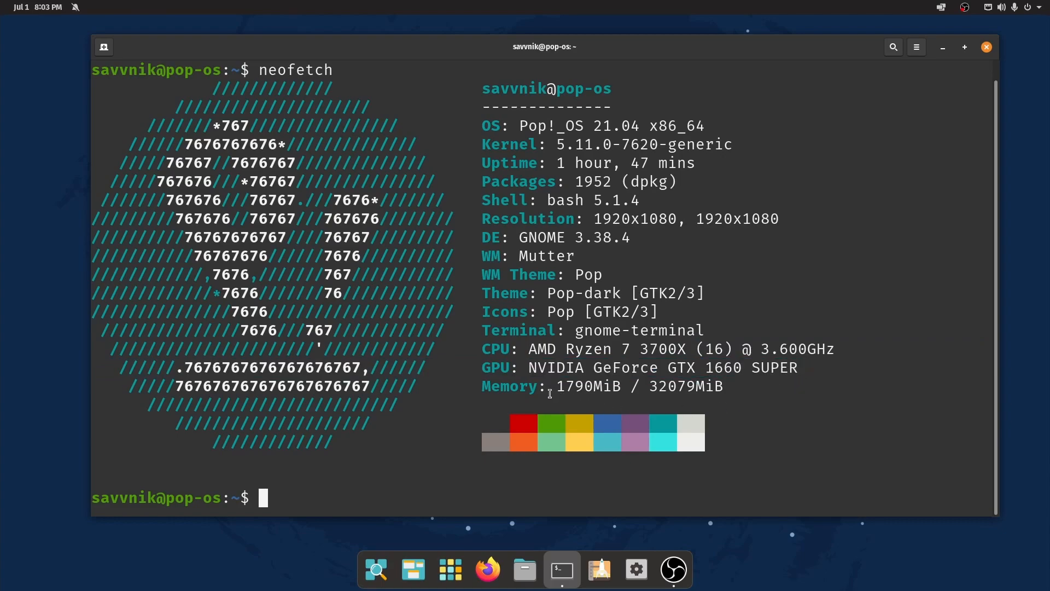
click(986, 47)
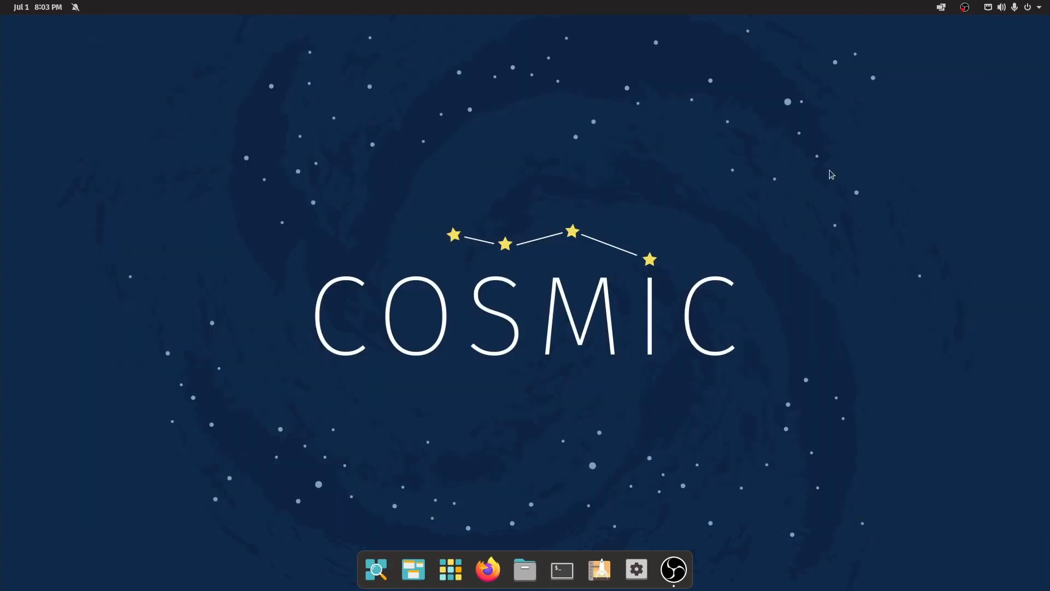